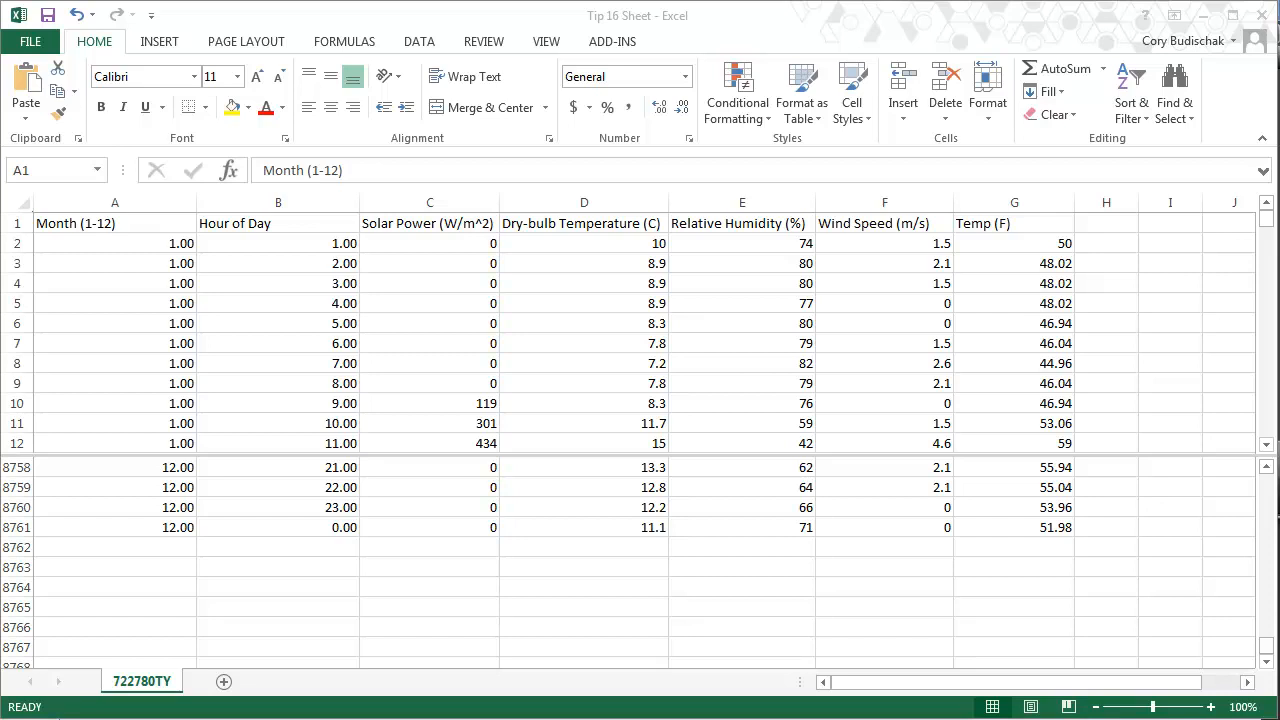
pyautogui.moveTo(350, 343)
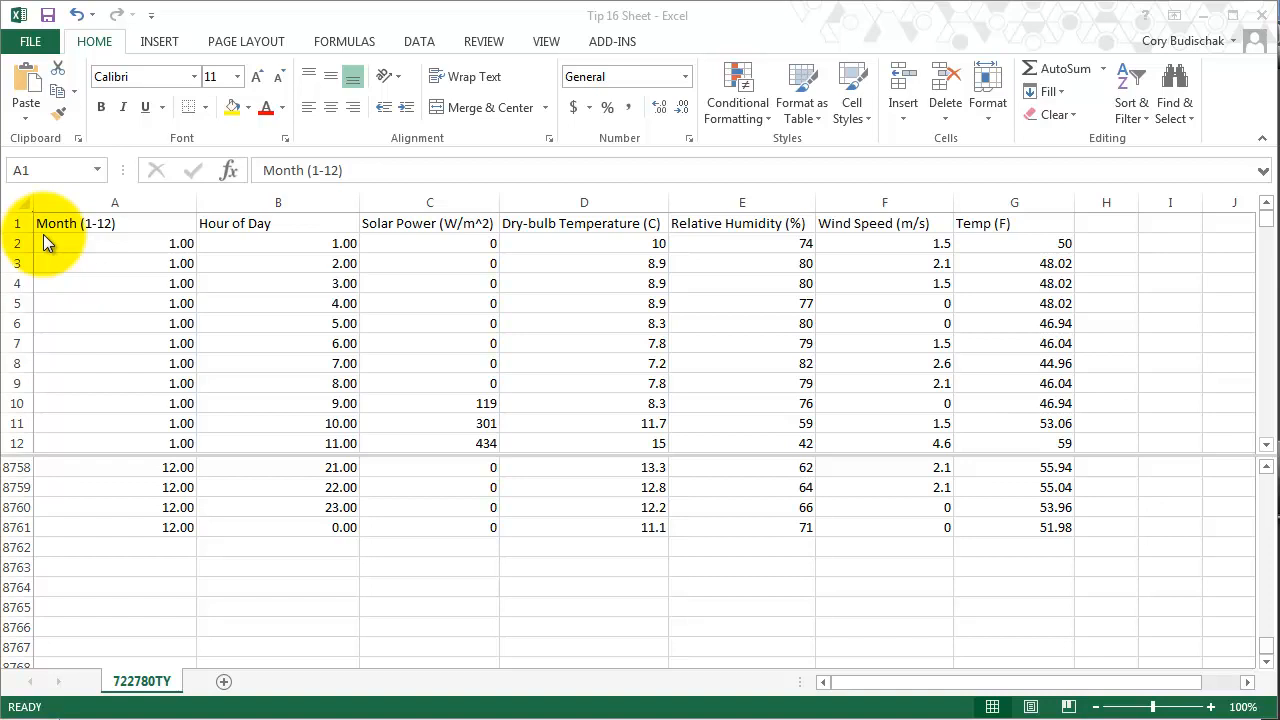
pyautogui.moveTo(497, 363)
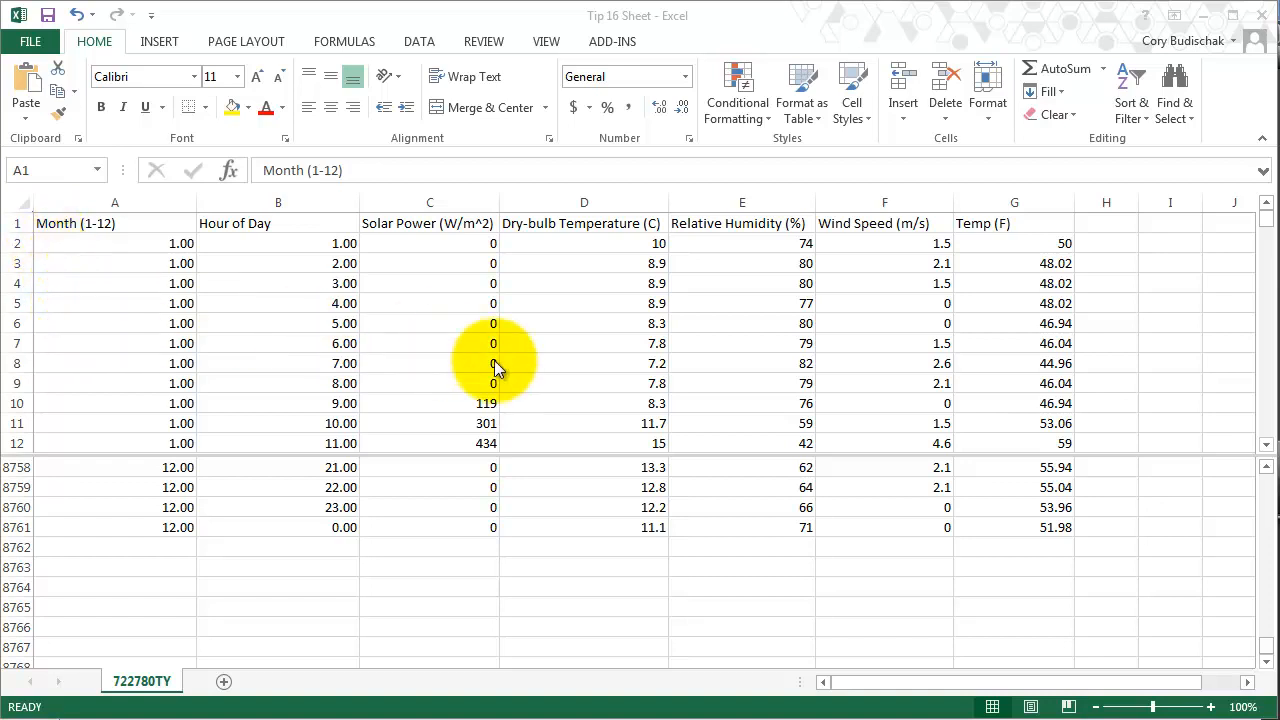
pyautogui.moveTo(400, 450)
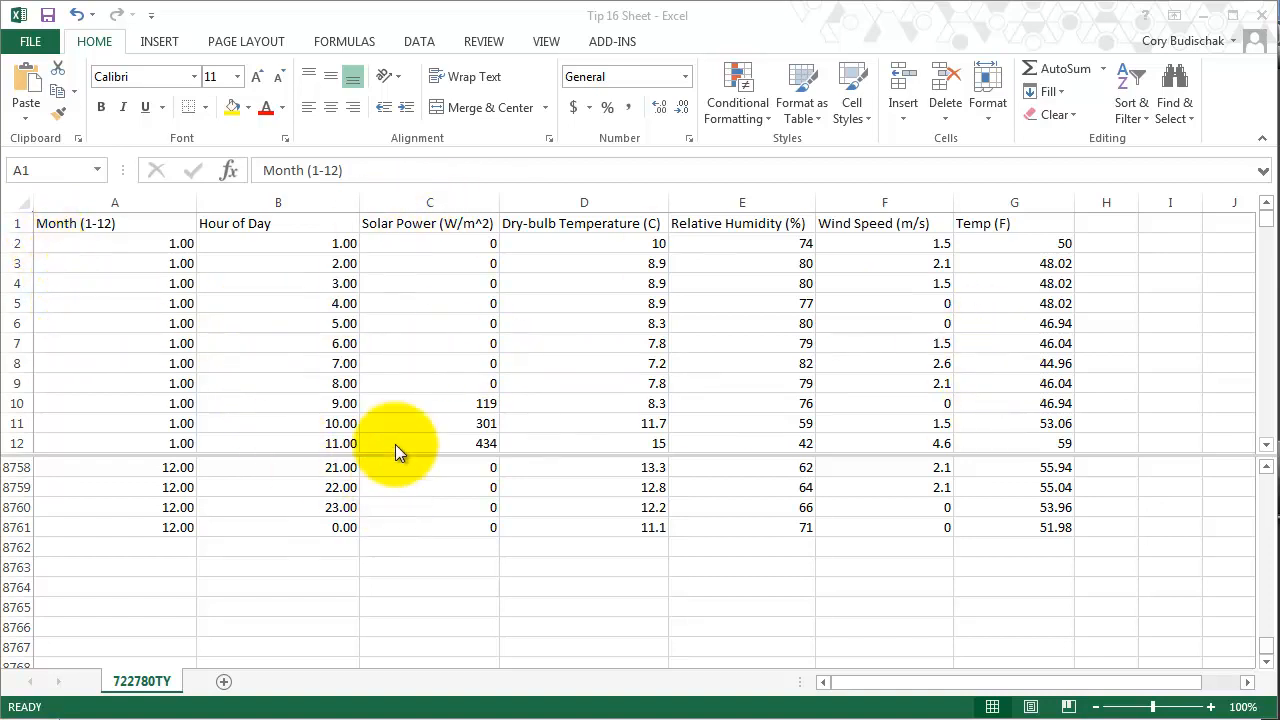
pyautogui.moveTo(725, 245)
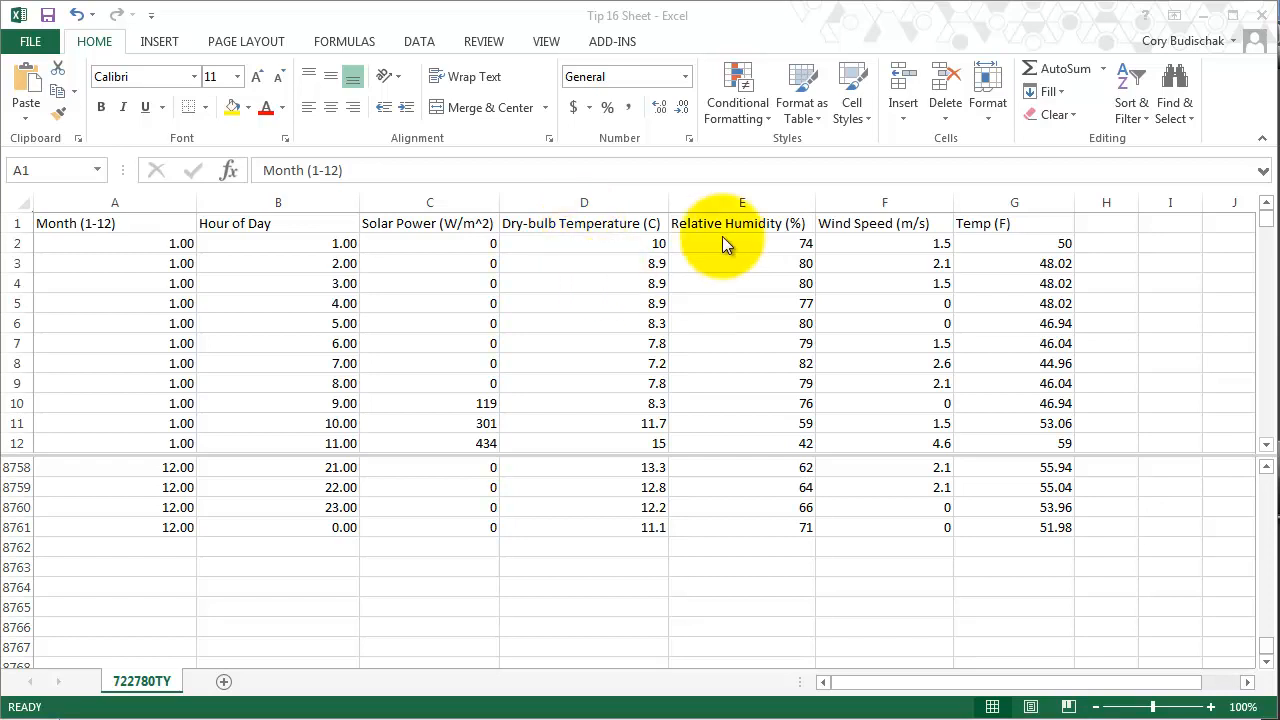
pyautogui.moveTo(600, 360)
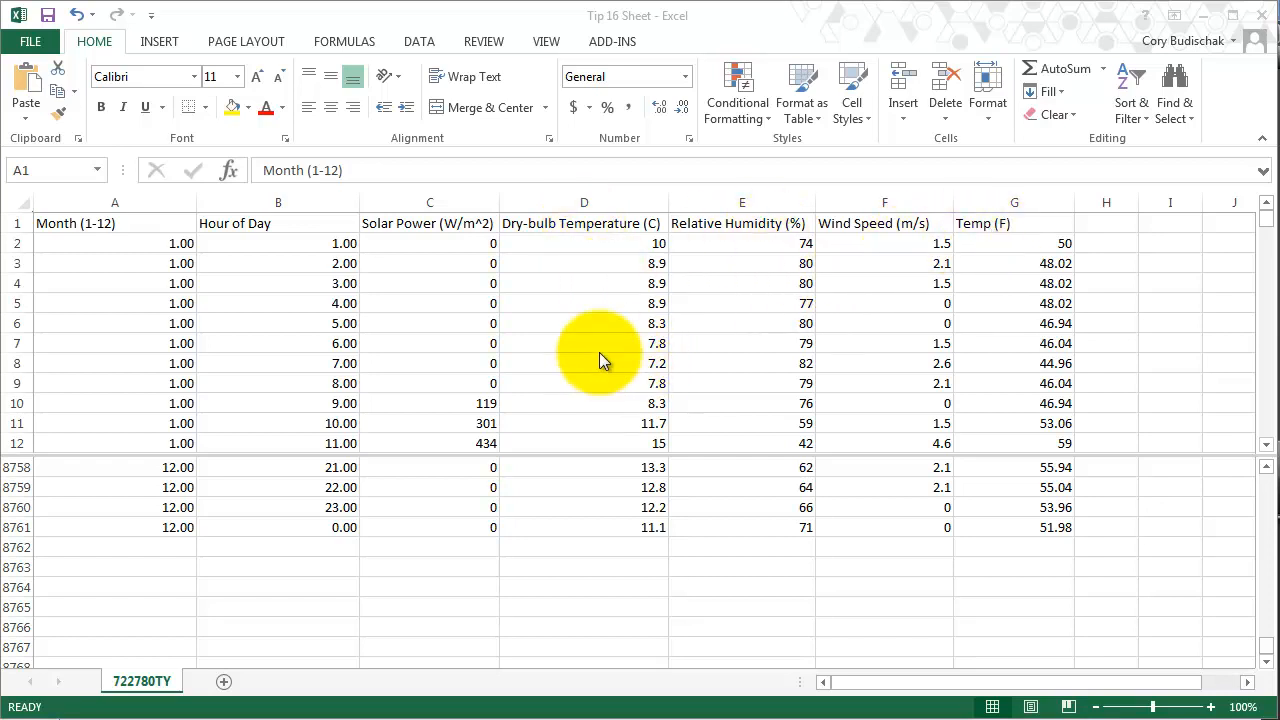
pyautogui.moveTo(610, 370)
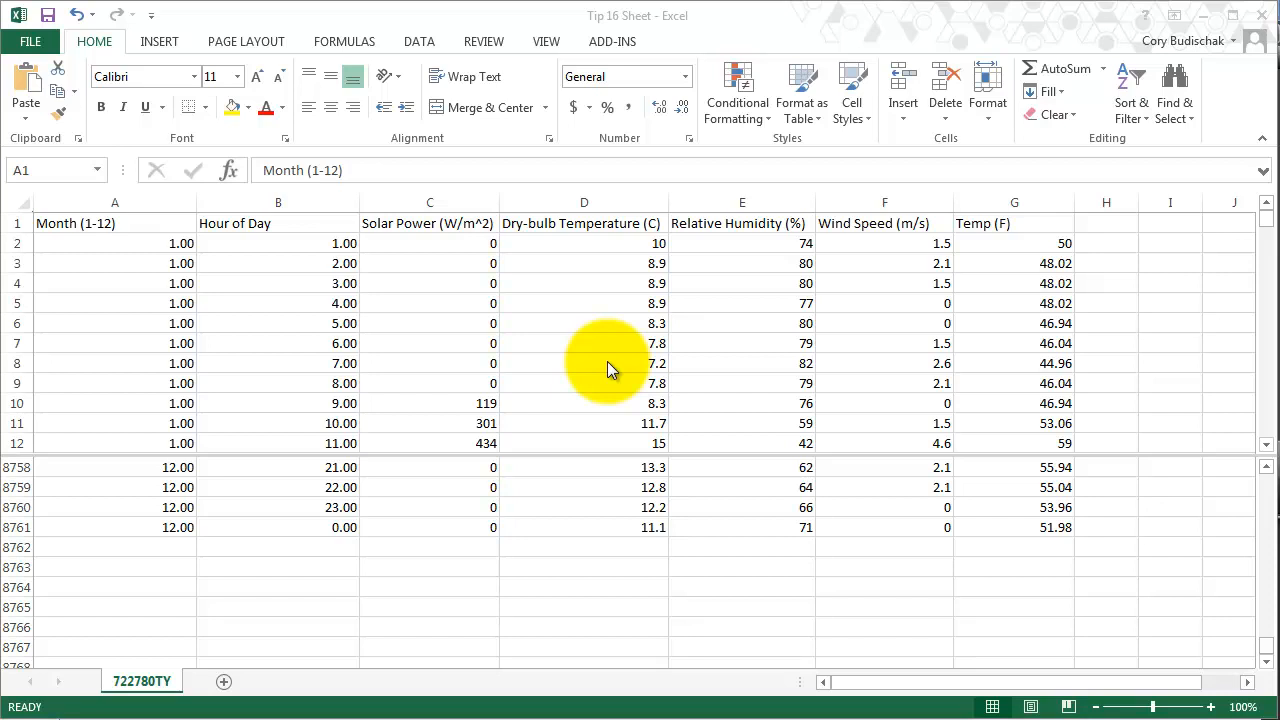
pyautogui.moveTo(583, 365)
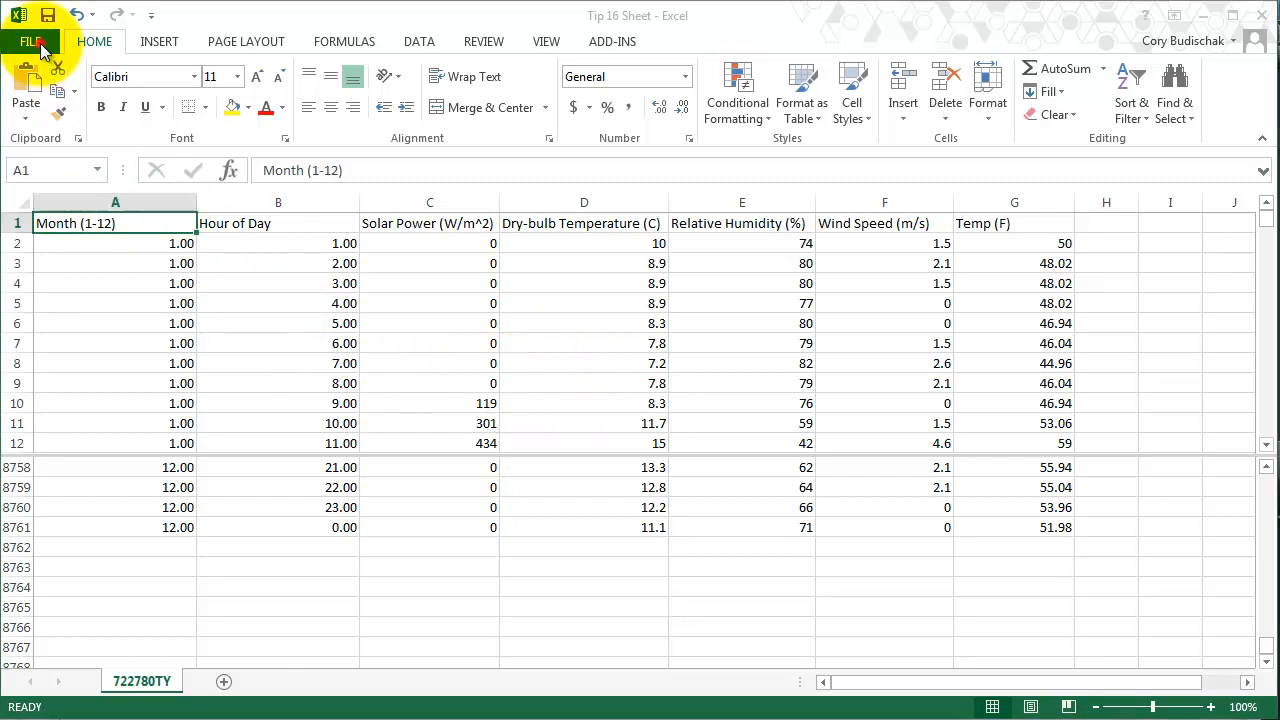
# - Save the Excel weather workbook as 'Tip 16 Sheet CSV' in CSV (Comma delimited) format
pyautogui.click(31, 41)
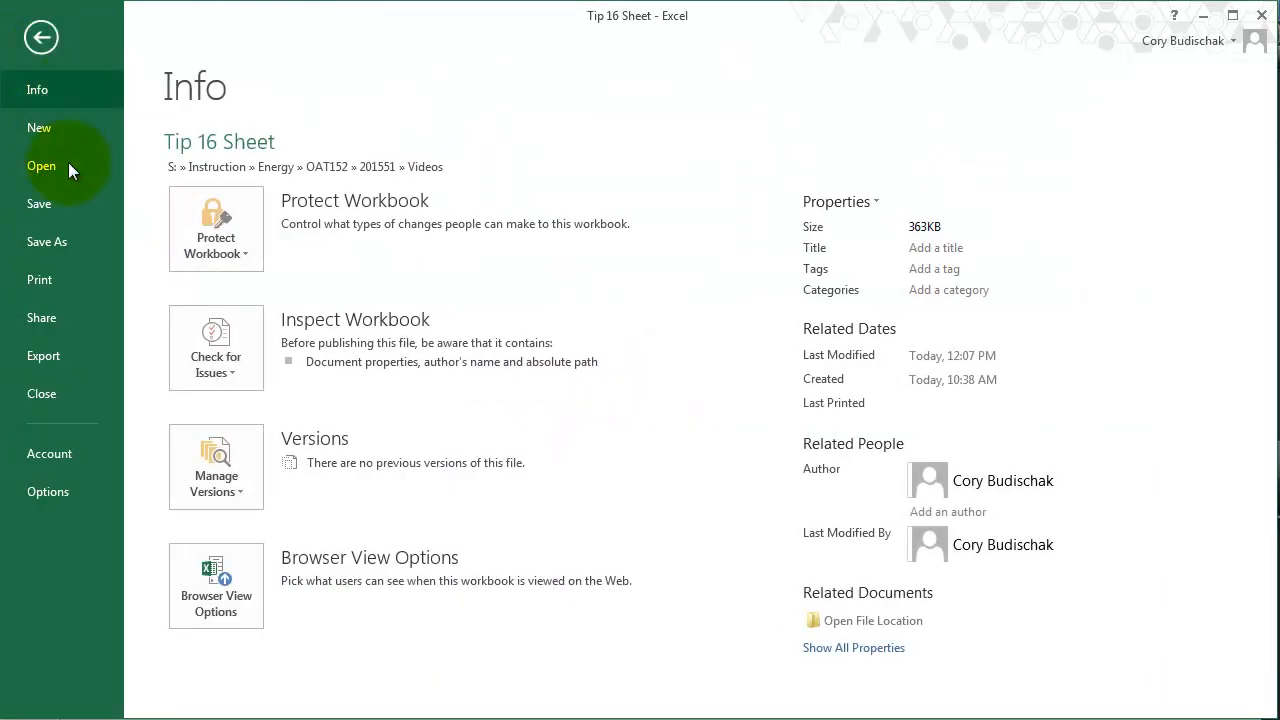
pyautogui.click(47, 241)
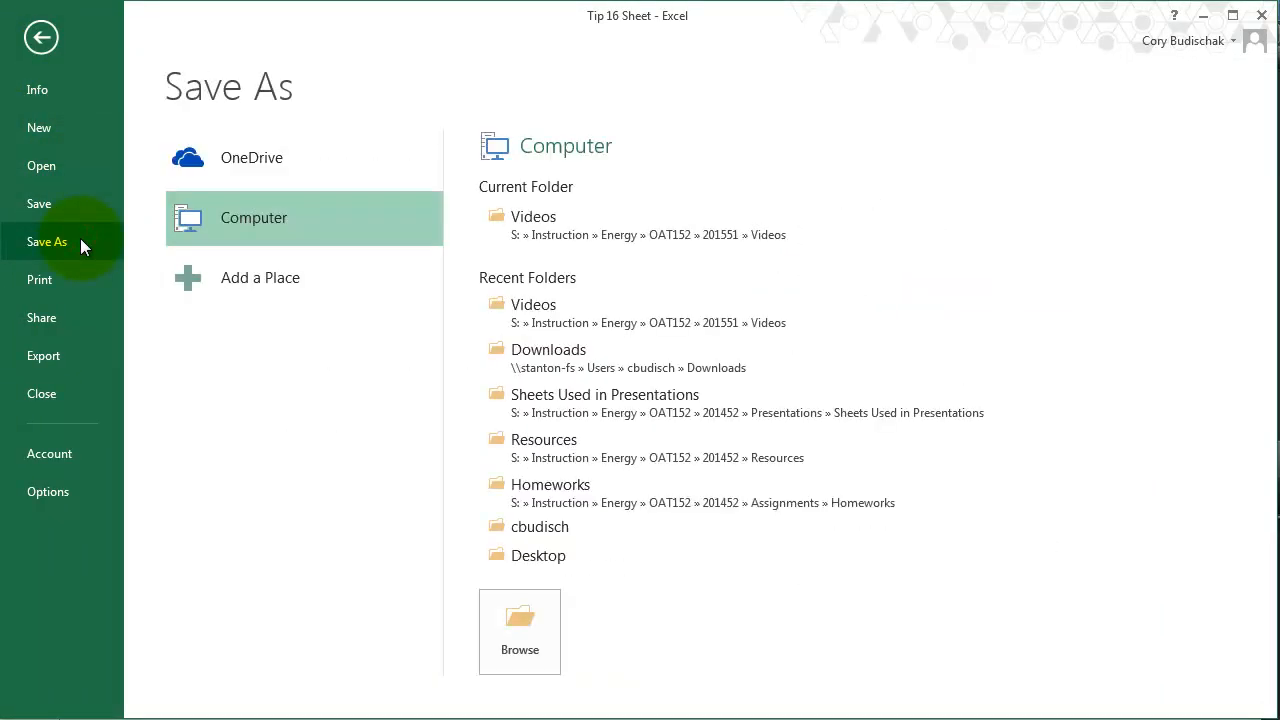
pyautogui.click(519, 622)
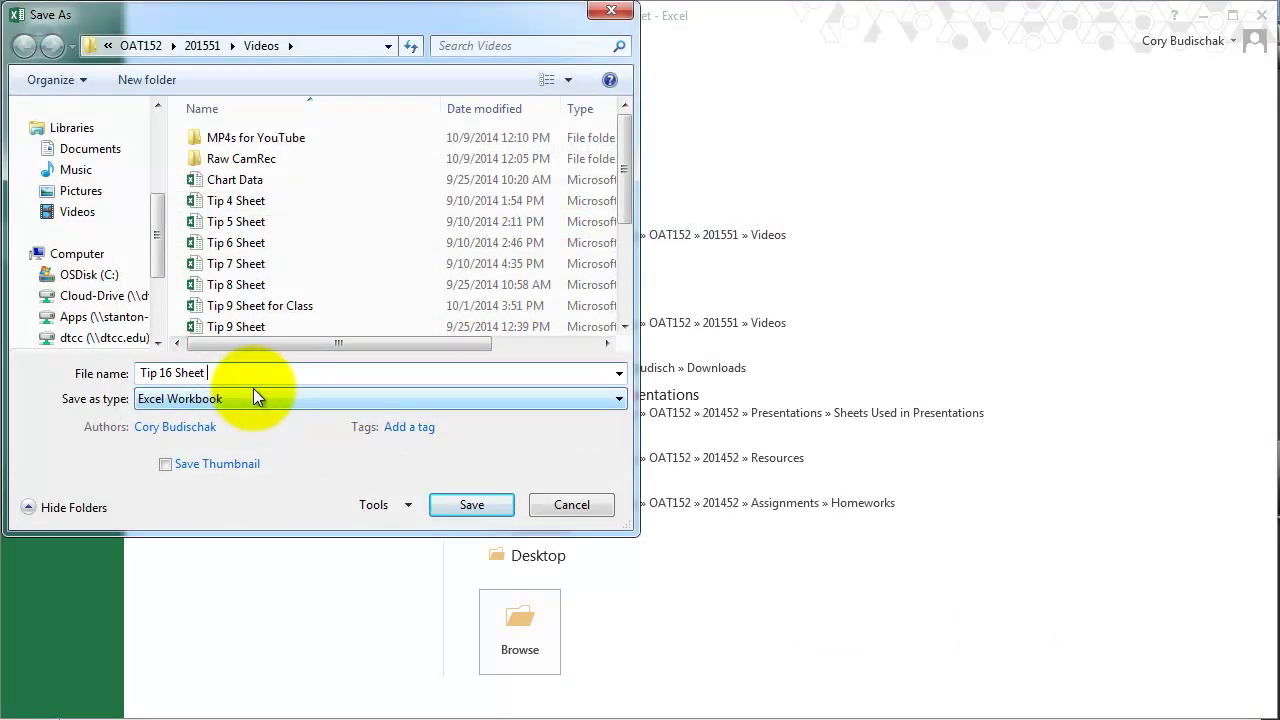
pyautogui.write('CSV')
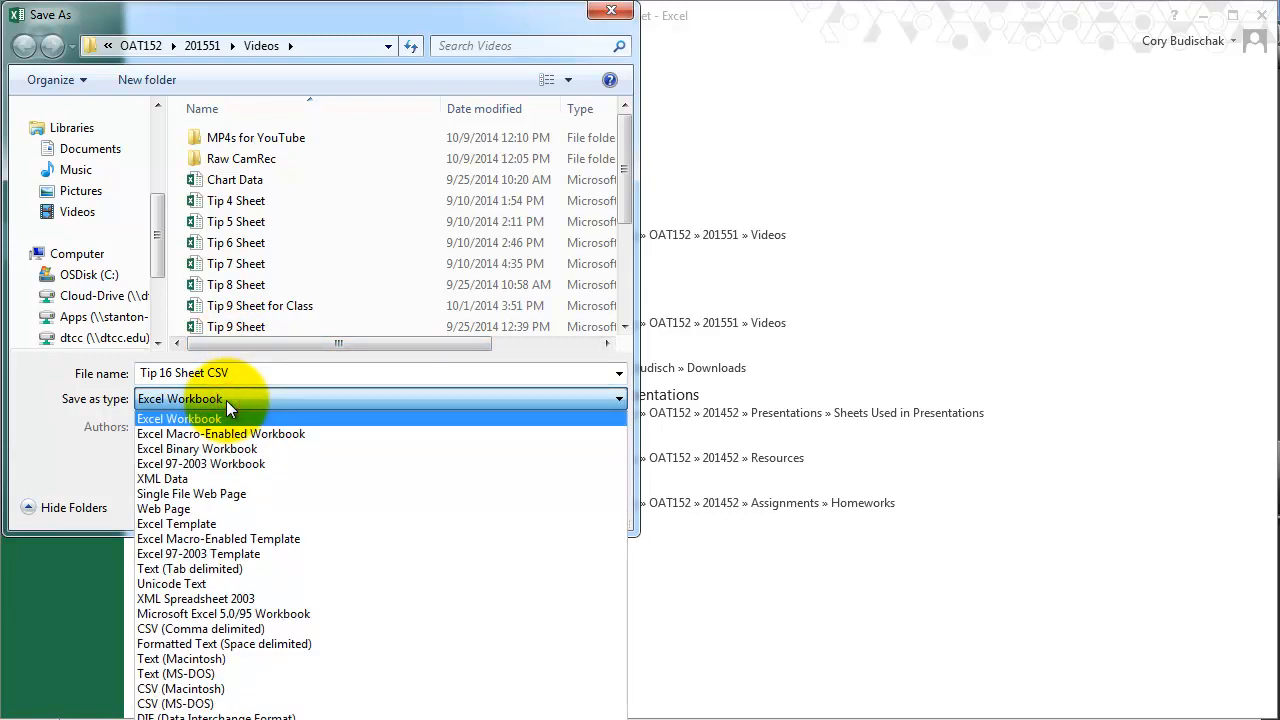
pyautogui.moveTo(200, 628)
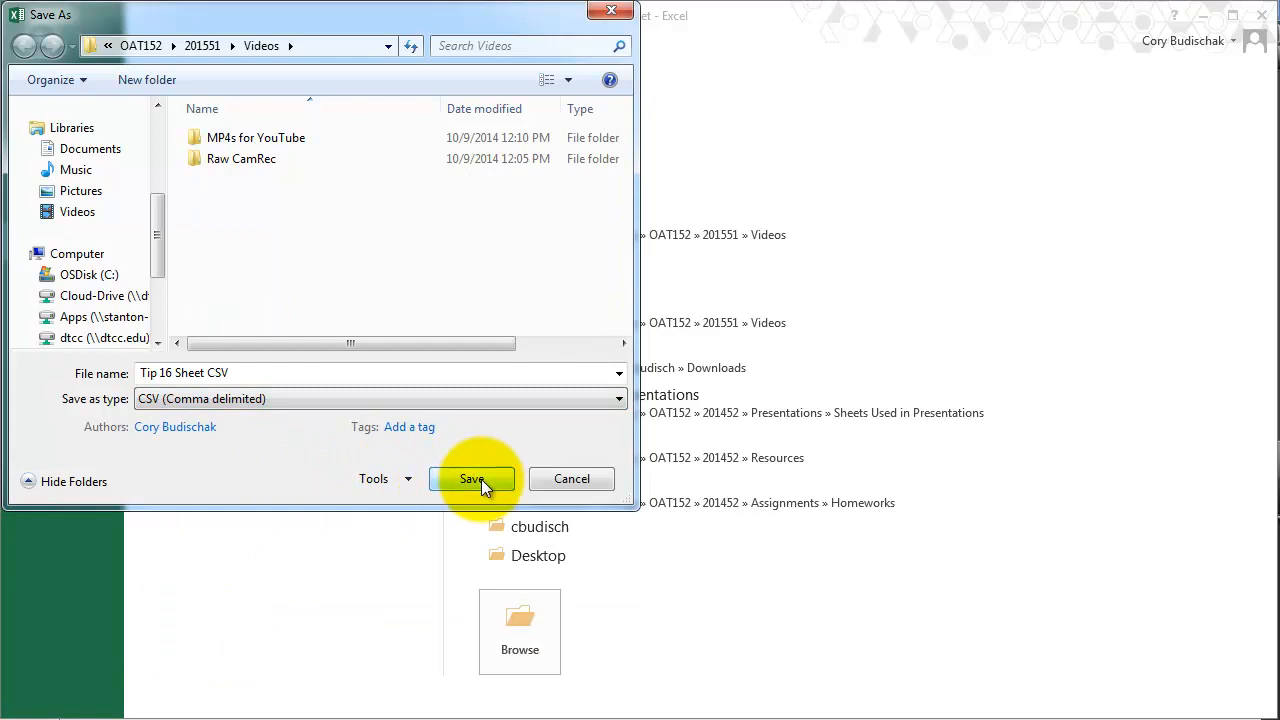
pyautogui.click(471, 479)
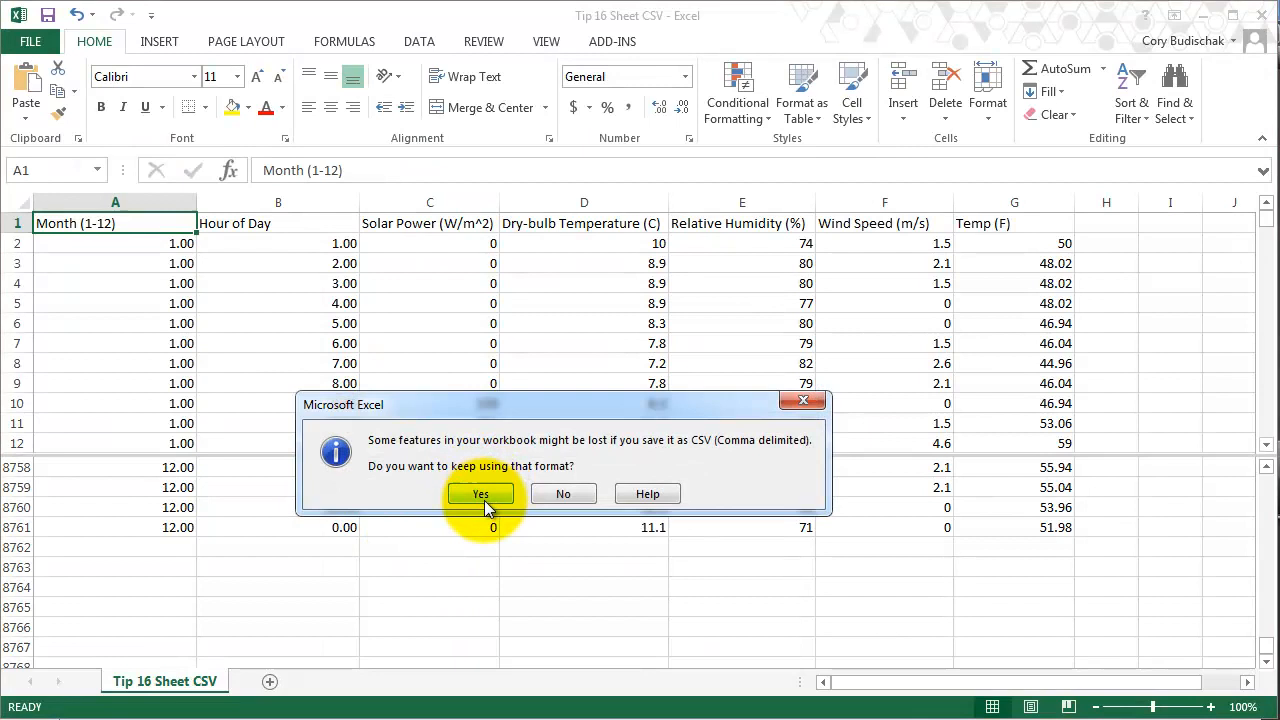
# - Confirm keeping the CSV format in the warning and close Excel
pyautogui.click(480, 493)
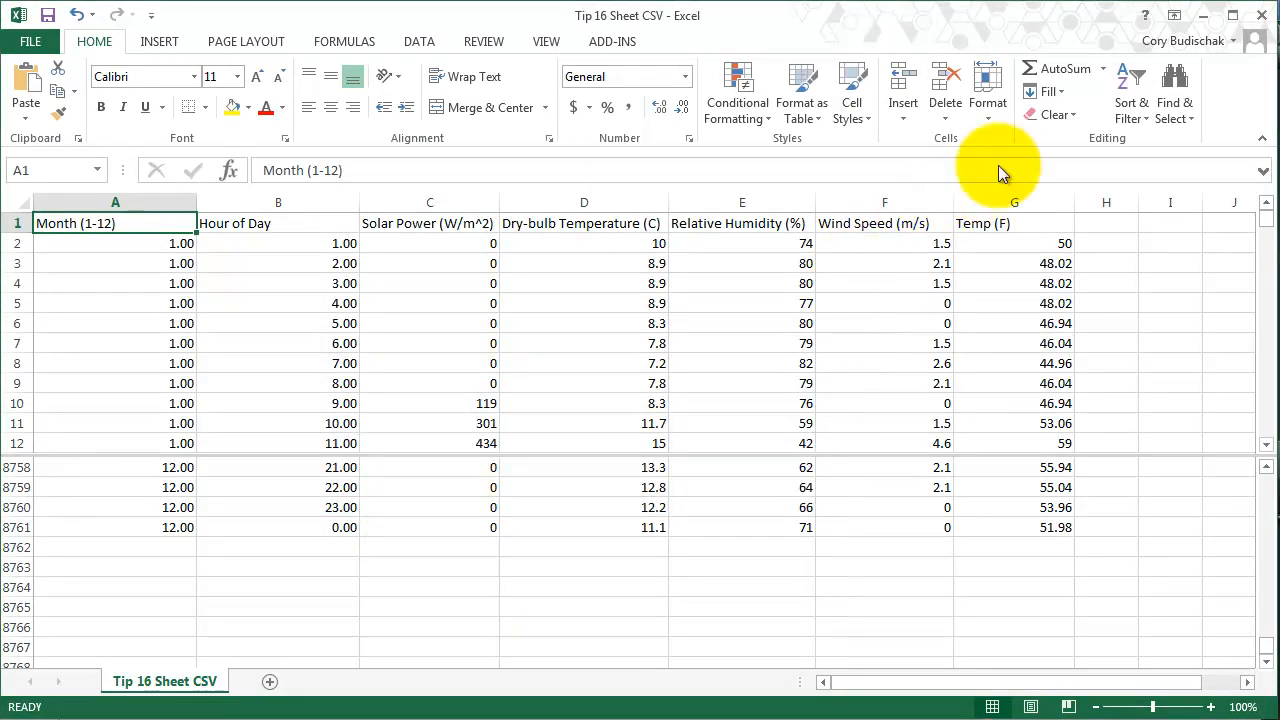
pyautogui.moveTo(1265, 20)
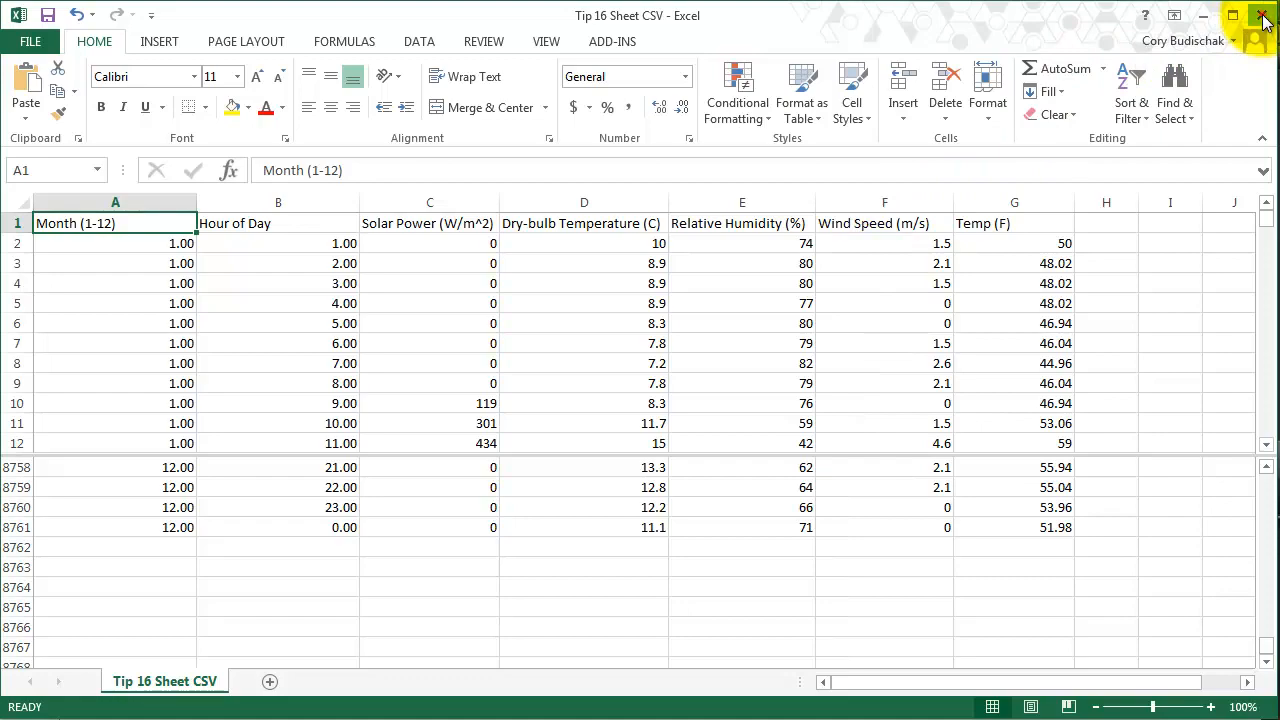
pyautogui.click(1262, 15)
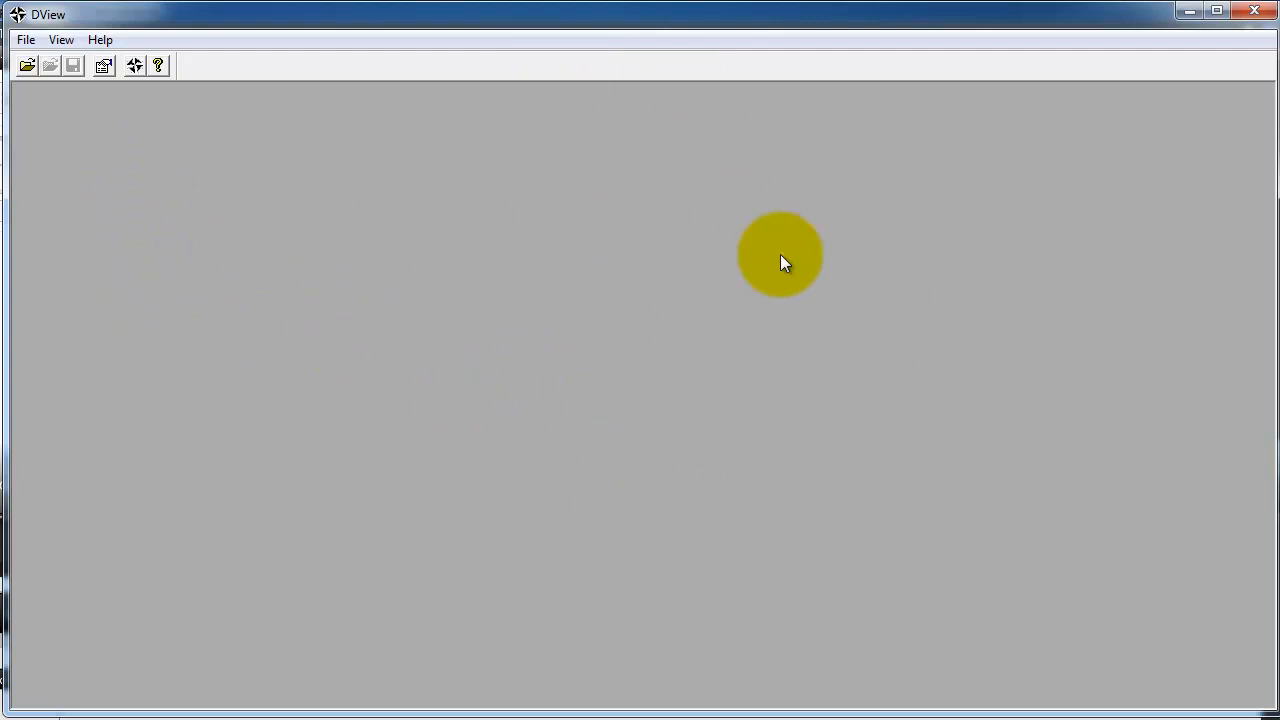
pyautogui.moveTo(238, 168)
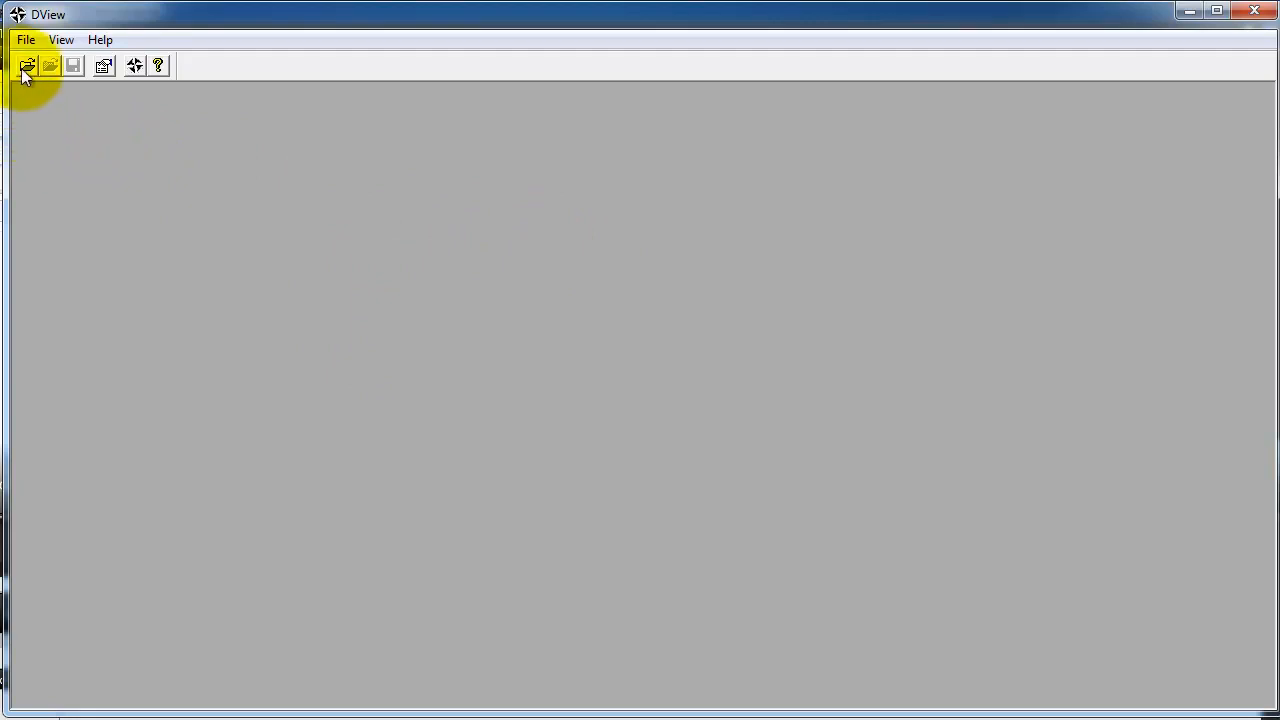
# - Open the 'Tip 16 Sheet CSV' file in DView to view the hourly series
pyautogui.click(27, 65)
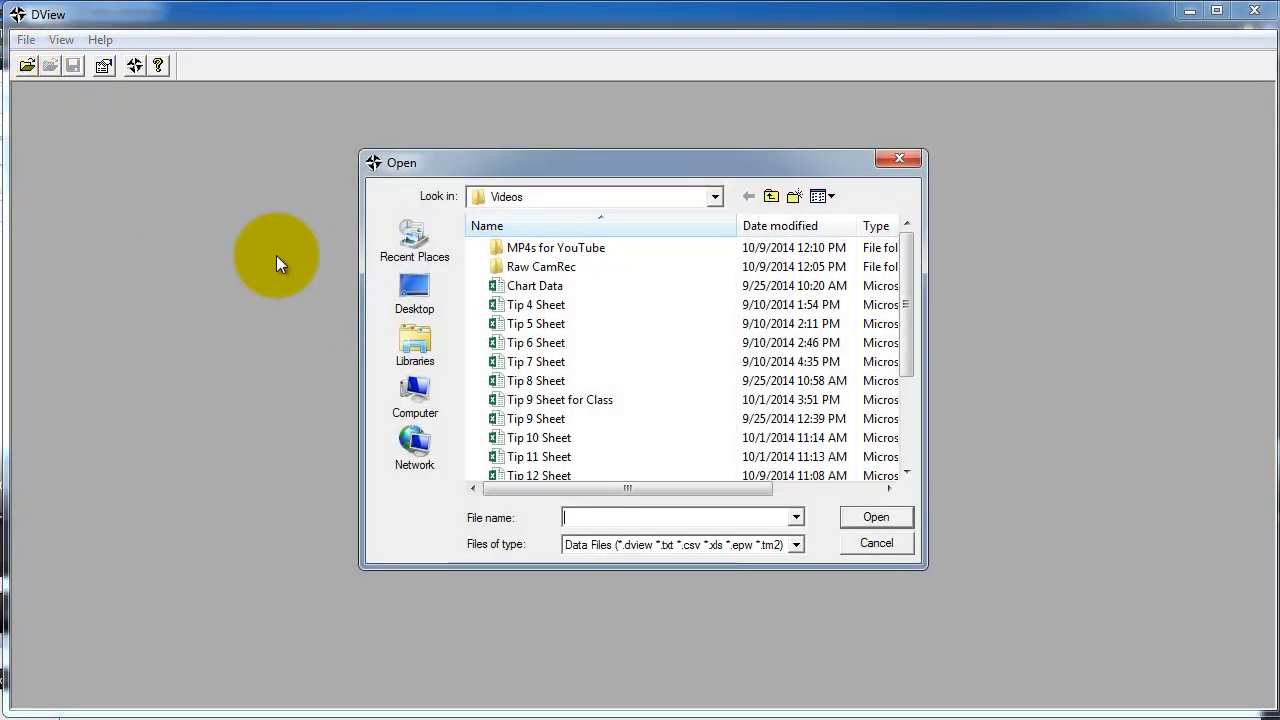
pyautogui.scroll(-3)
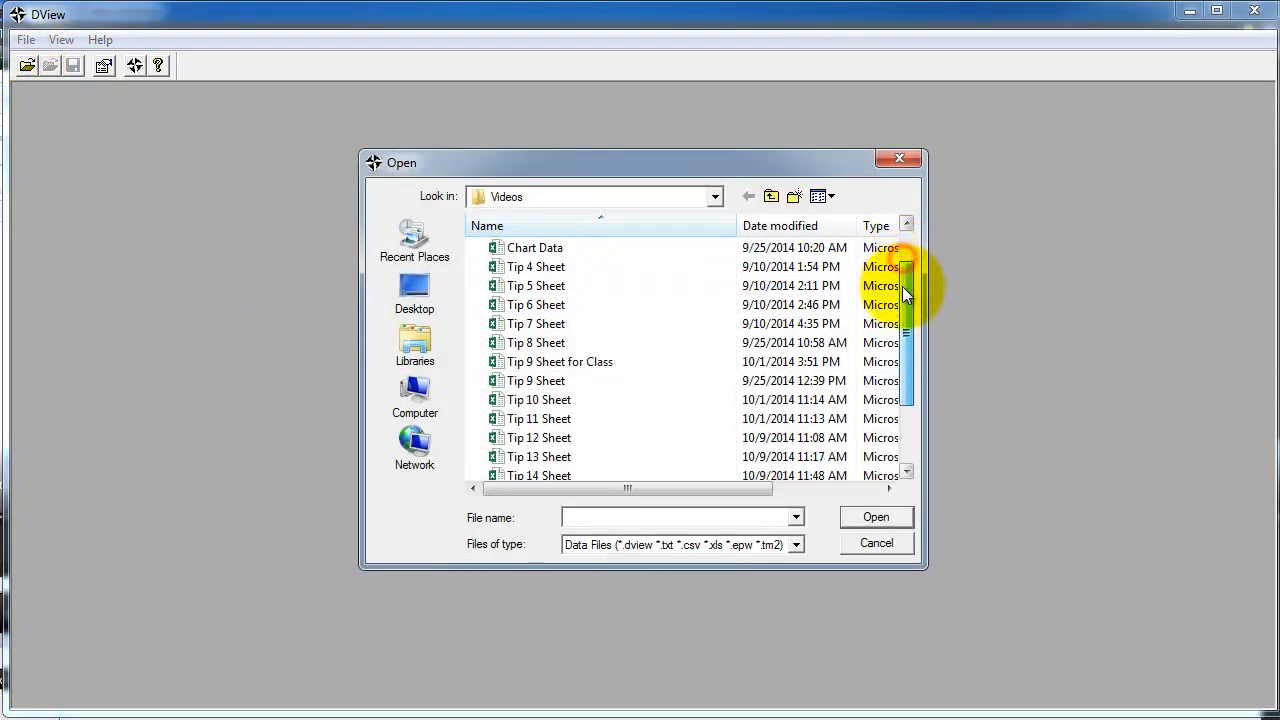
pyautogui.scroll(-3)
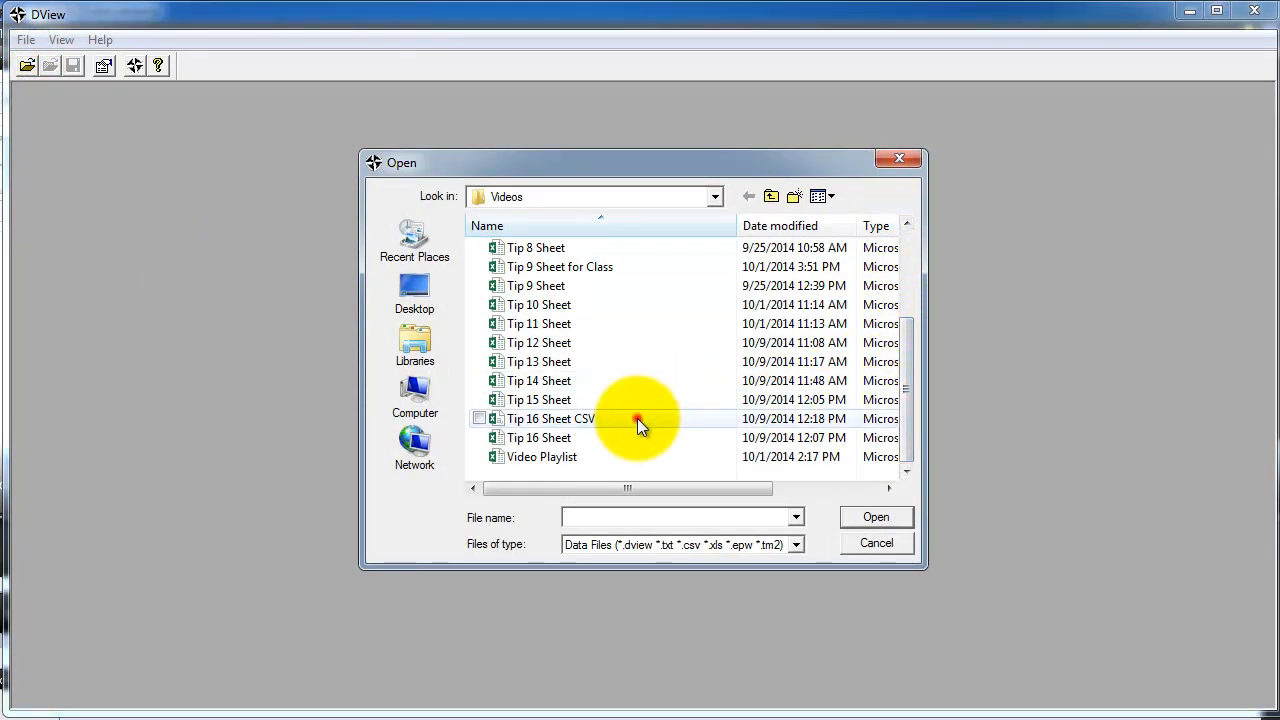
pyautogui.click(550, 418)
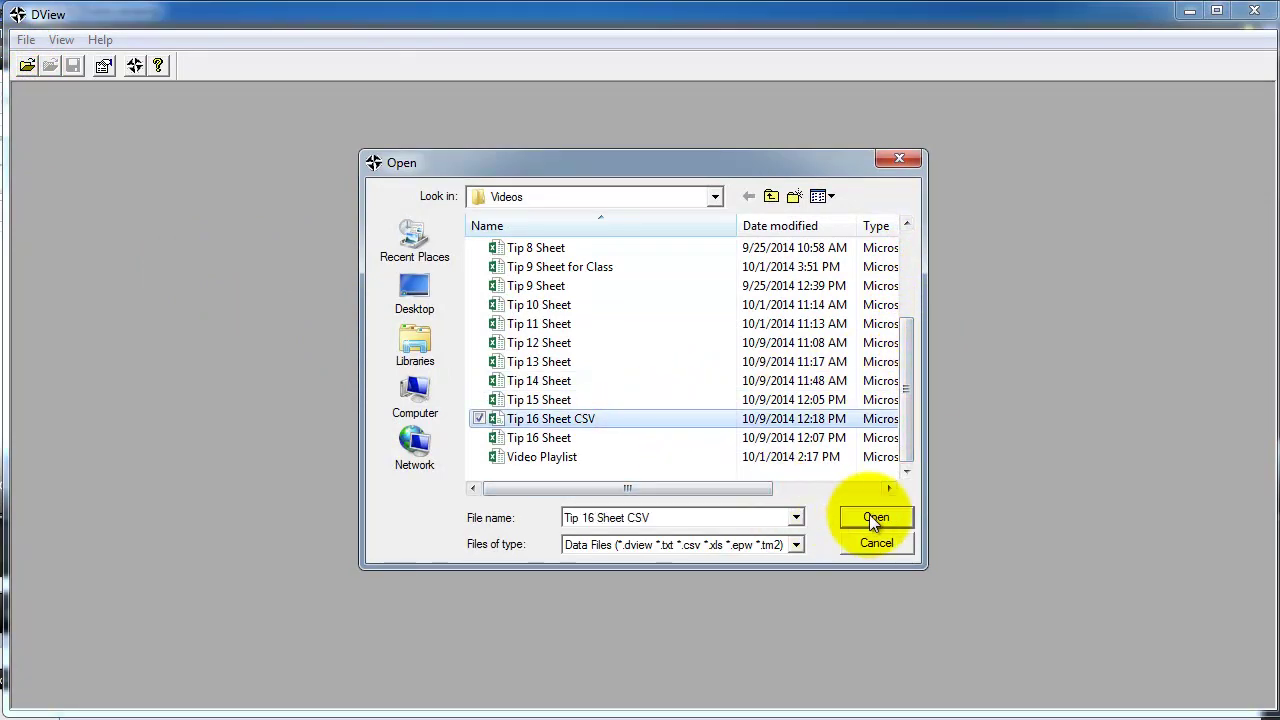
pyautogui.click(873, 517)
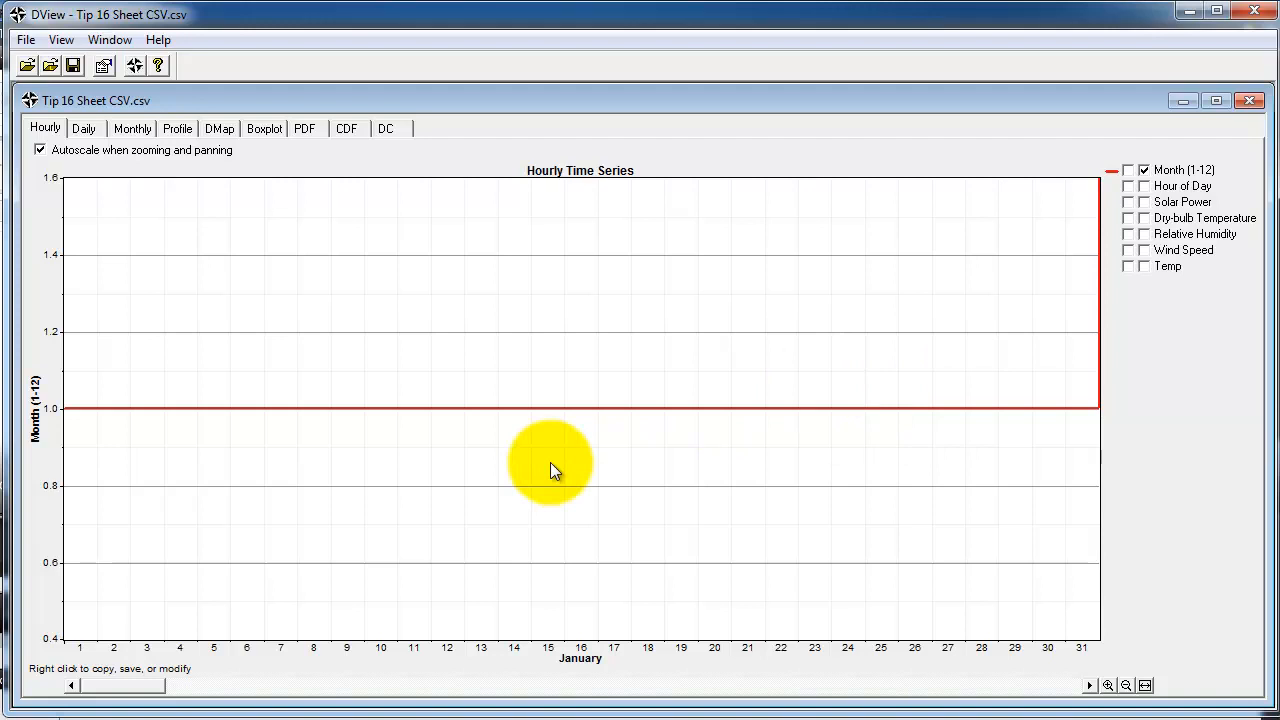
pyautogui.moveTo(478, 455)
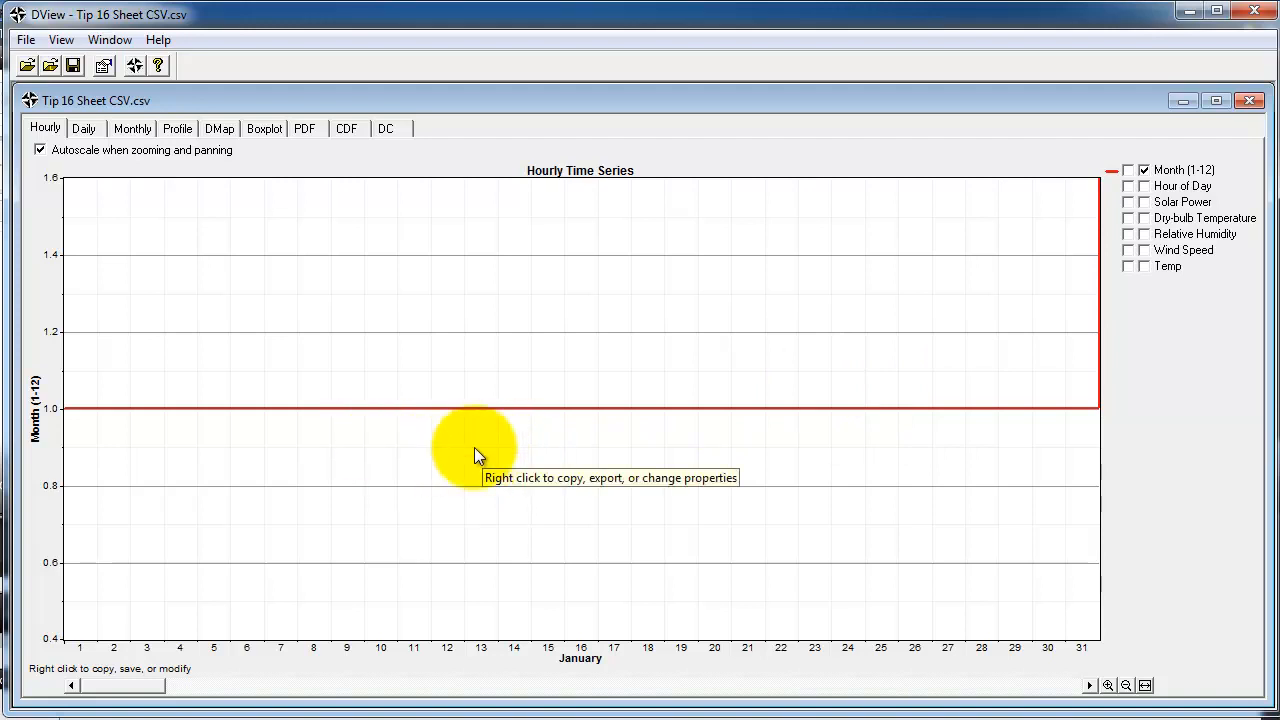
pyautogui.moveTo(638, 320)
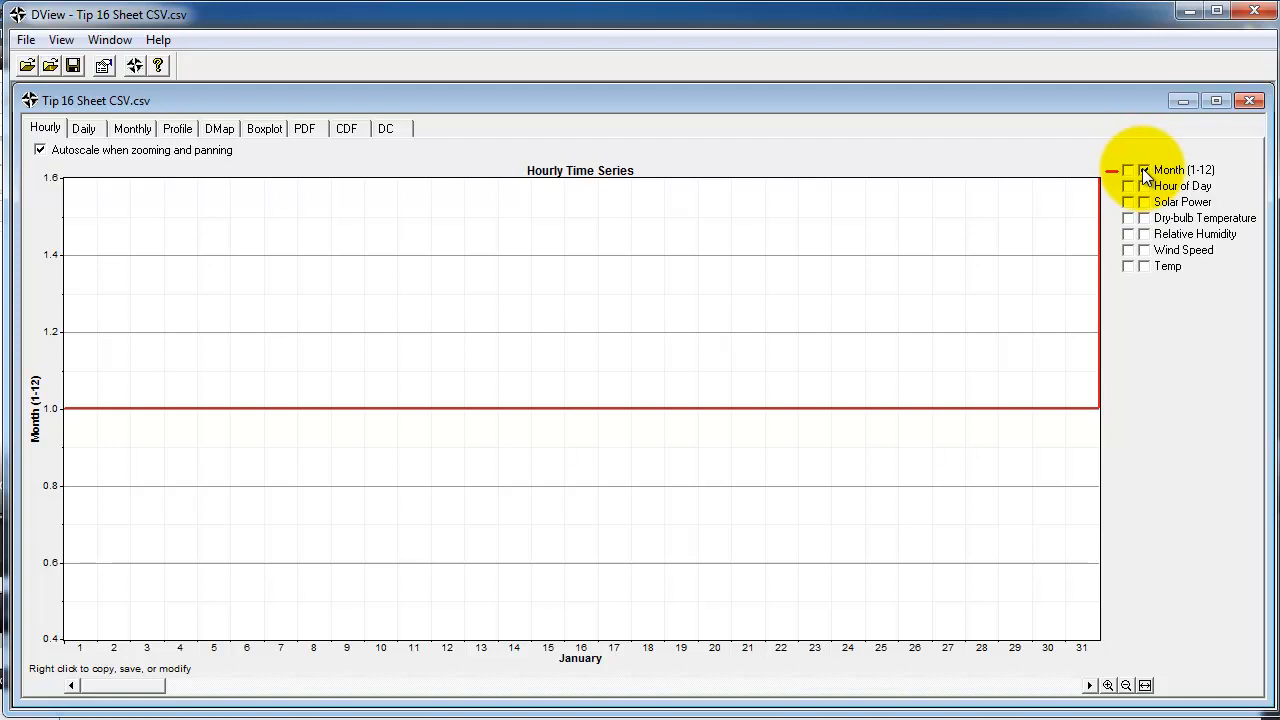
# - Uncheck the Month (1-12) series, leaving the hourly chart empty
pyautogui.click(1129, 170)
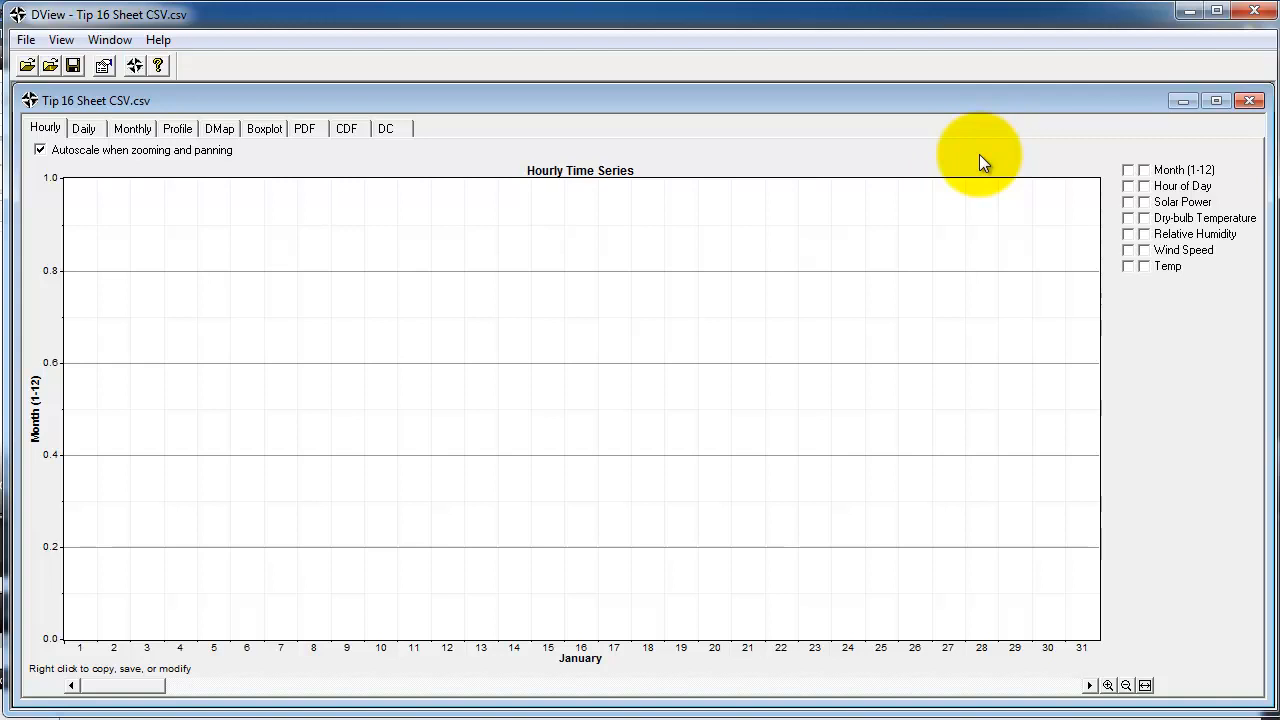
pyautogui.moveTo(535, 175)
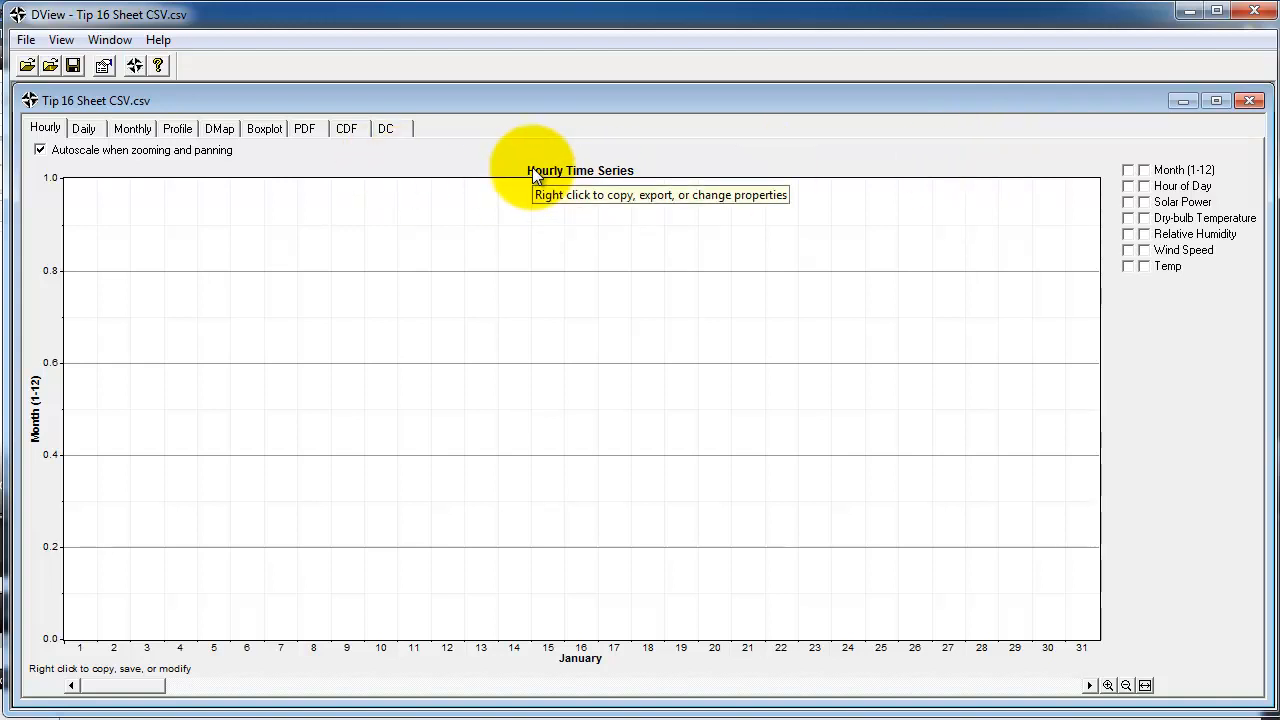
pyautogui.moveTo(1128, 408)
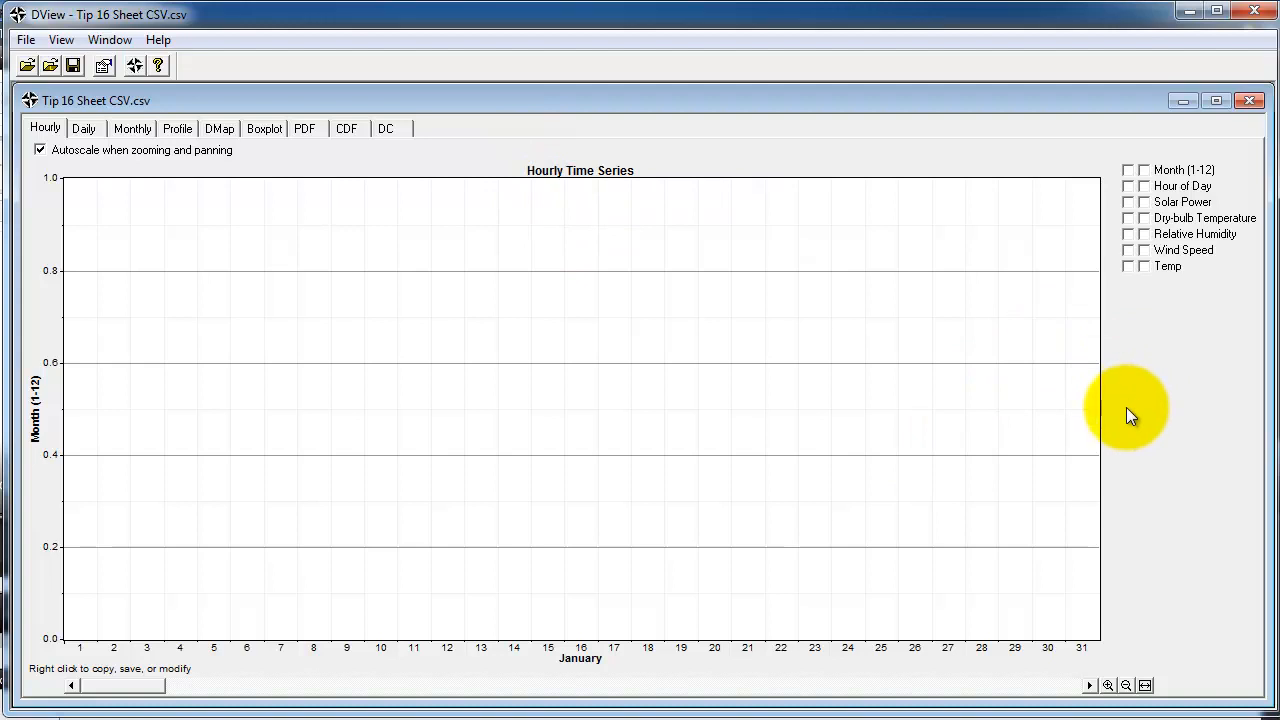
# - Plot Temp hourly, browse the full year by zooming and scrolling, then view daily averages
pyautogui.click(1144, 266)
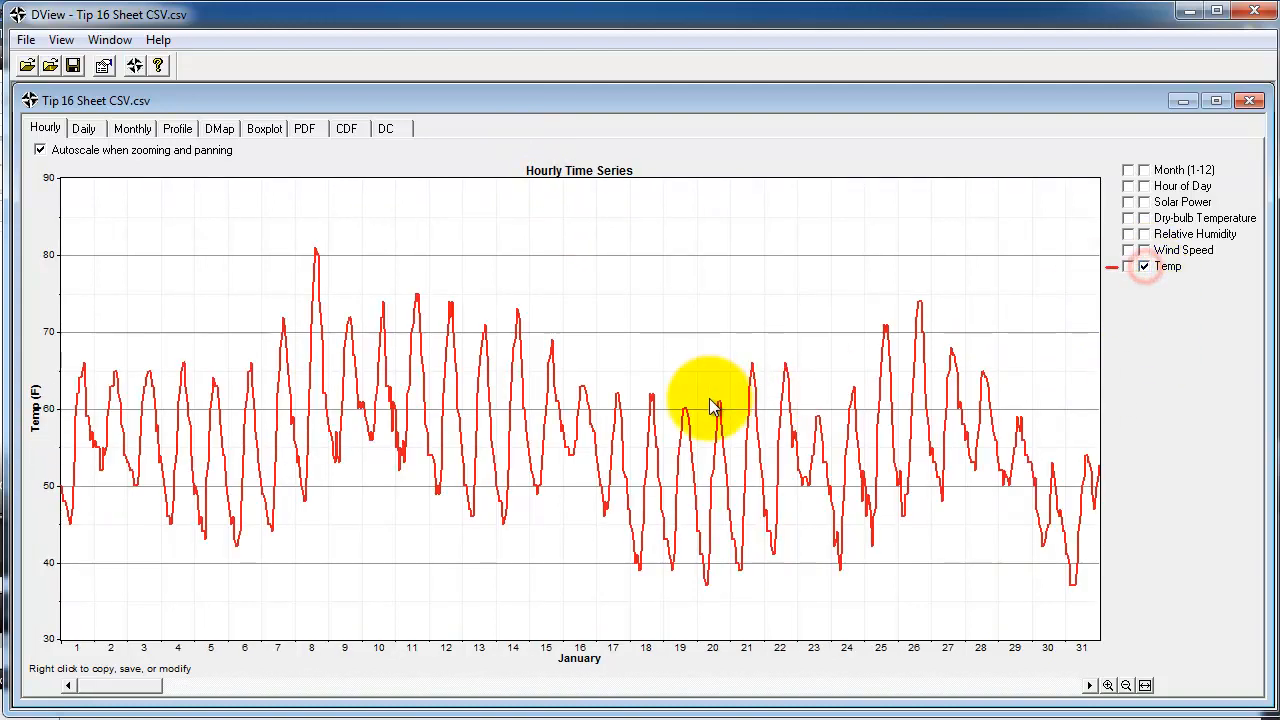
pyautogui.moveTo(88, 498)
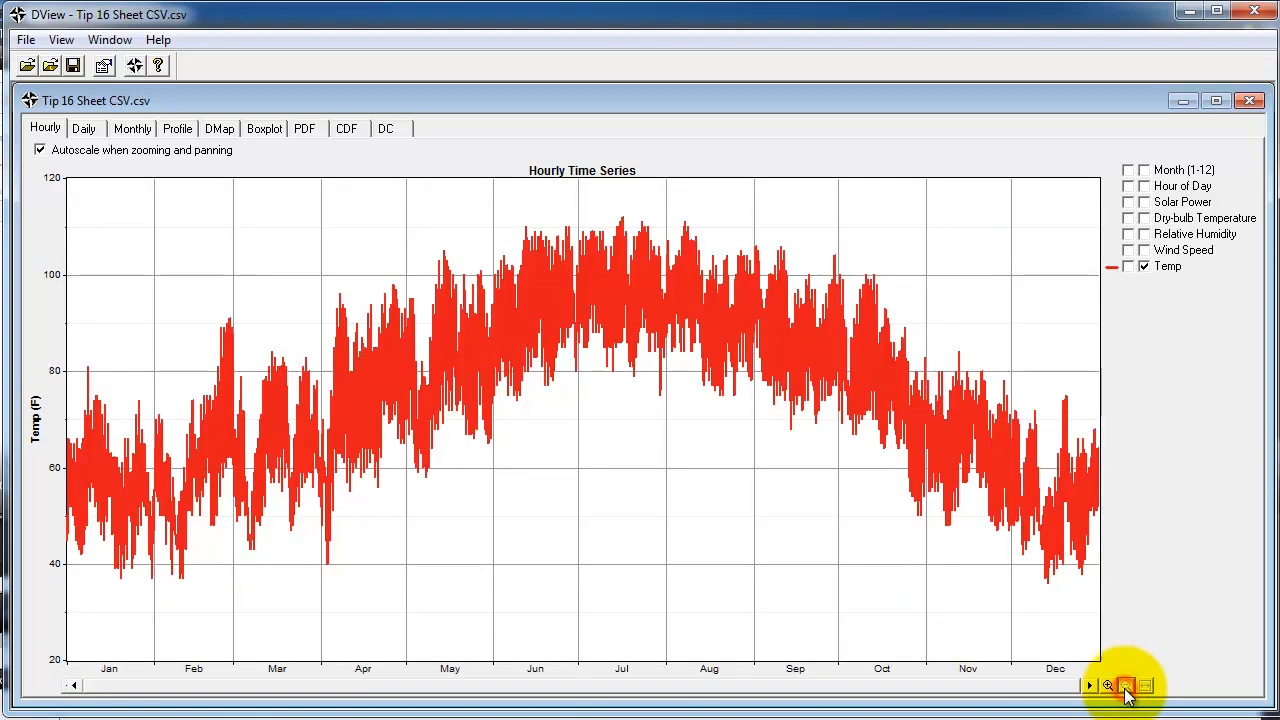
pyautogui.click(1126, 685)
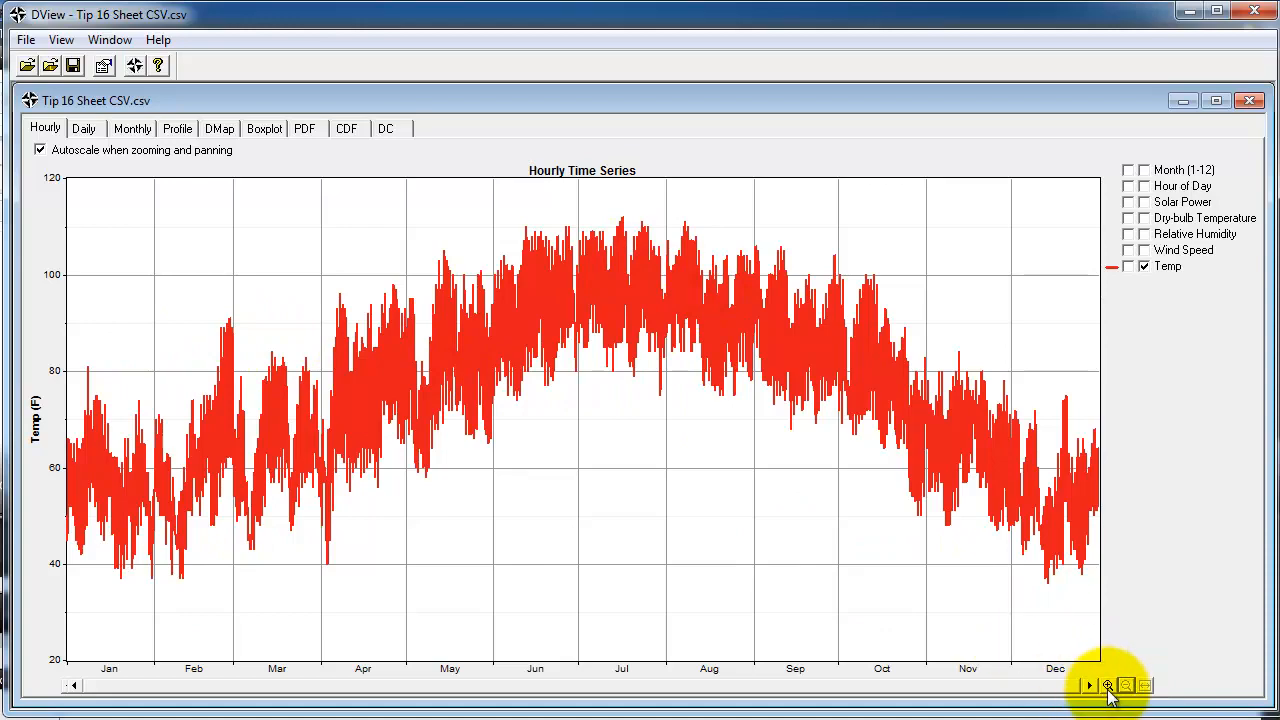
pyautogui.click(1107, 685)
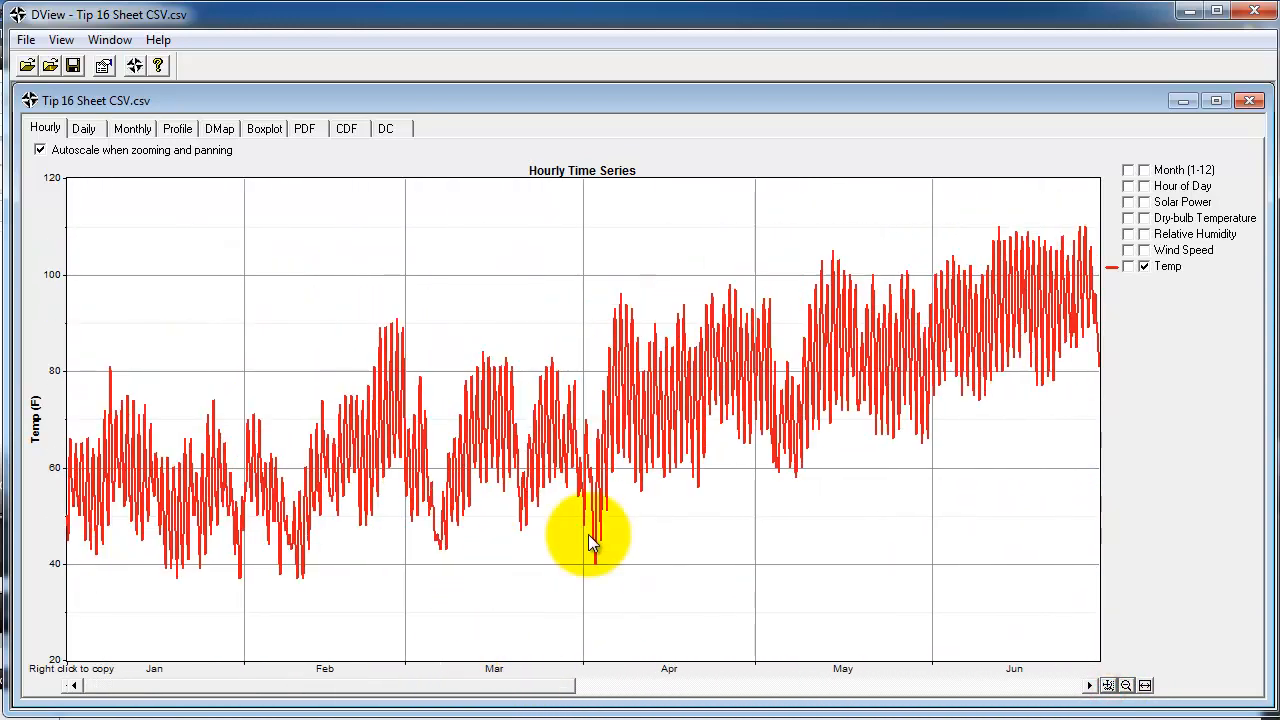
pyautogui.moveTo(290, 320)
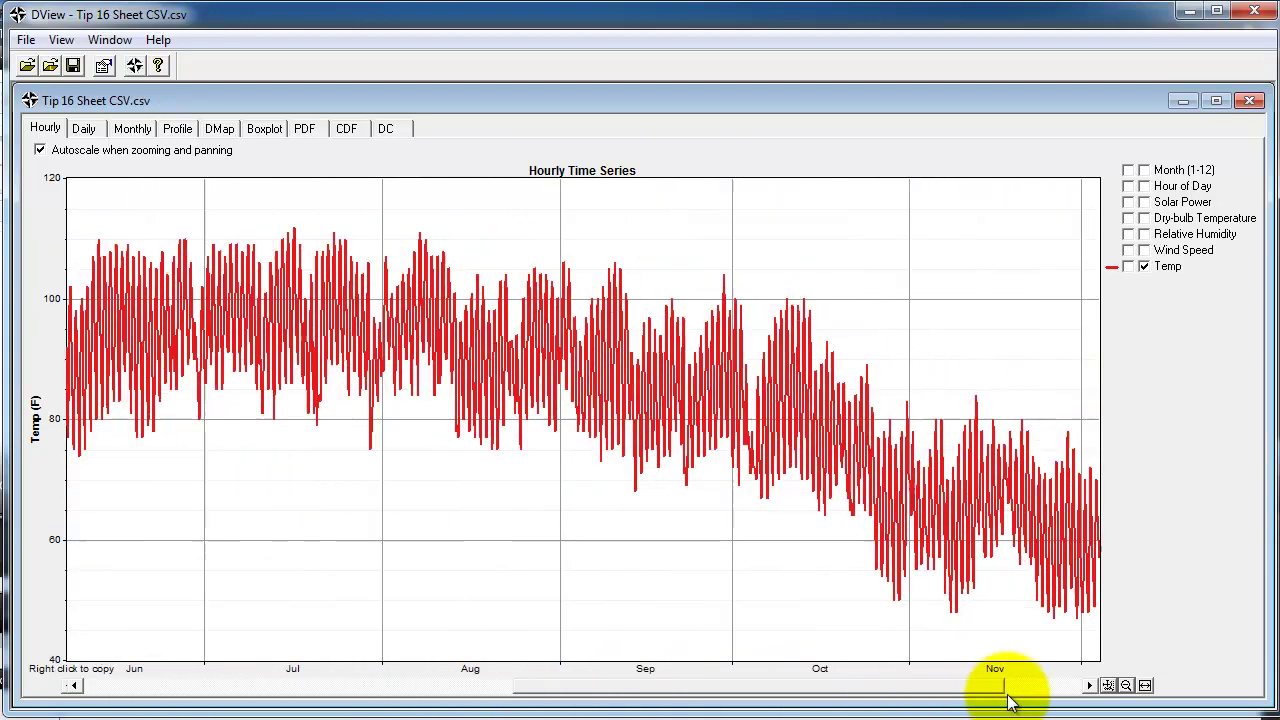
pyautogui.moveTo(1005, 686); pyautogui.dragTo(600, 686)
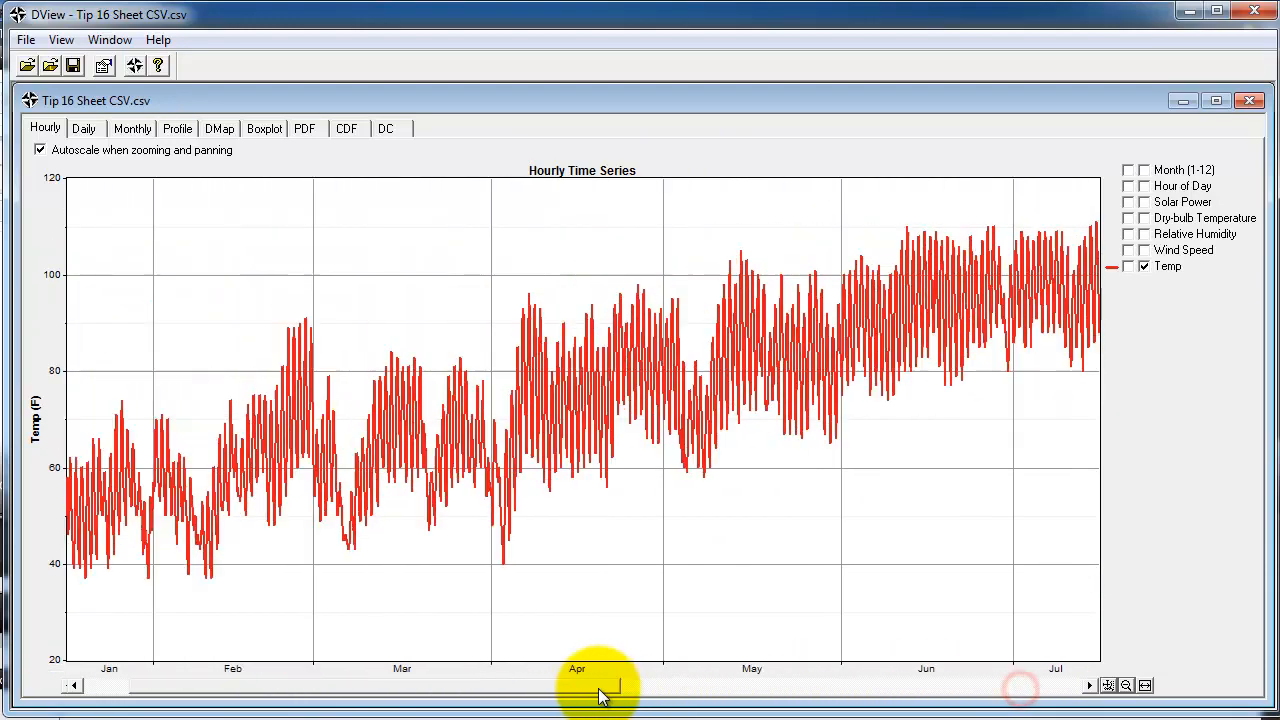
pyautogui.click(84, 128)
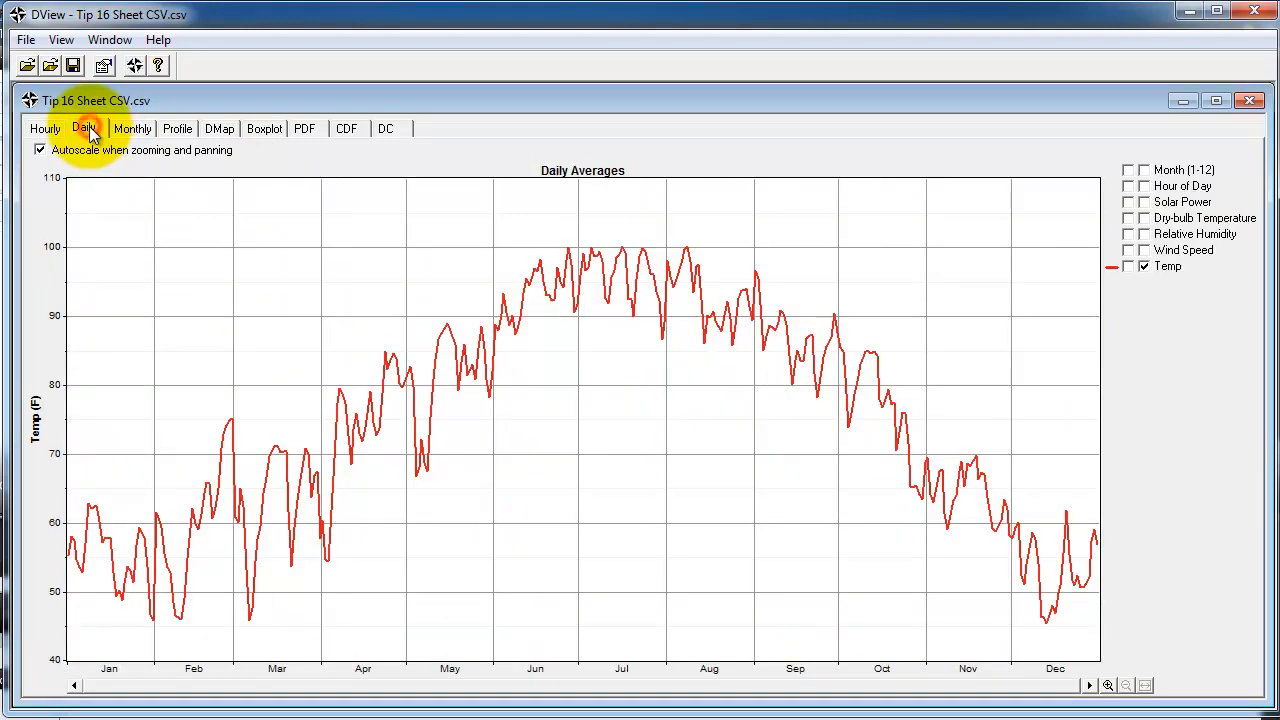
pyautogui.moveTo(740, 445)
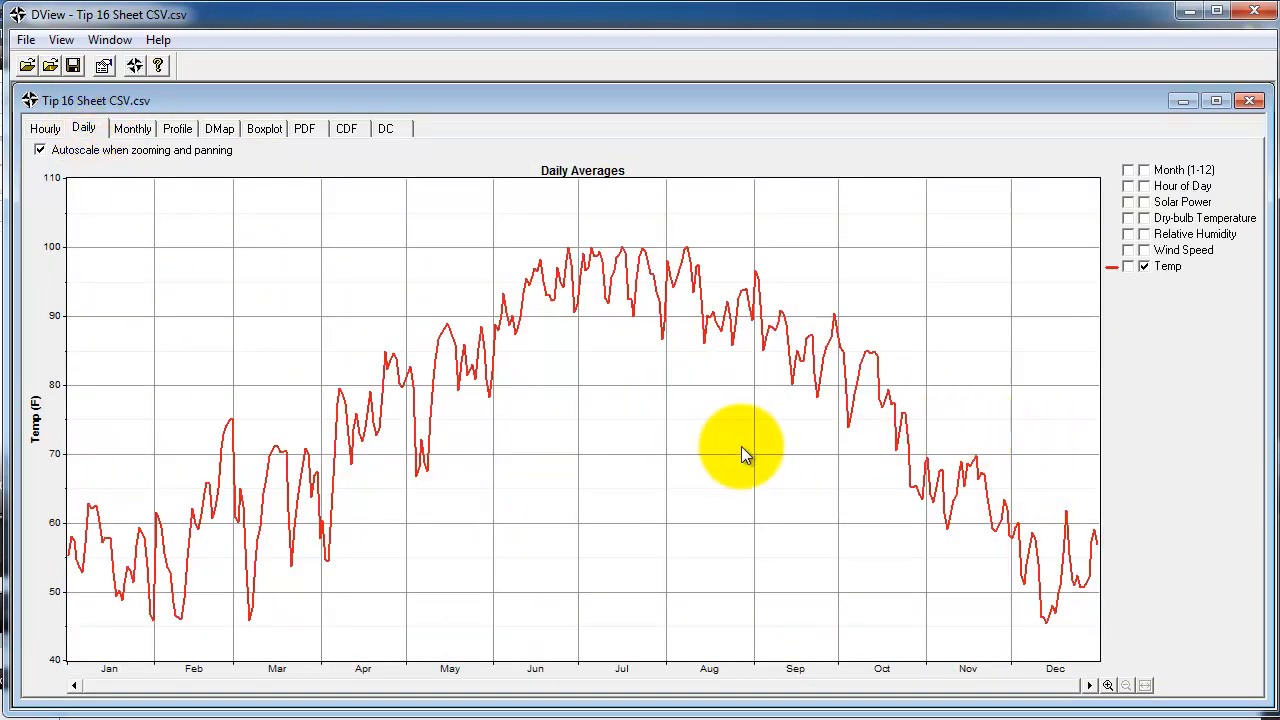
pyautogui.moveTo(95, 560)
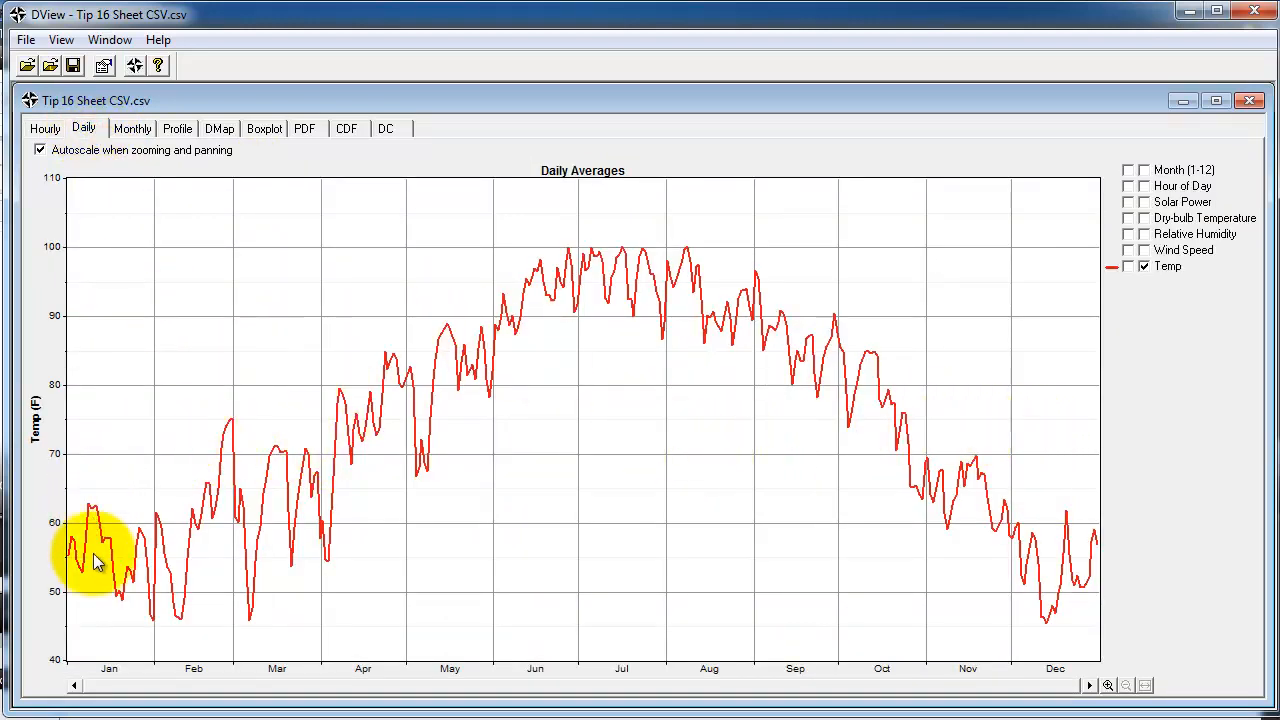
pyautogui.moveTo(105, 568)
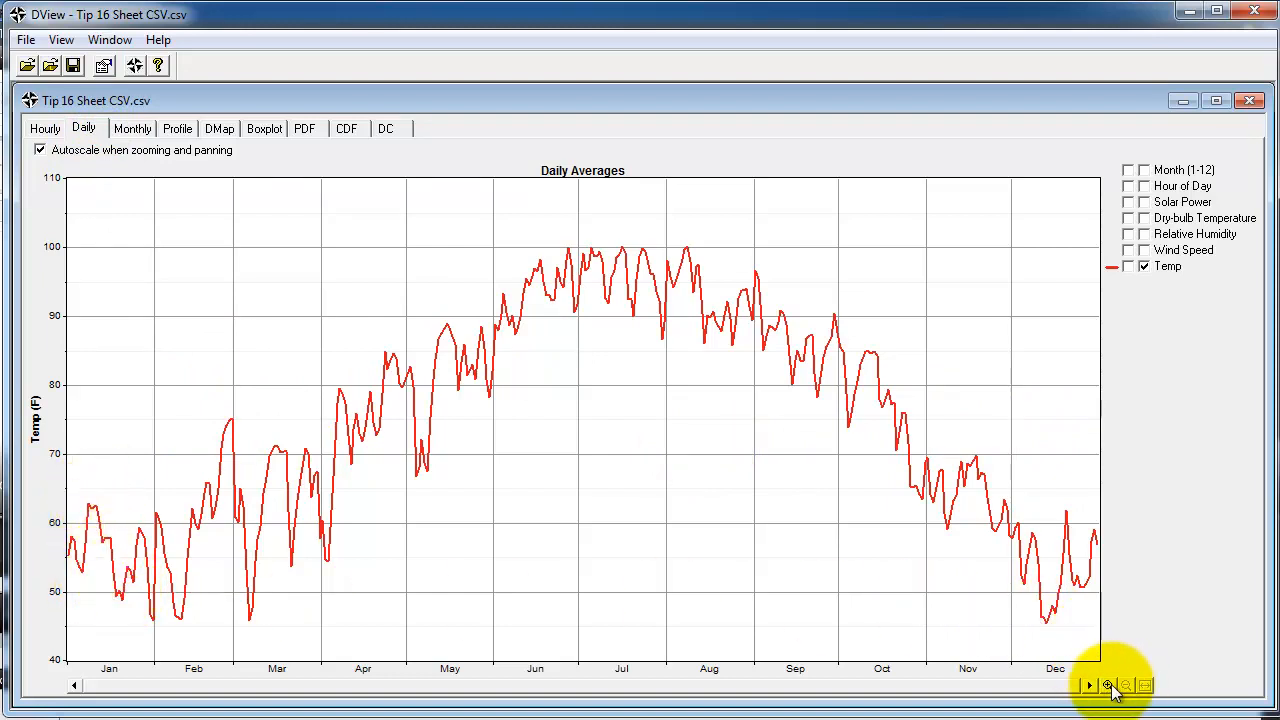
pyautogui.click(1107, 686)
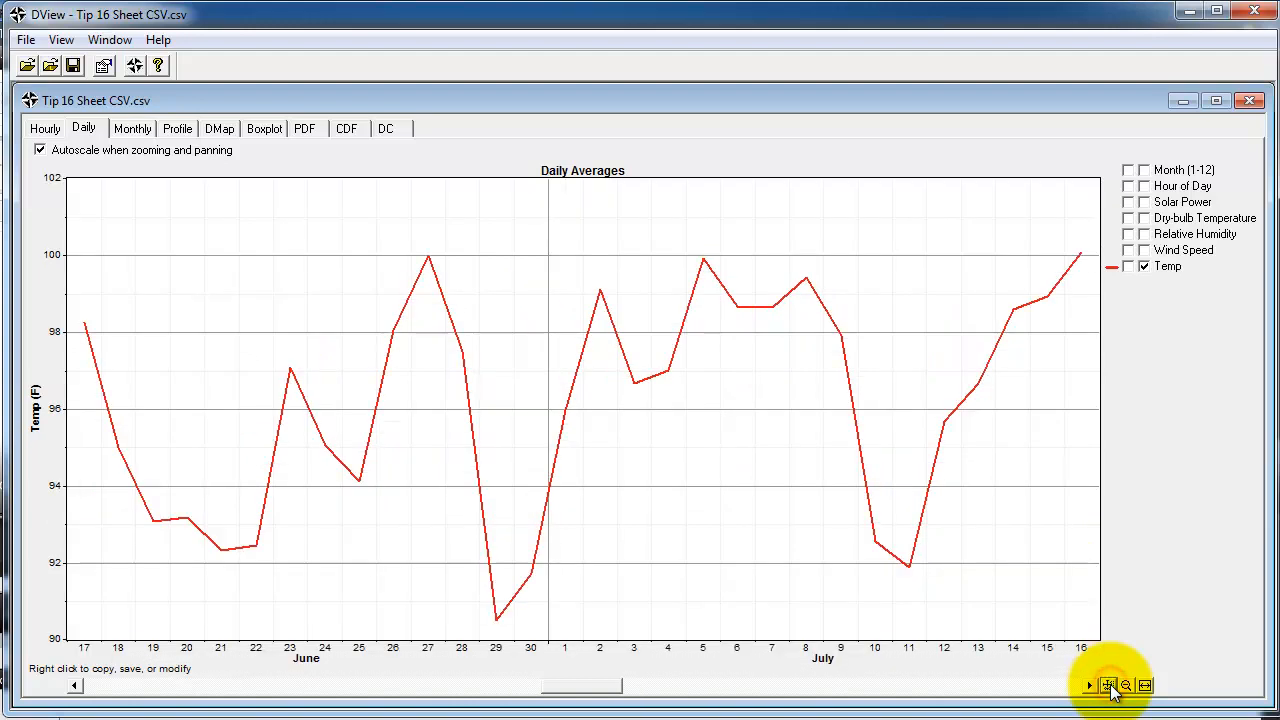
pyautogui.click(1108, 685)
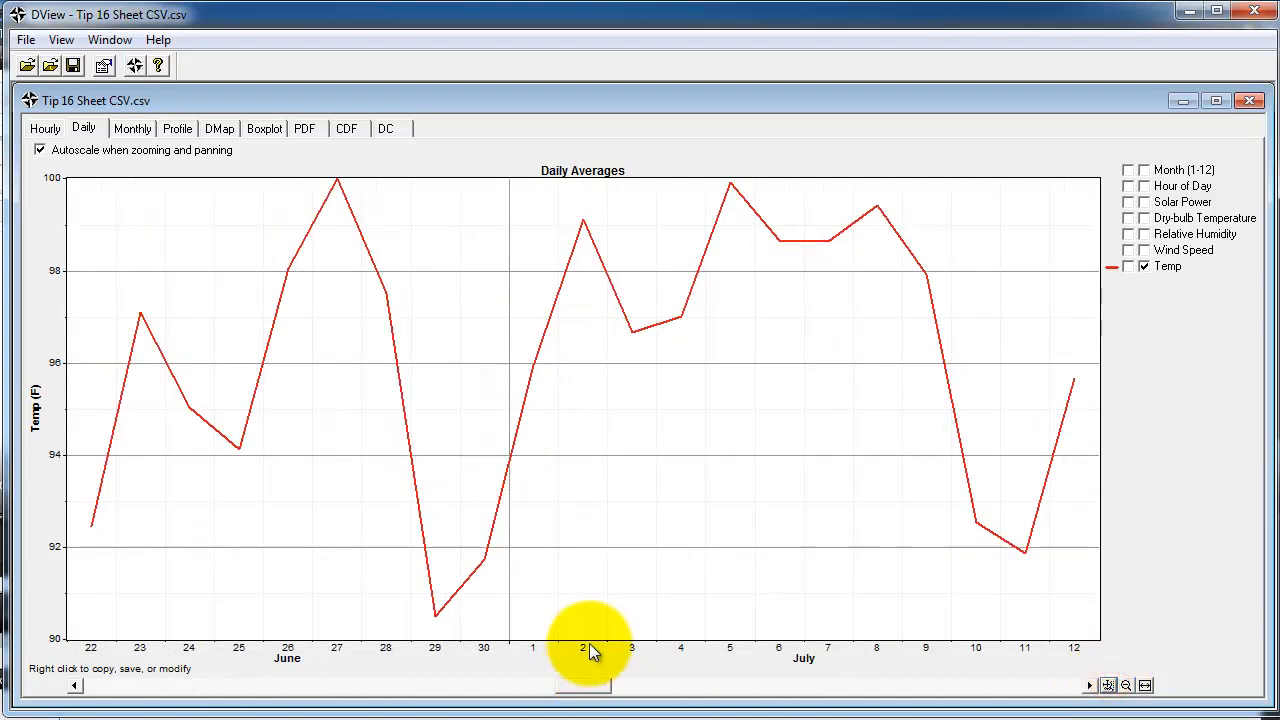
pyautogui.moveTo(700, 600)
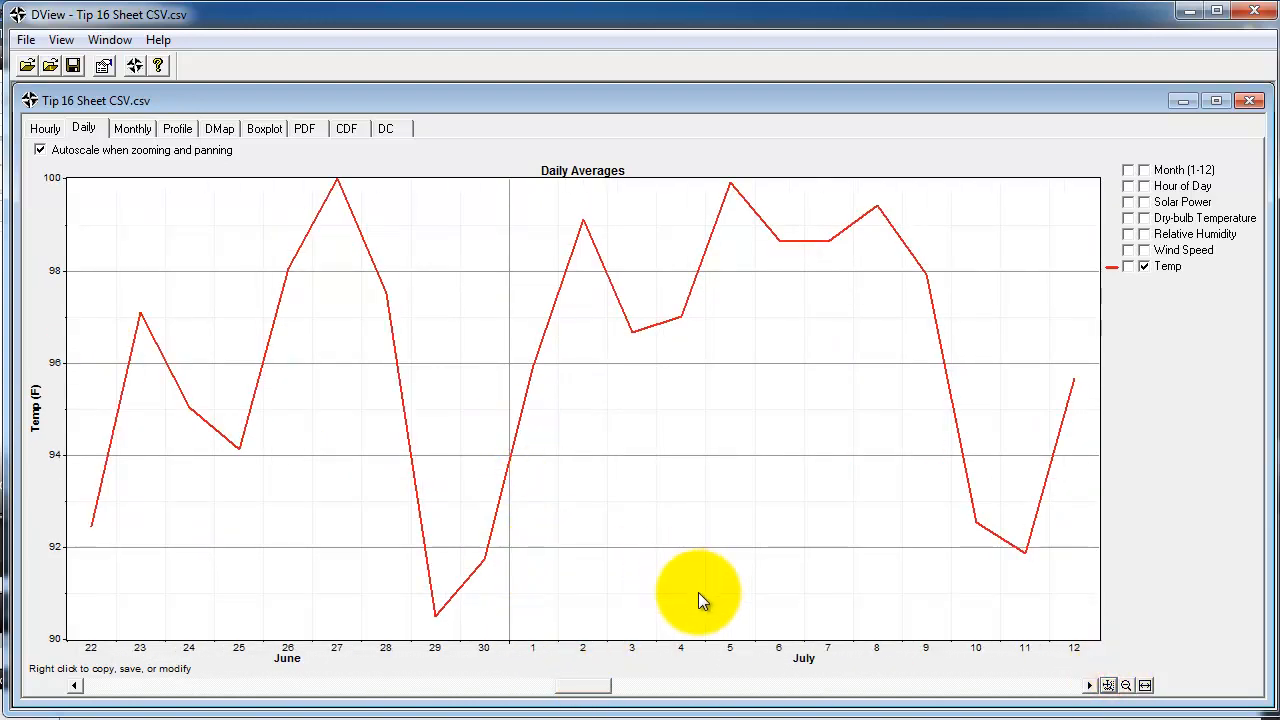
pyautogui.moveTo(685, 650)
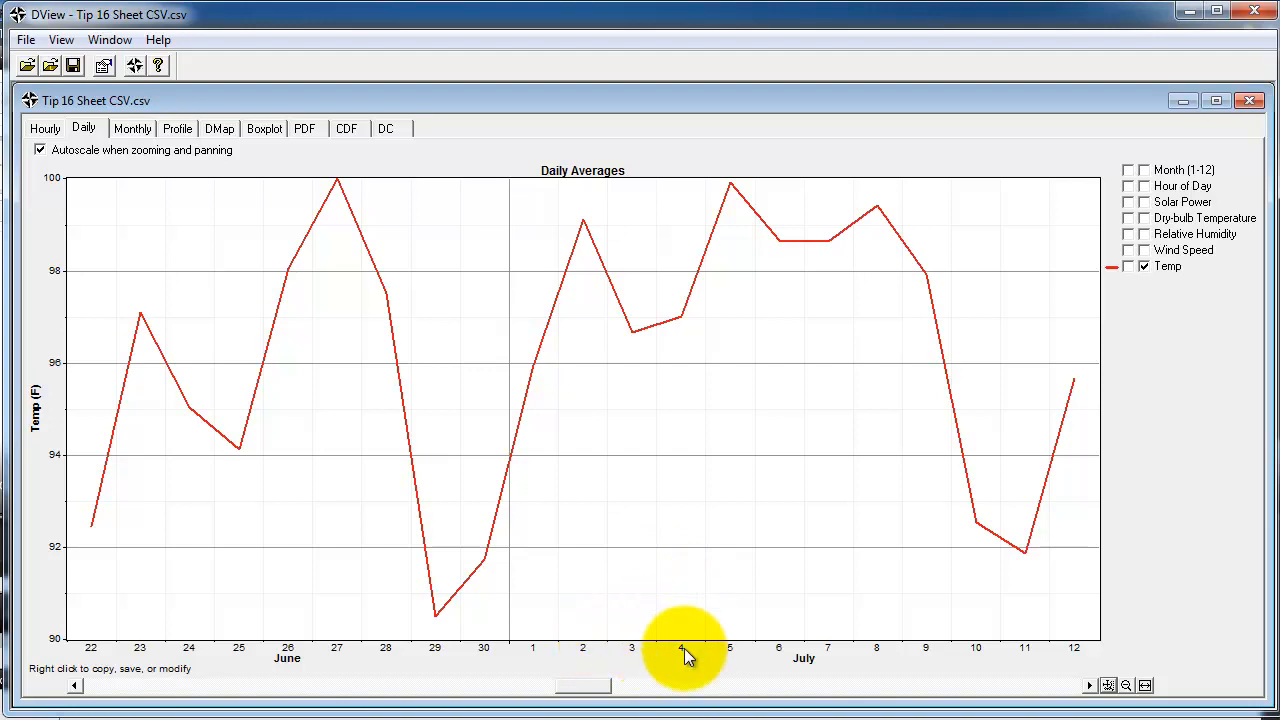
pyautogui.moveTo(700, 448)
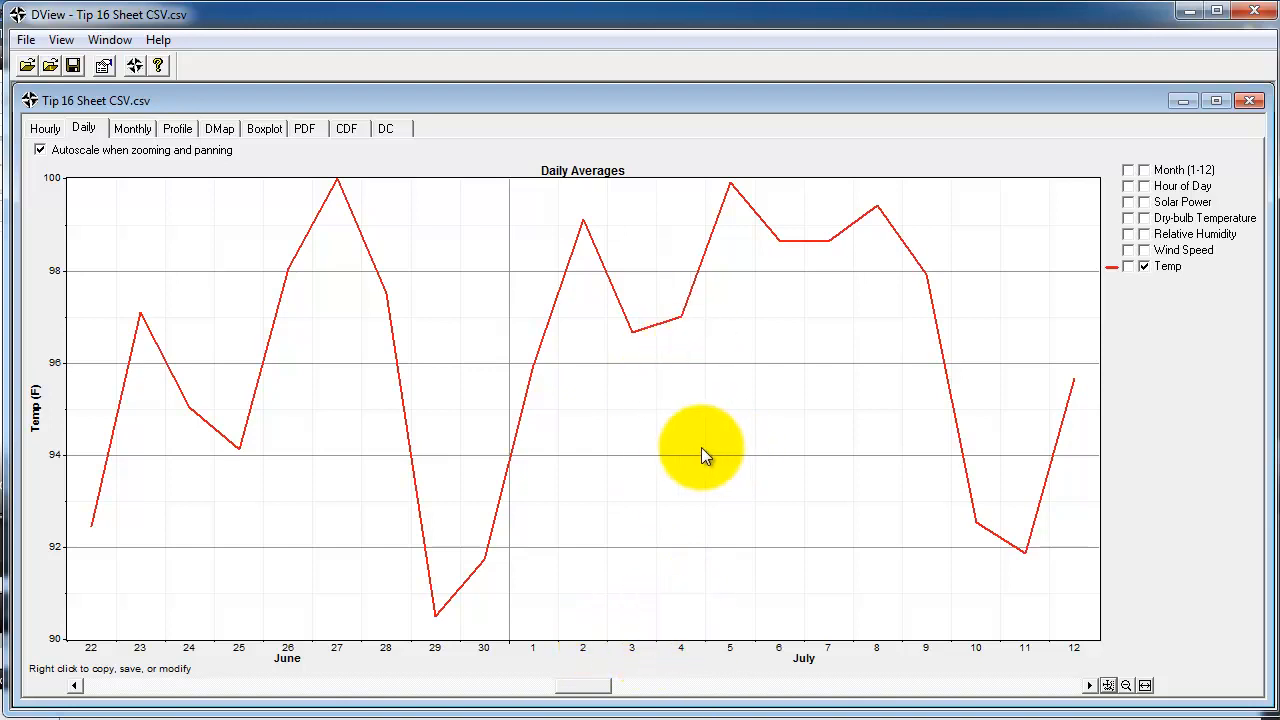
pyautogui.click(1108, 685)
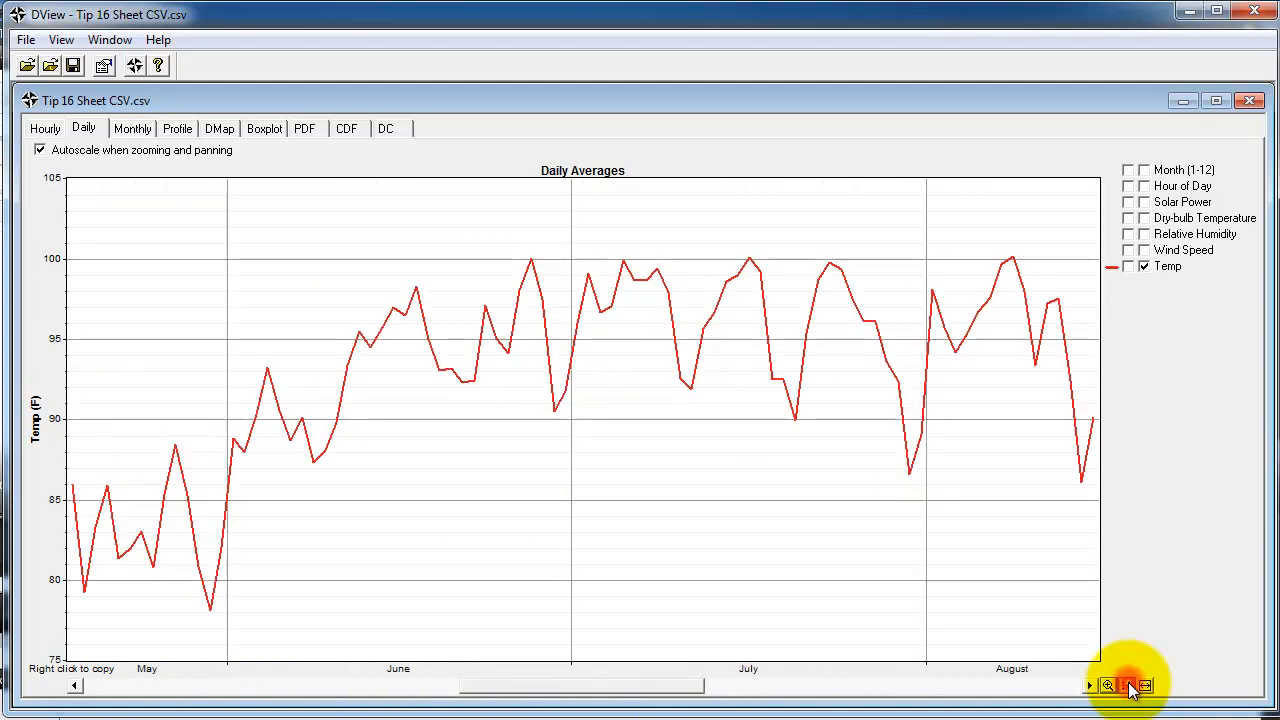
pyautogui.click(1125, 685)
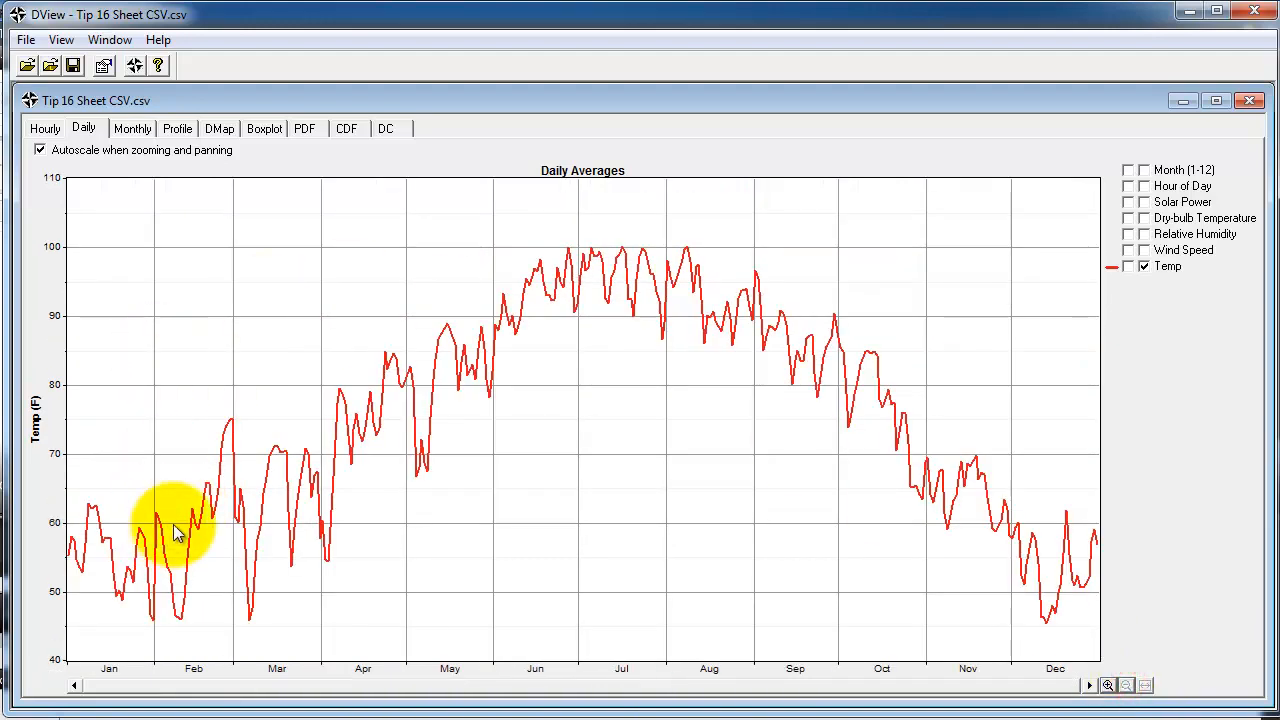
pyautogui.moveTo(470, 375)
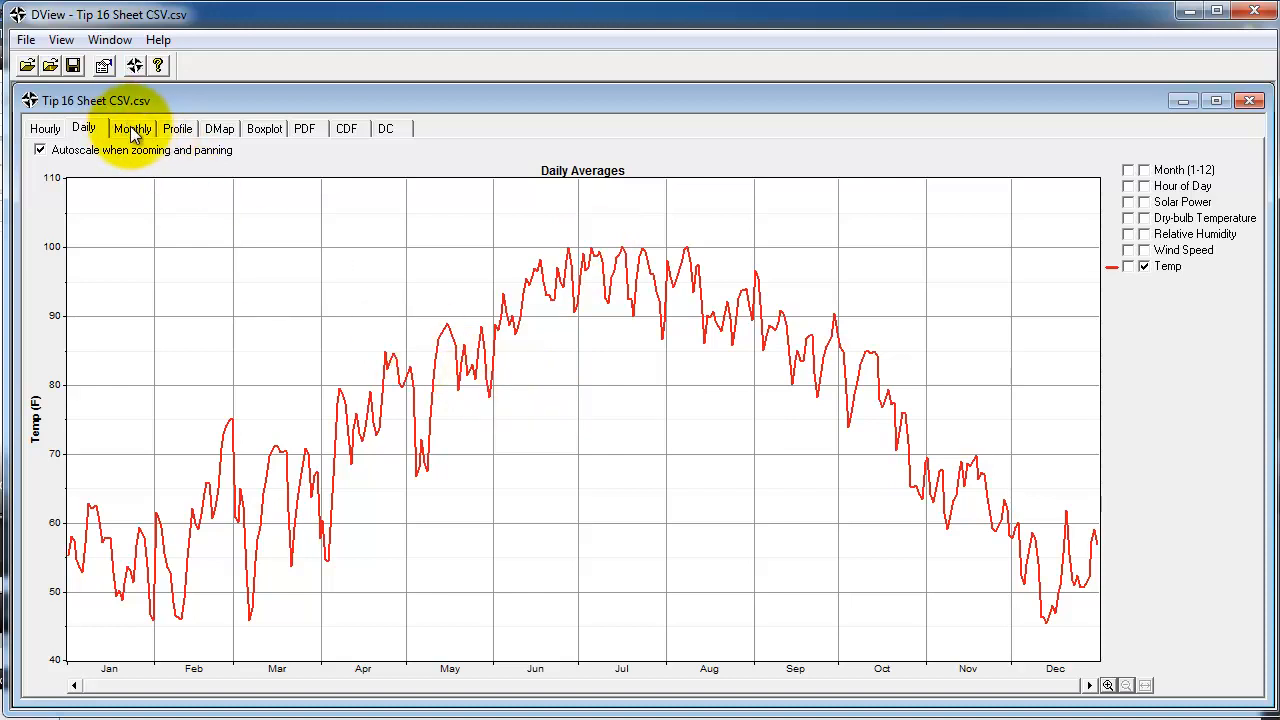
# - Switch to the Monthly view of average Temp from January to December
pyautogui.click(132, 128)
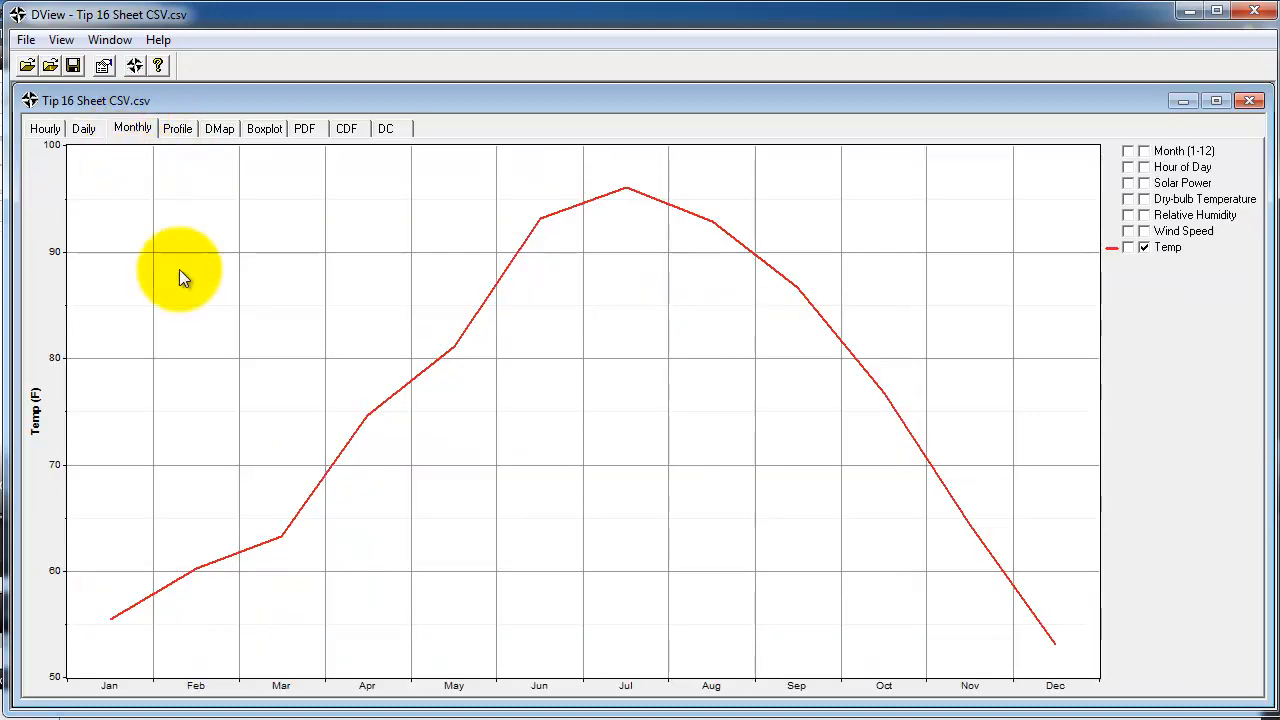
pyautogui.moveTo(250, 535)
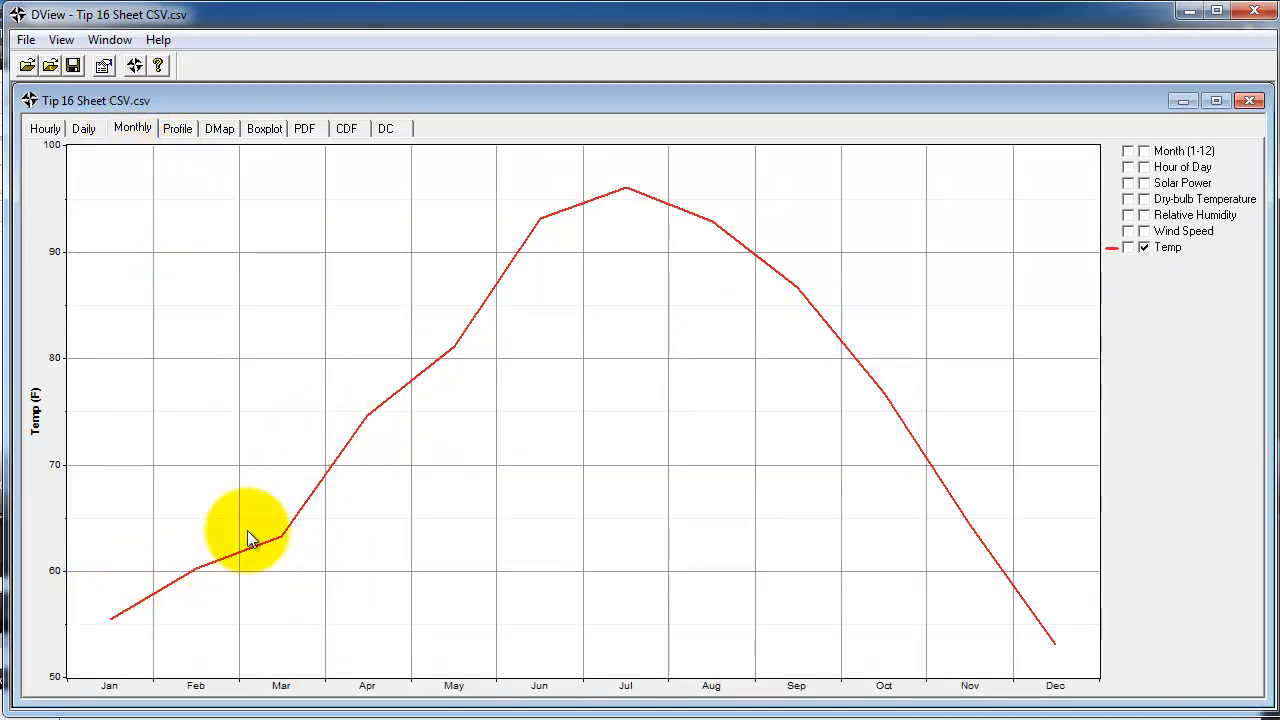
pyautogui.moveTo(585, 320)
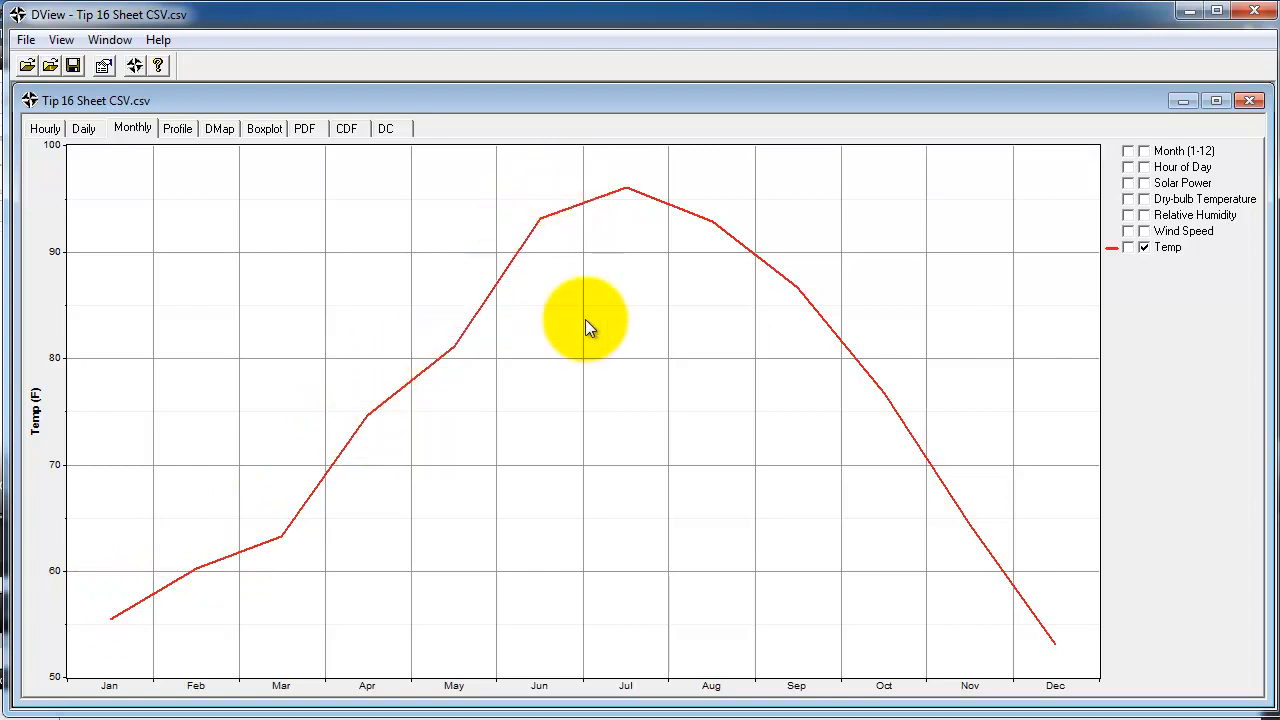
pyautogui.moveTo(118, 217)
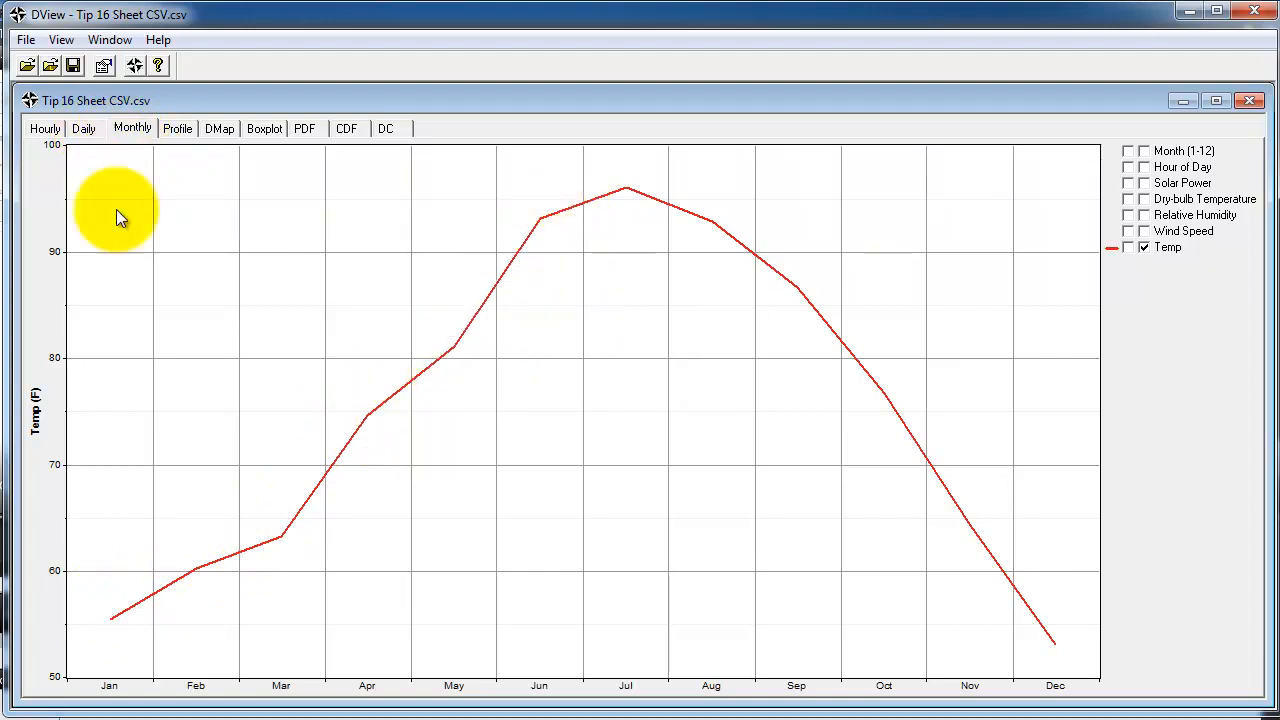
pyautogui.moveTo(230, 250)
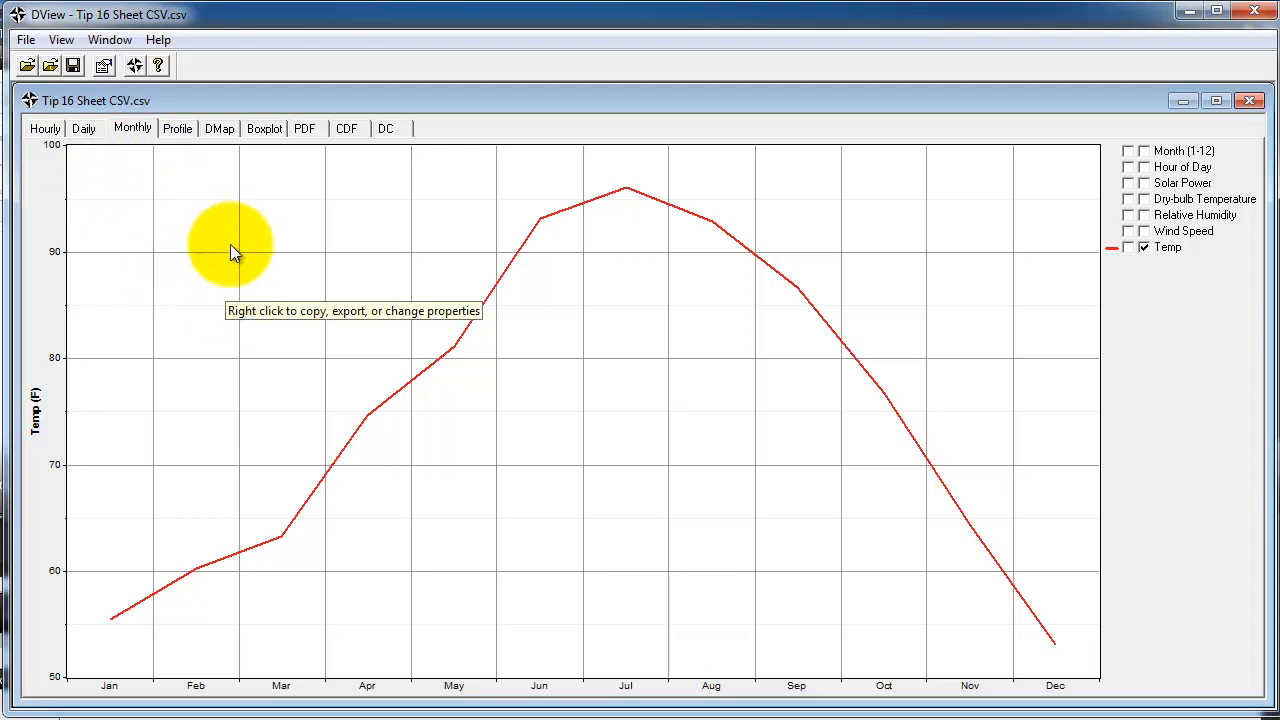
# - Show monthly daily Temp profiles and enable the Show annual profile panel
pyautogui.click(177, 128)
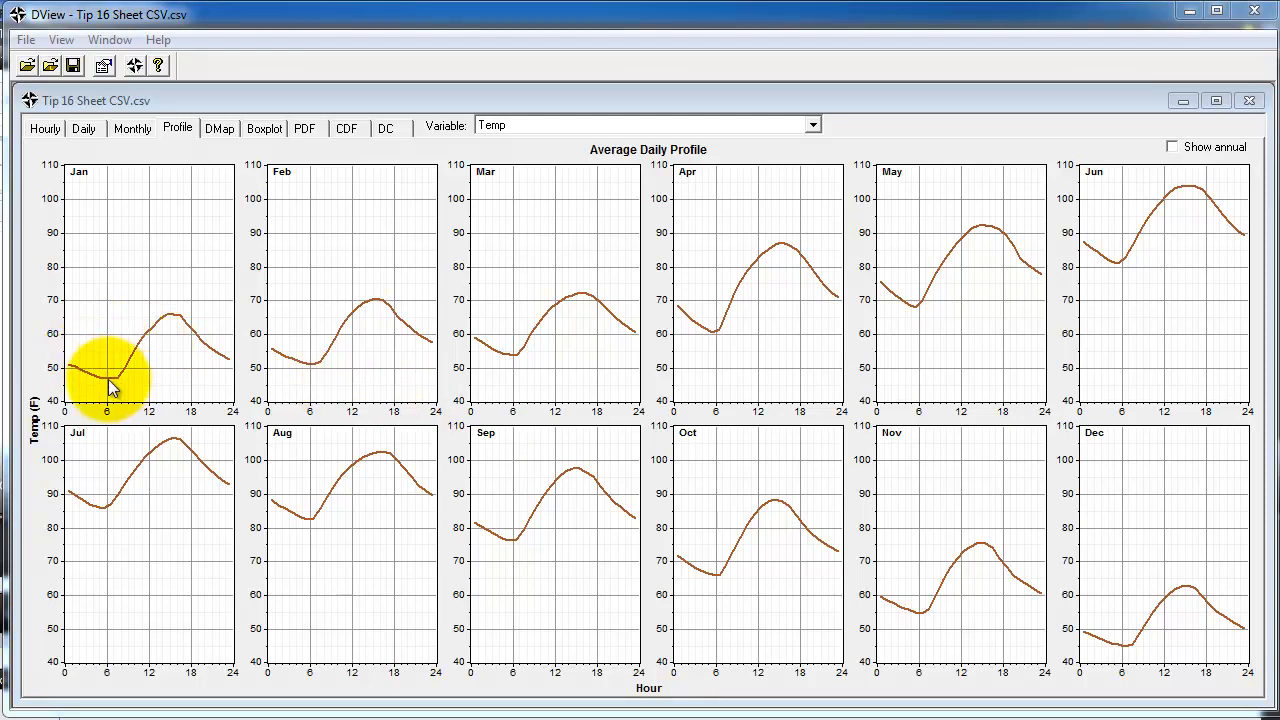
pyautogui.moveTo(200, 330)
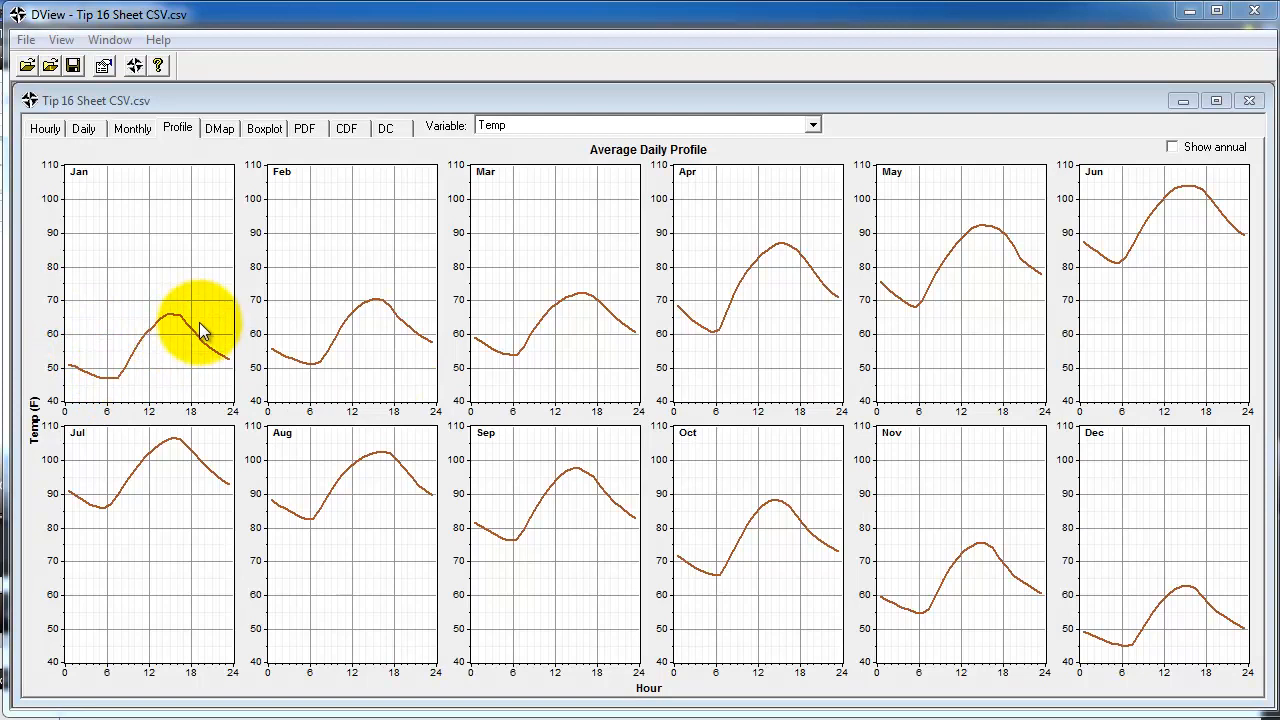
pyautogui.moveTo(82, 188)
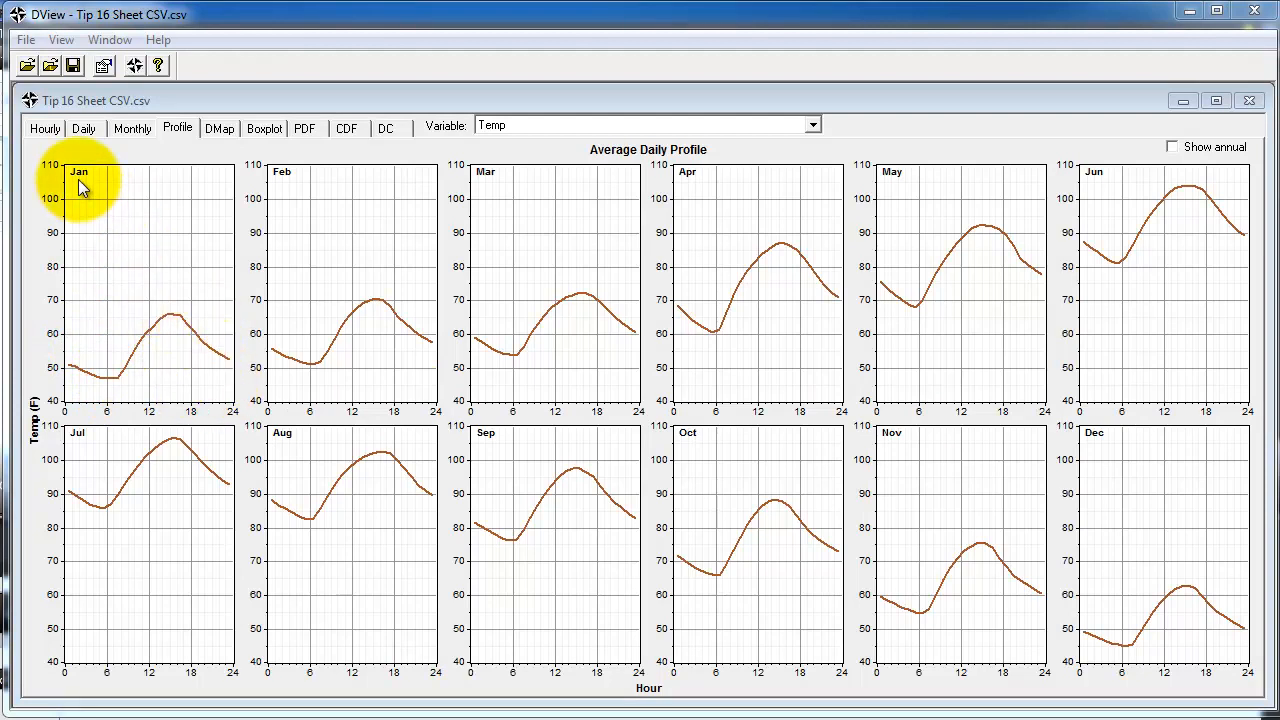
pyautogui.moveTo(80, 388)
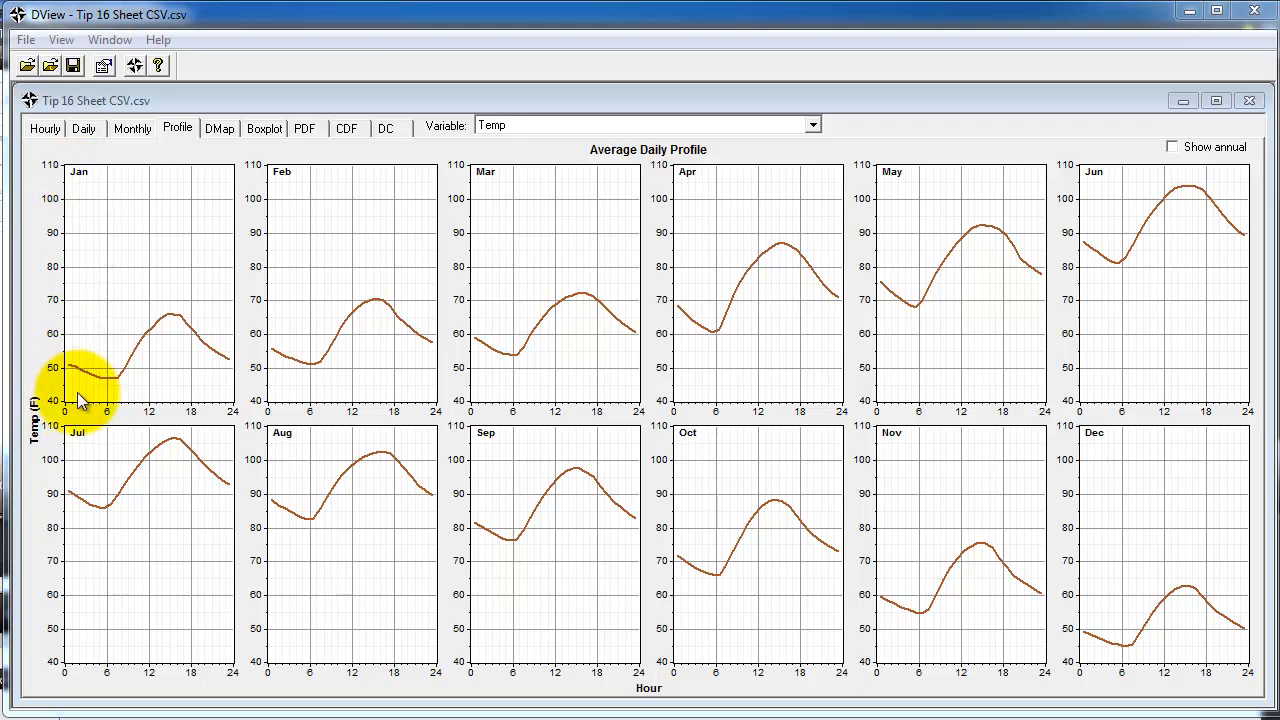
pyautogui.moveTo(540, 310)
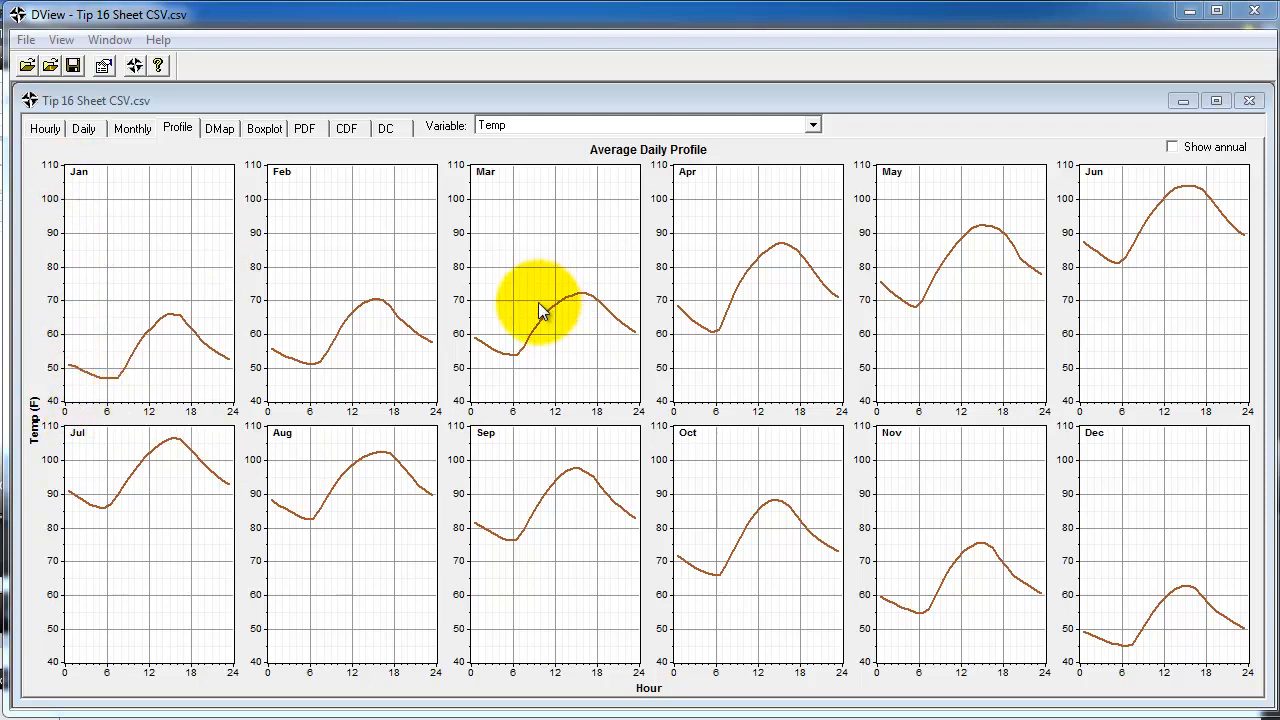
pyautogui.moveTo(375, 290)
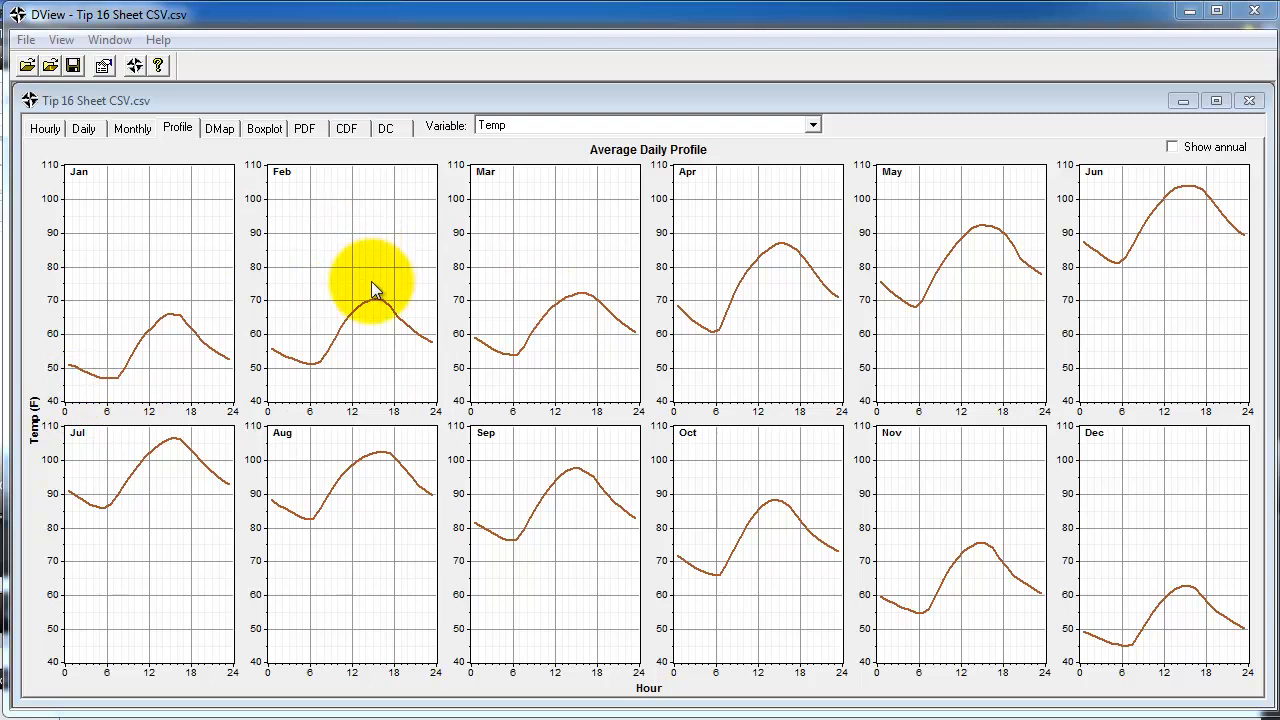
pyautogui.click(1171, 146)
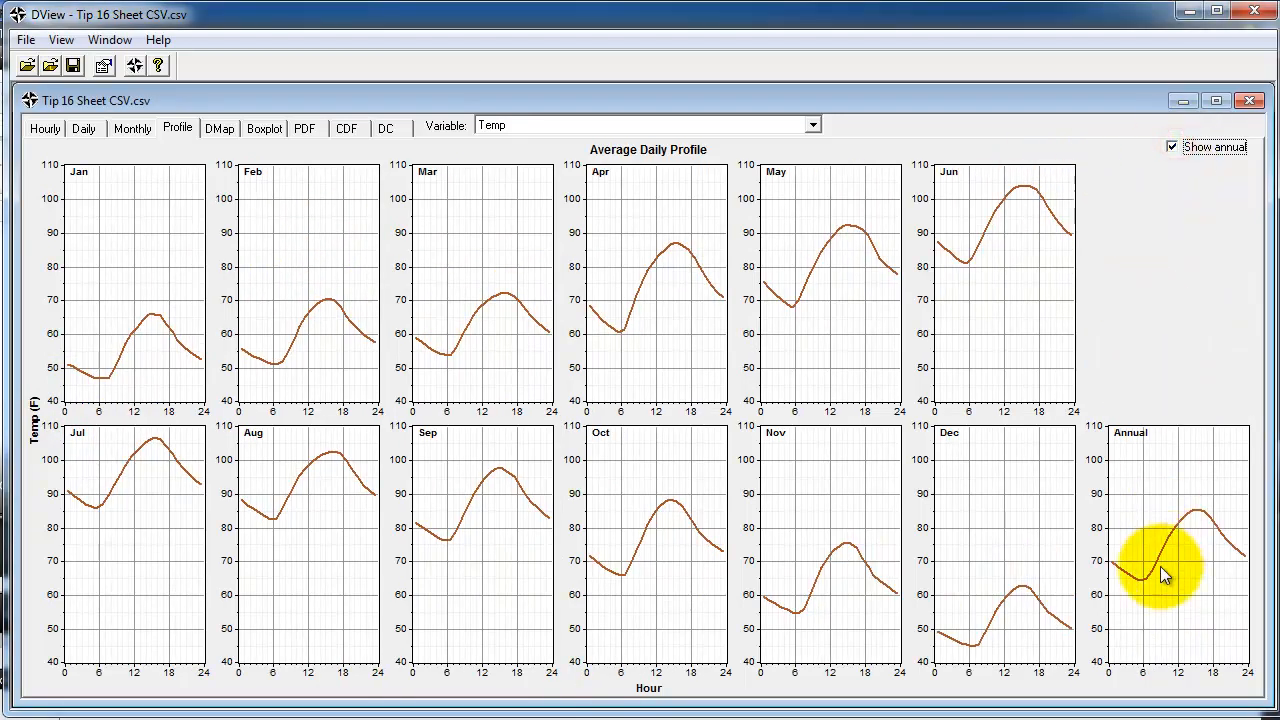
pyautogui.moveTo(425, 222)
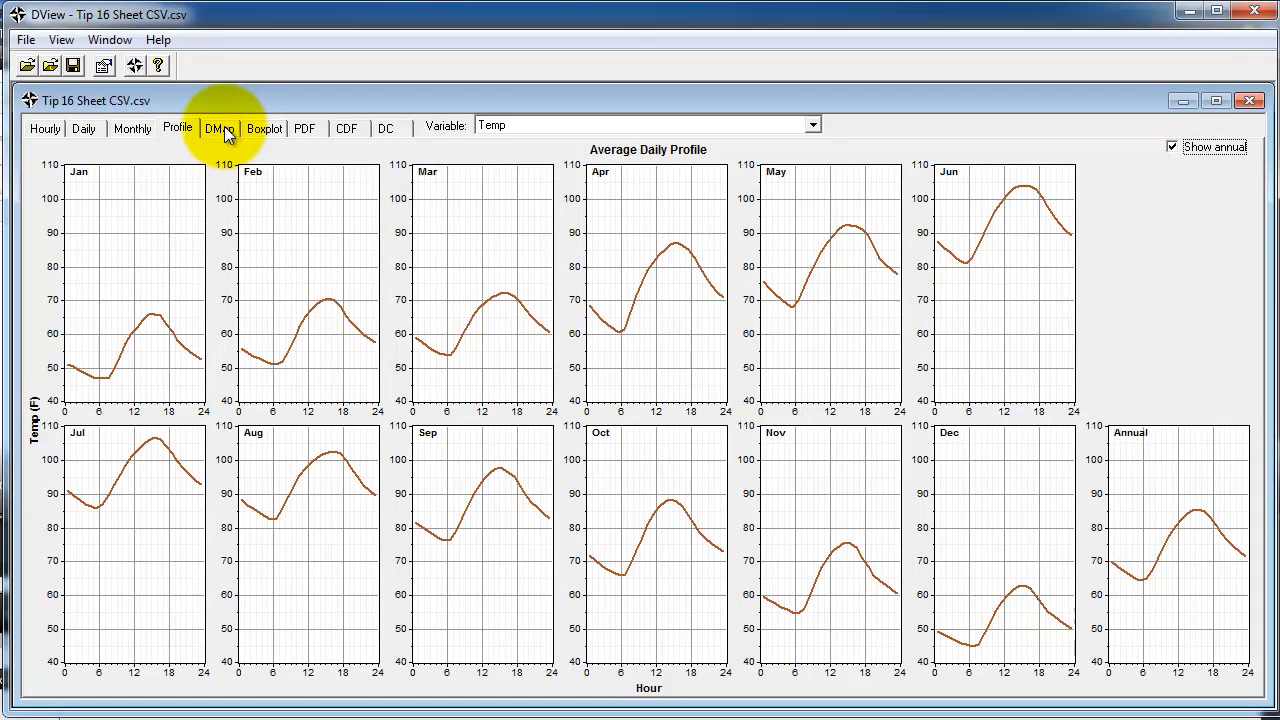
# - Switch to the DMap view of Temp by hour of day and date
pyautogui.click(217, 128)
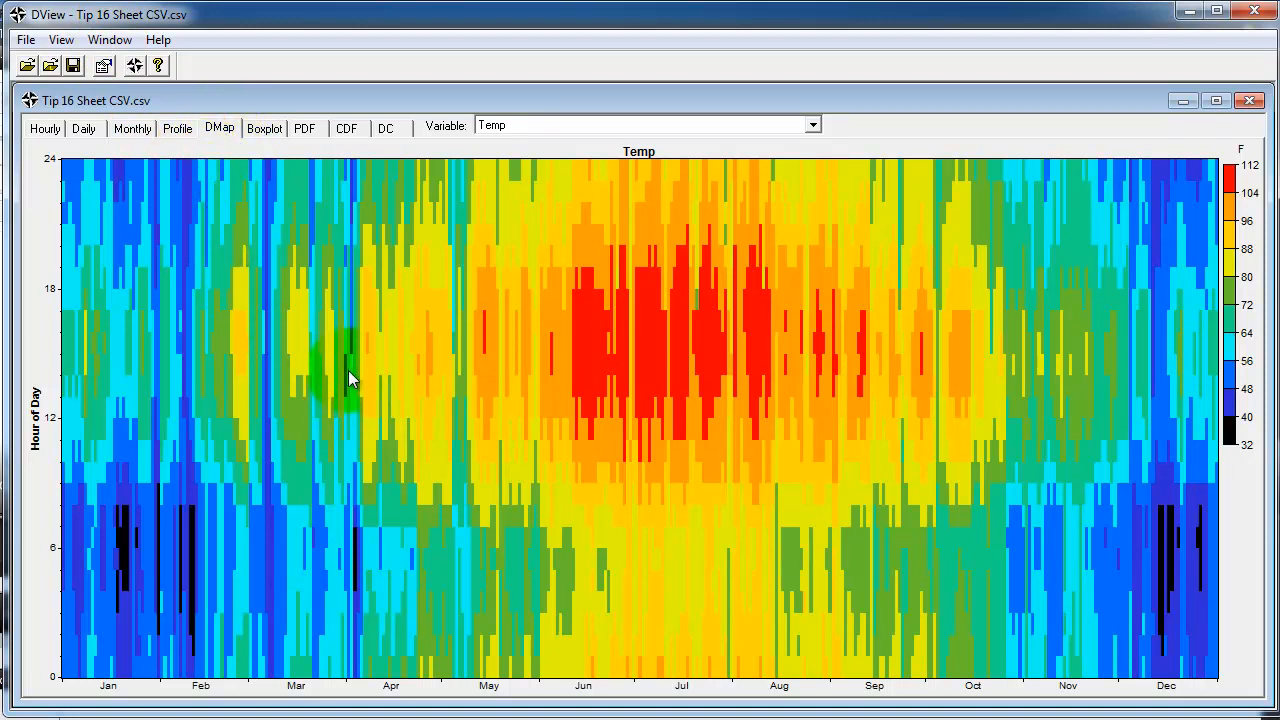
pyautogui.moveTo(98, 688)
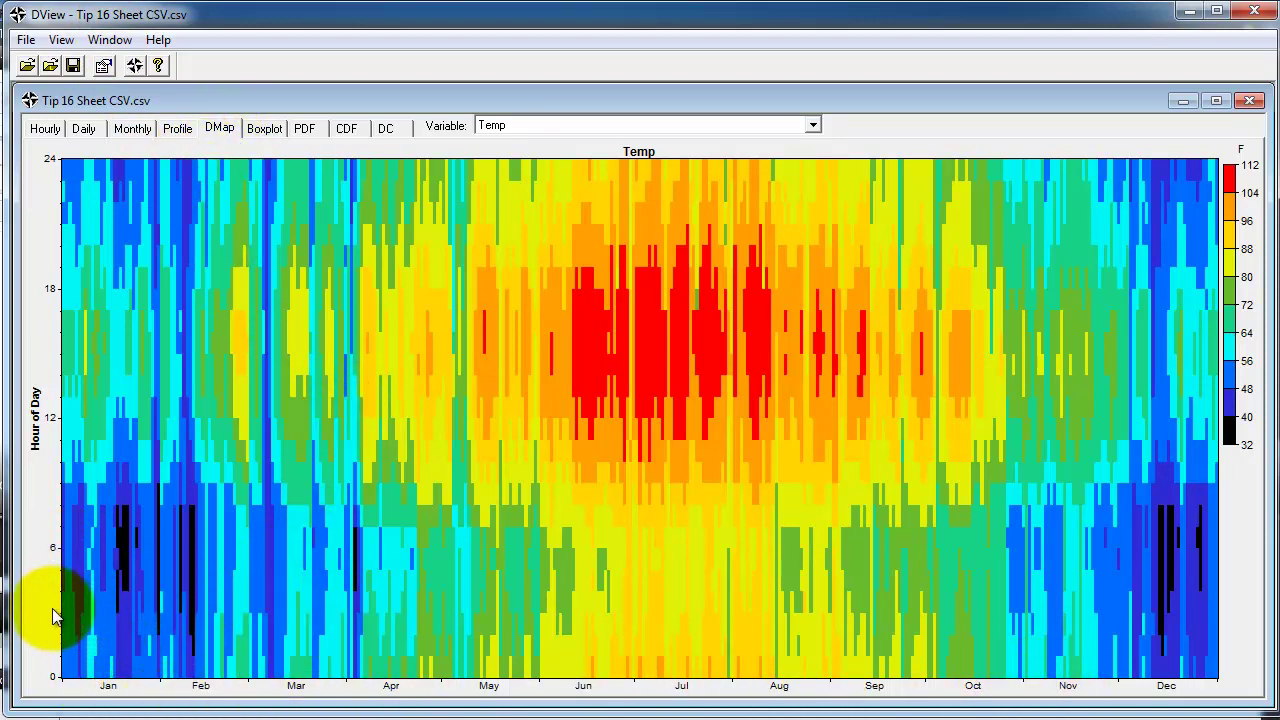
pyautogui.moveTo(62, 167)
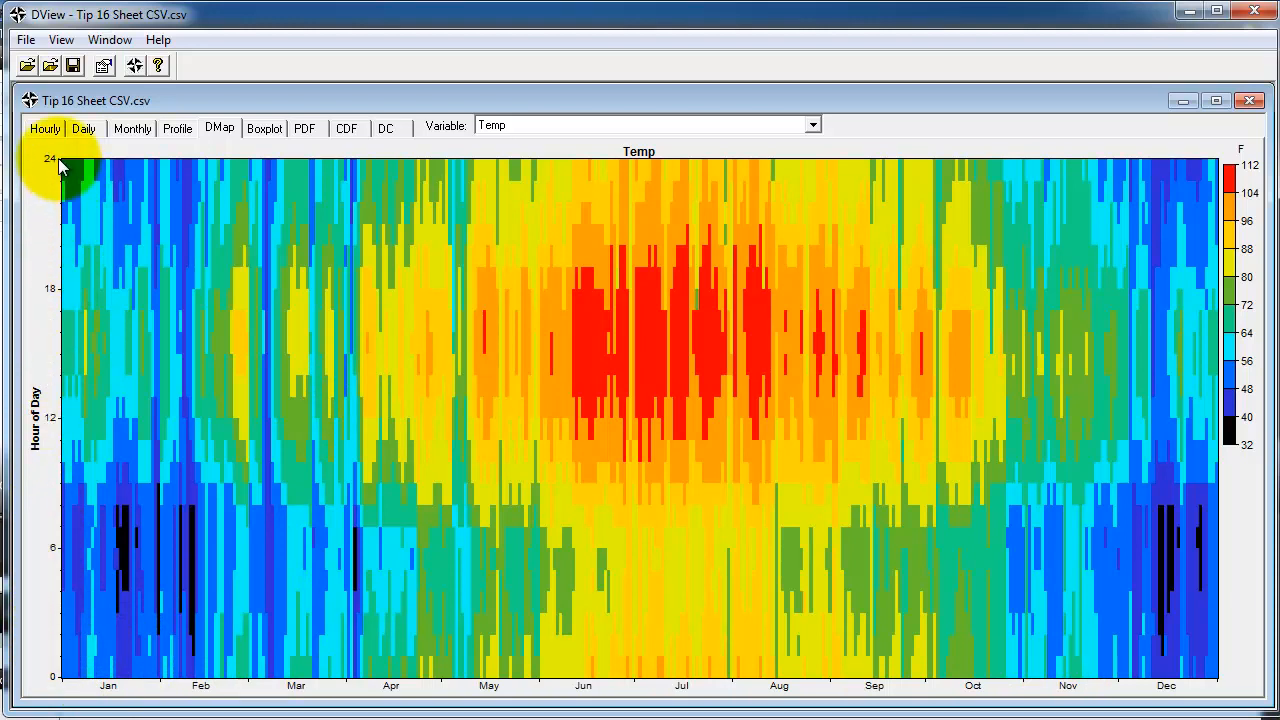
pyautogui.moveTo(715, 332)
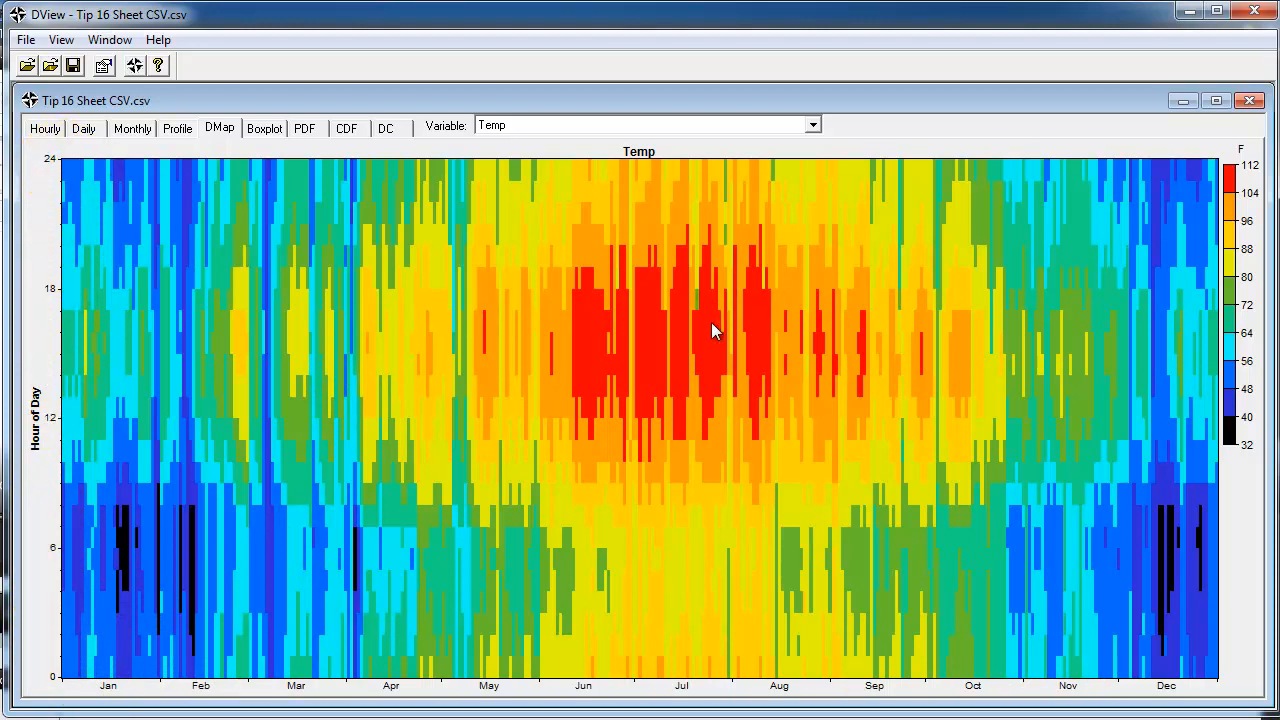
pyautogui.moveTo(1210, 270)
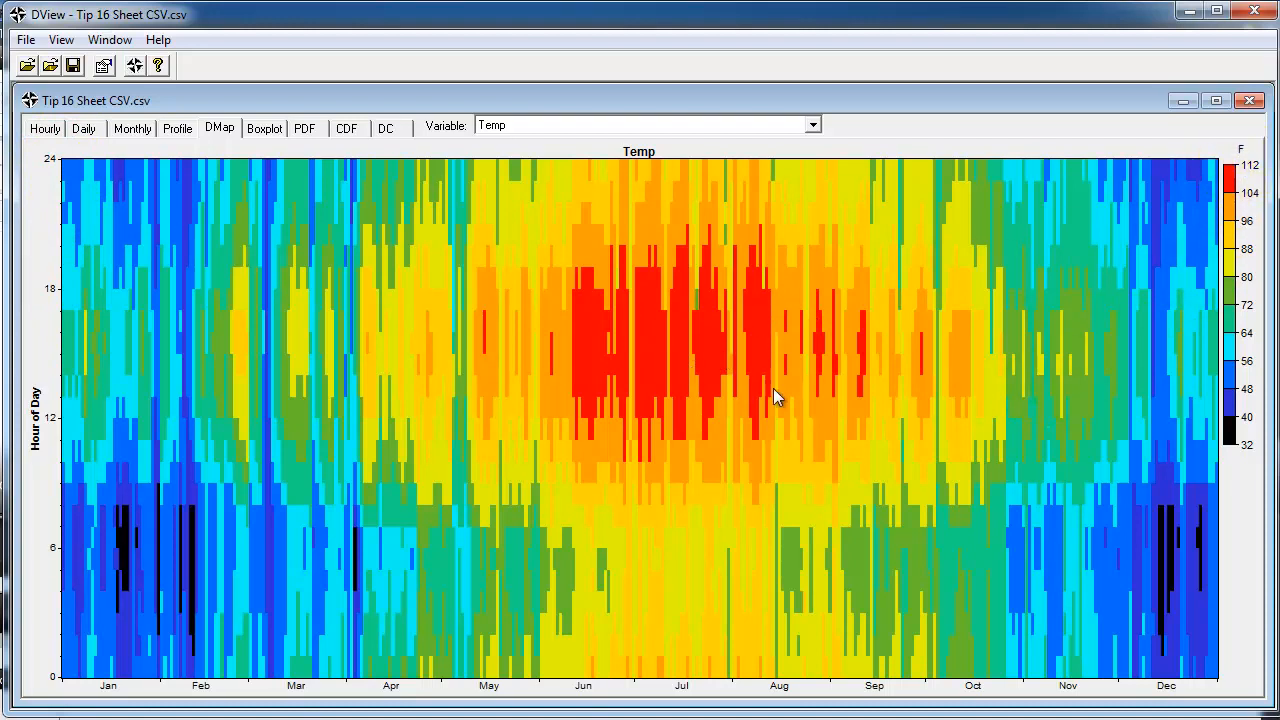
pyautogui.moveTo(663, 361)
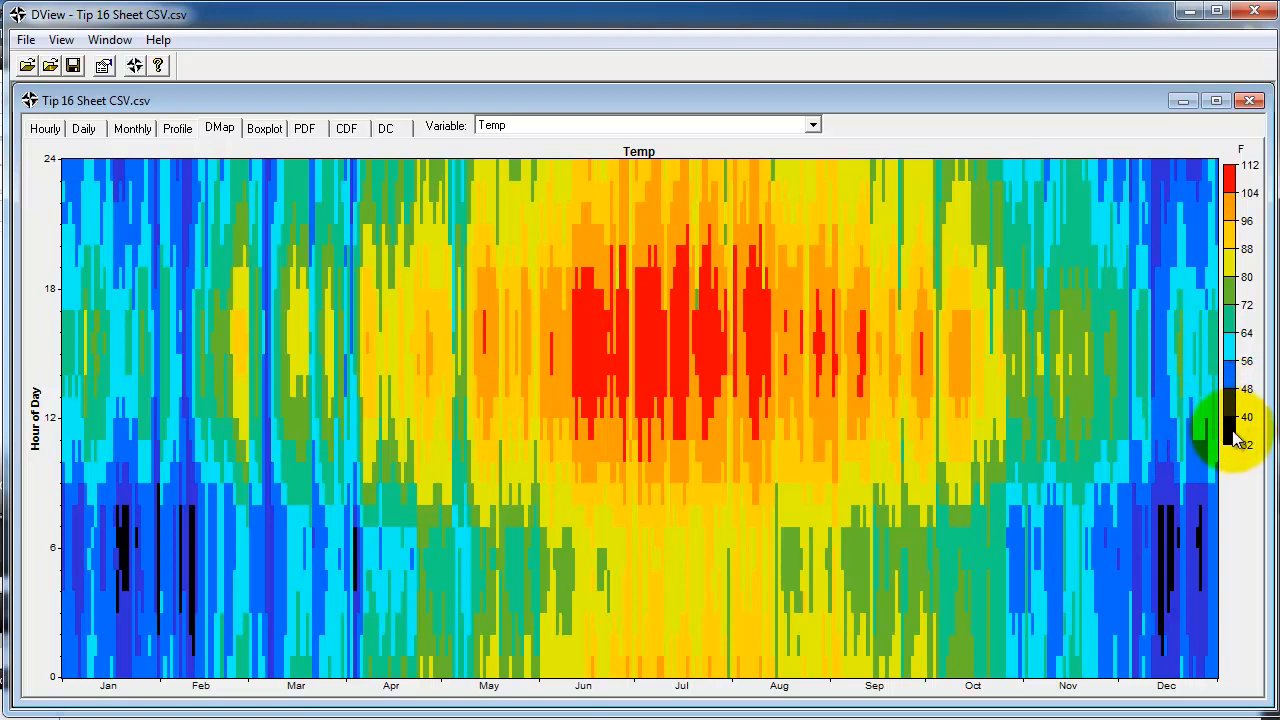
pyautogui.moveTo(893, 389)
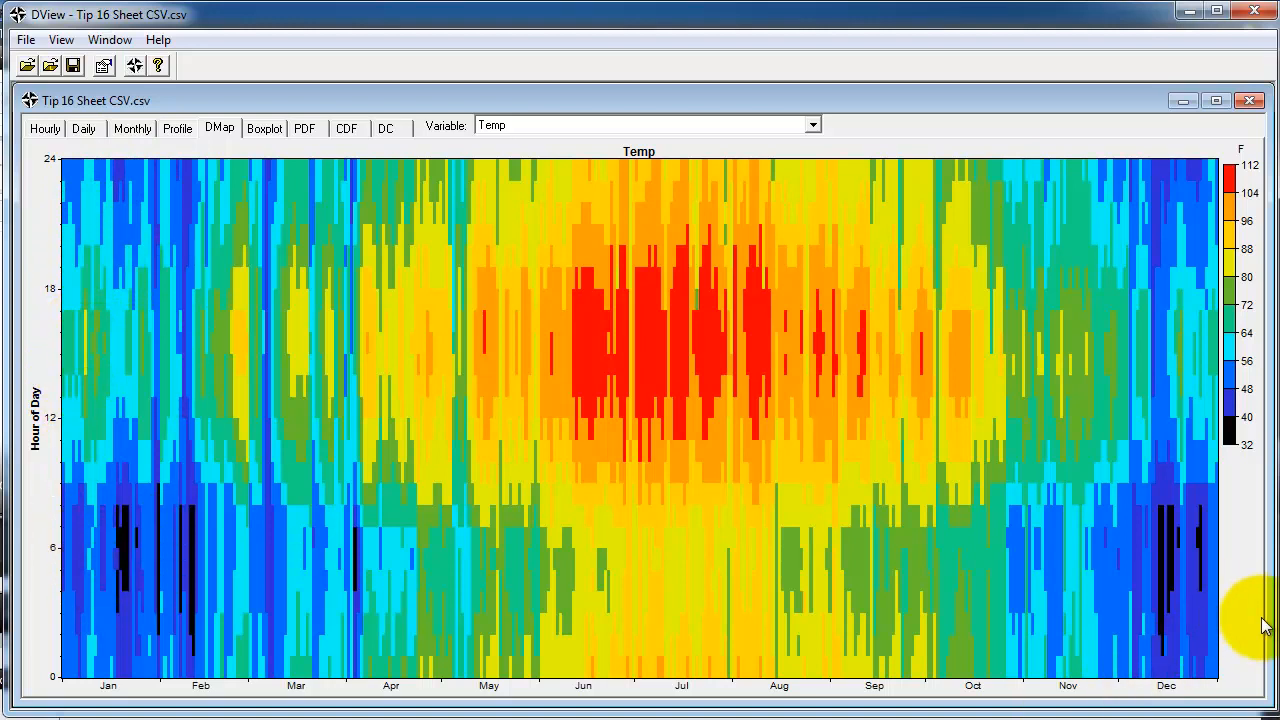
pyautogui.moveTo(575, 535)
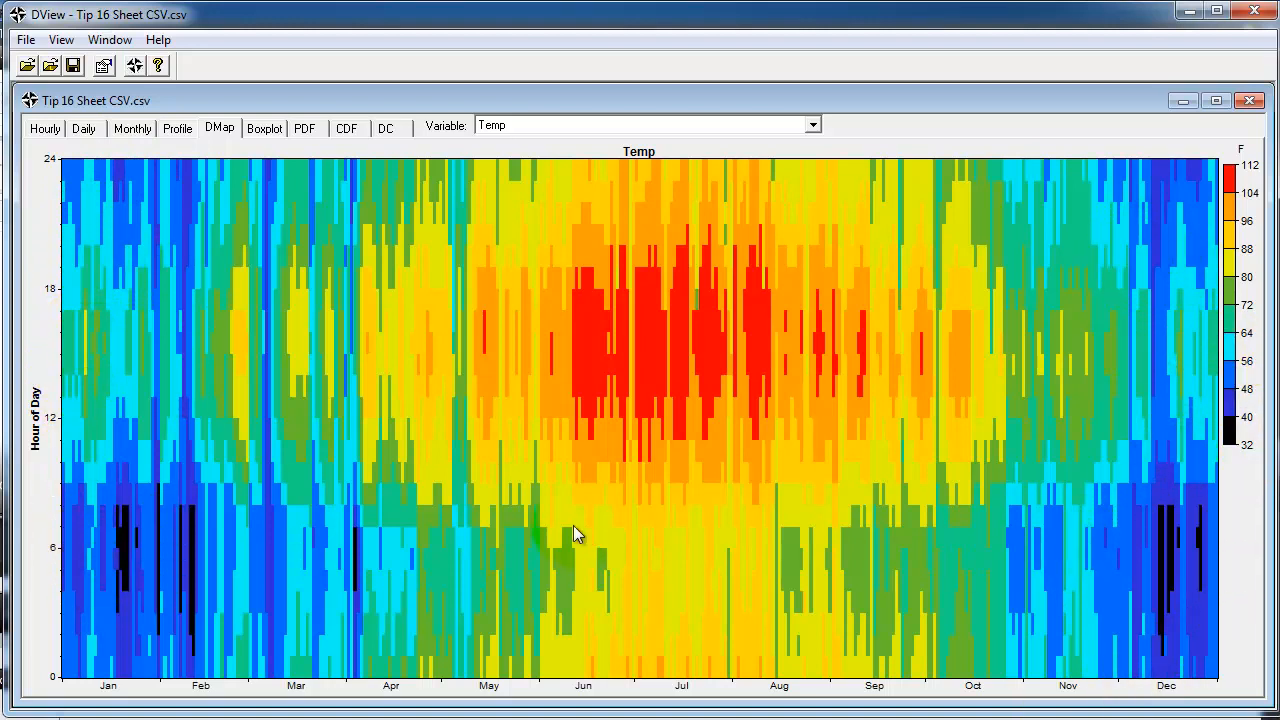
pyautogui.moveTo(1068, 555)
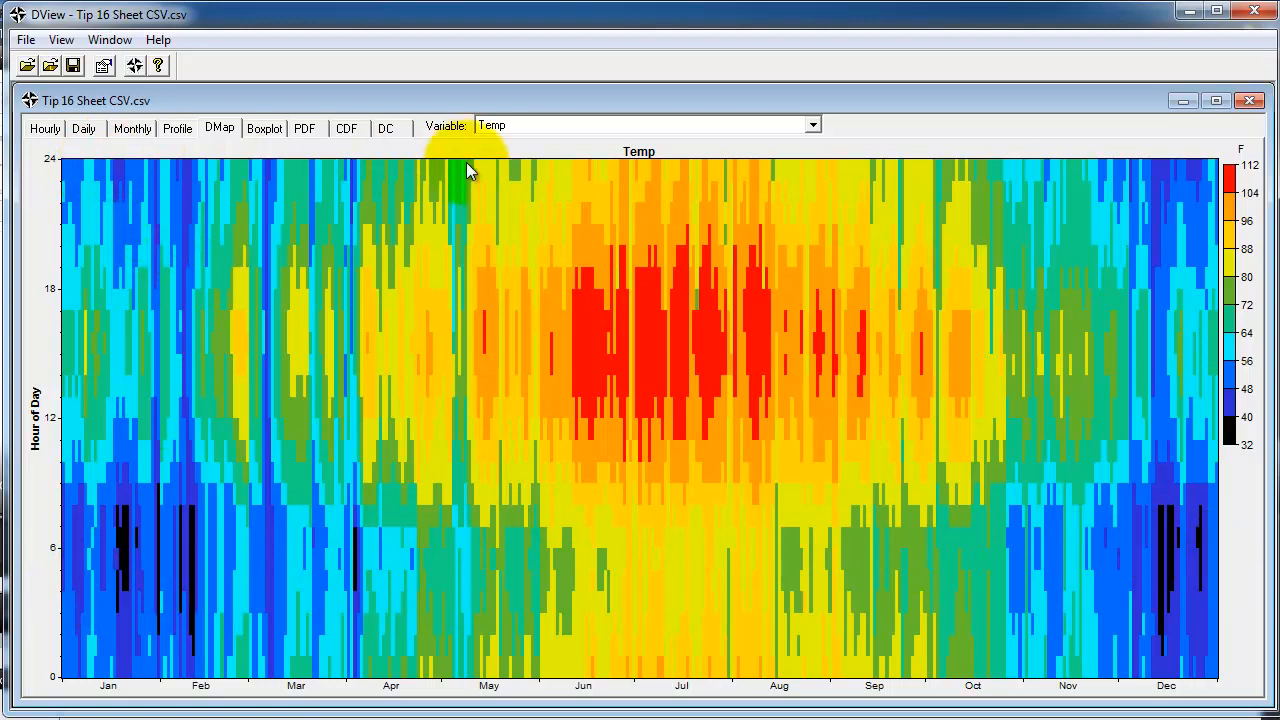
pyautogui.moveTo(130, 195)
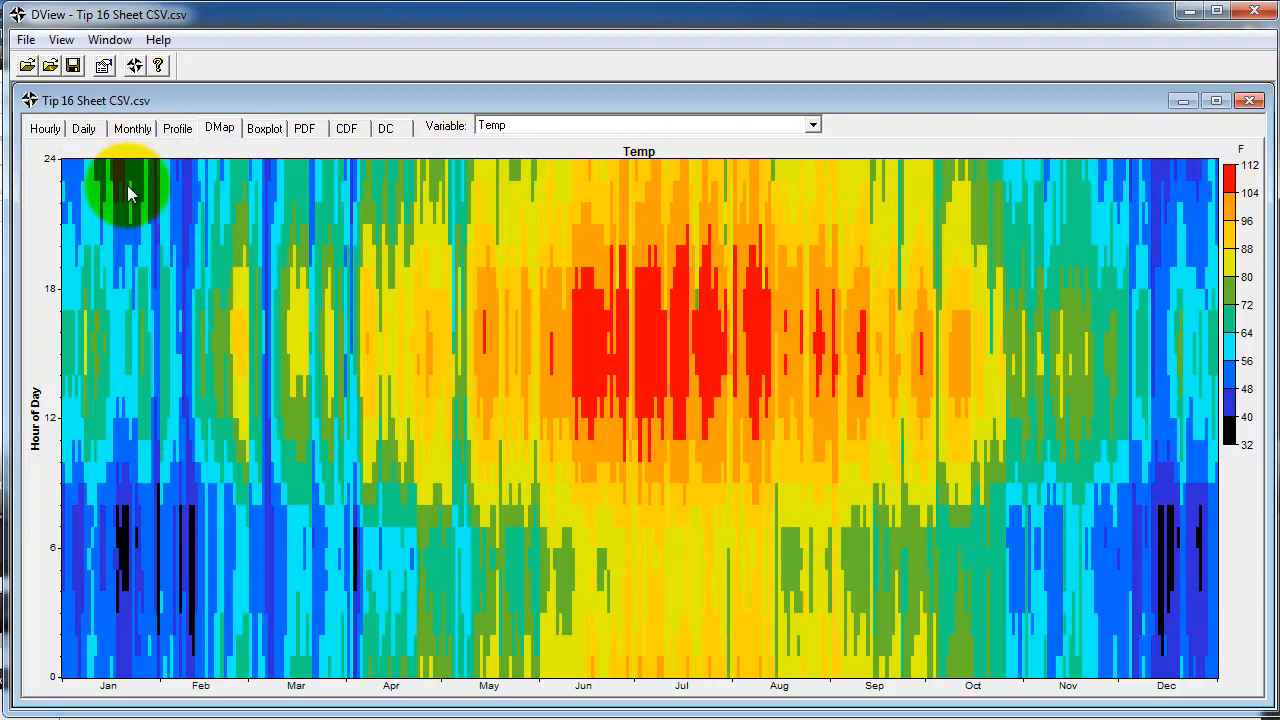
pyautogui.moveTo(825, 397)
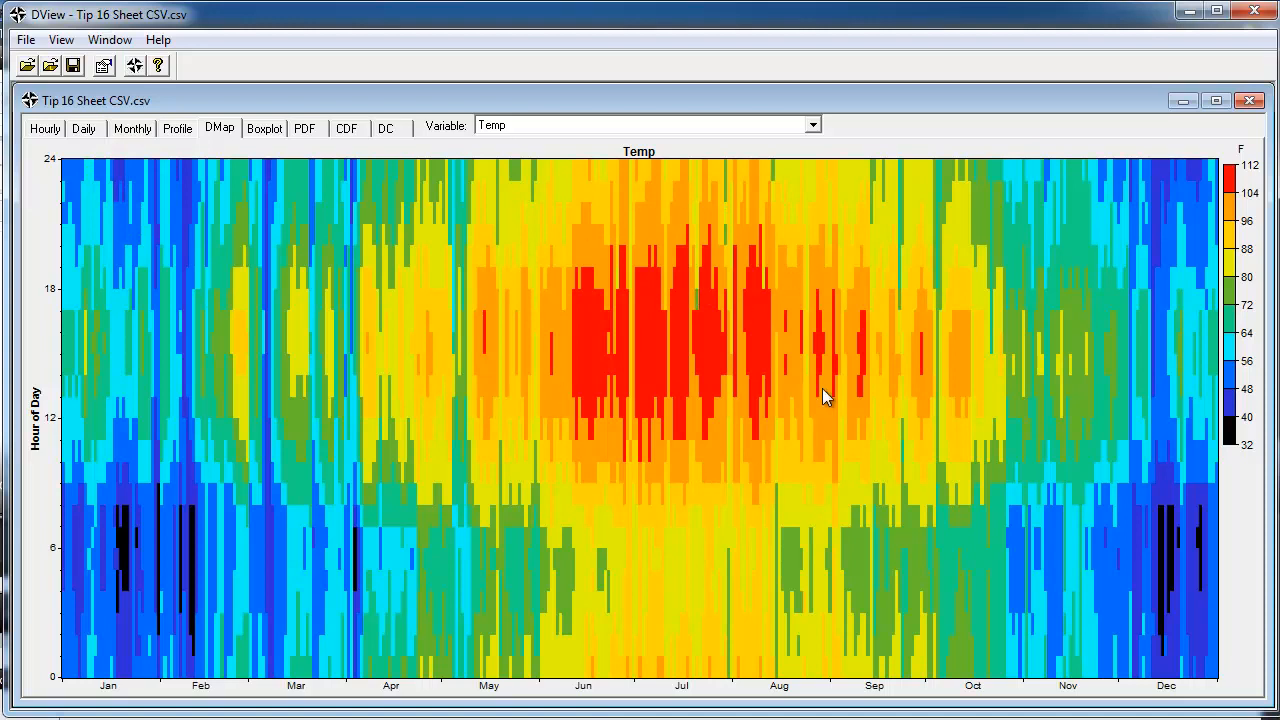
pyautogui.moveTo(583, 443)
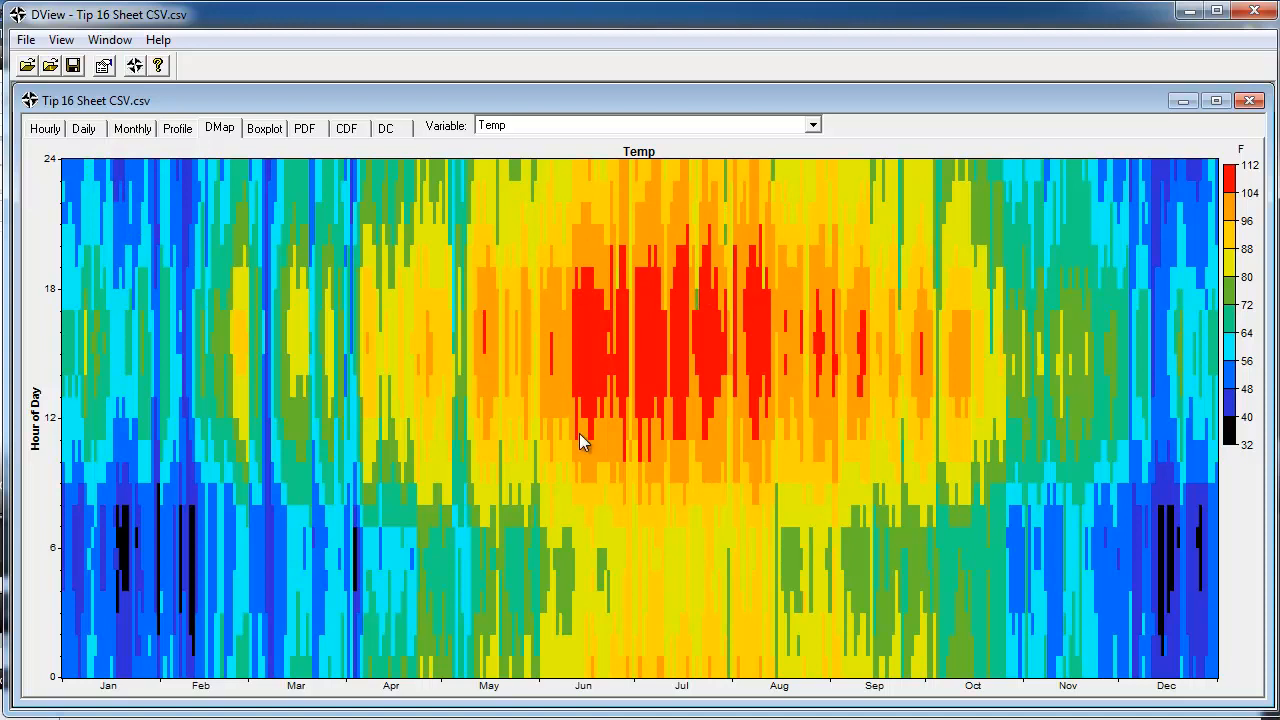
pyautogui.moveTo(738, 277)
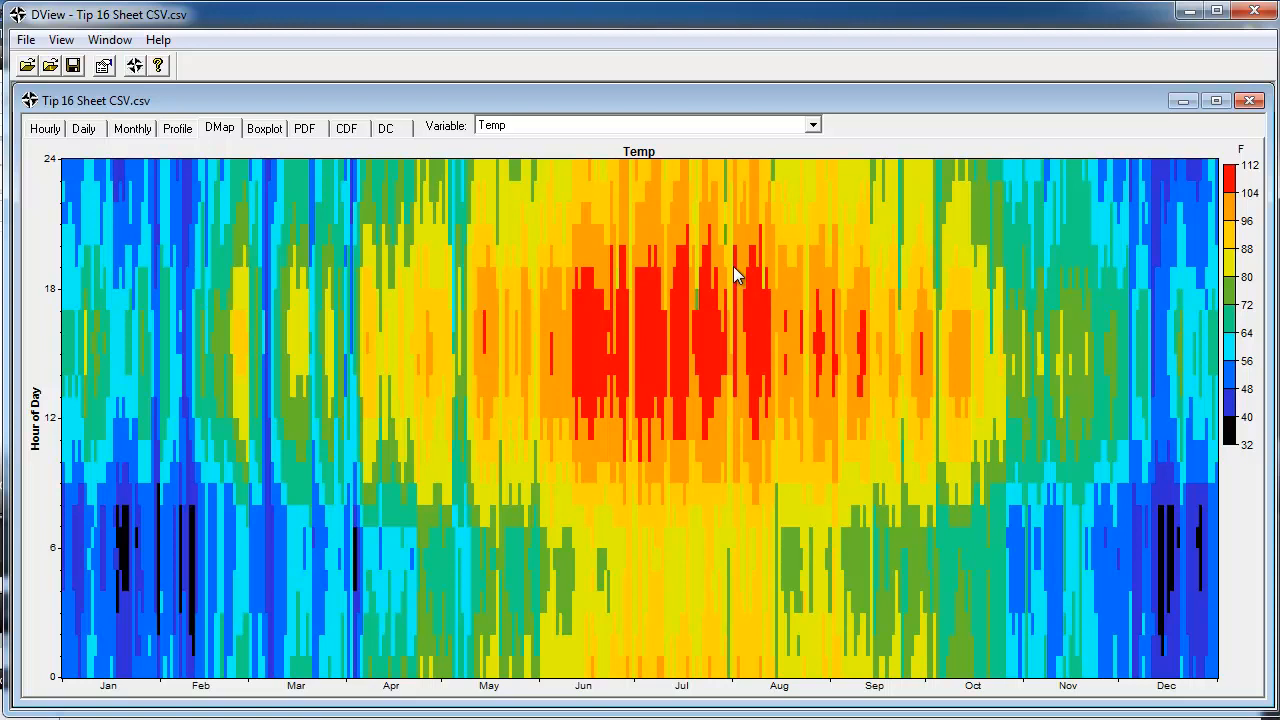
pyautogui.moveTo(658, 313)
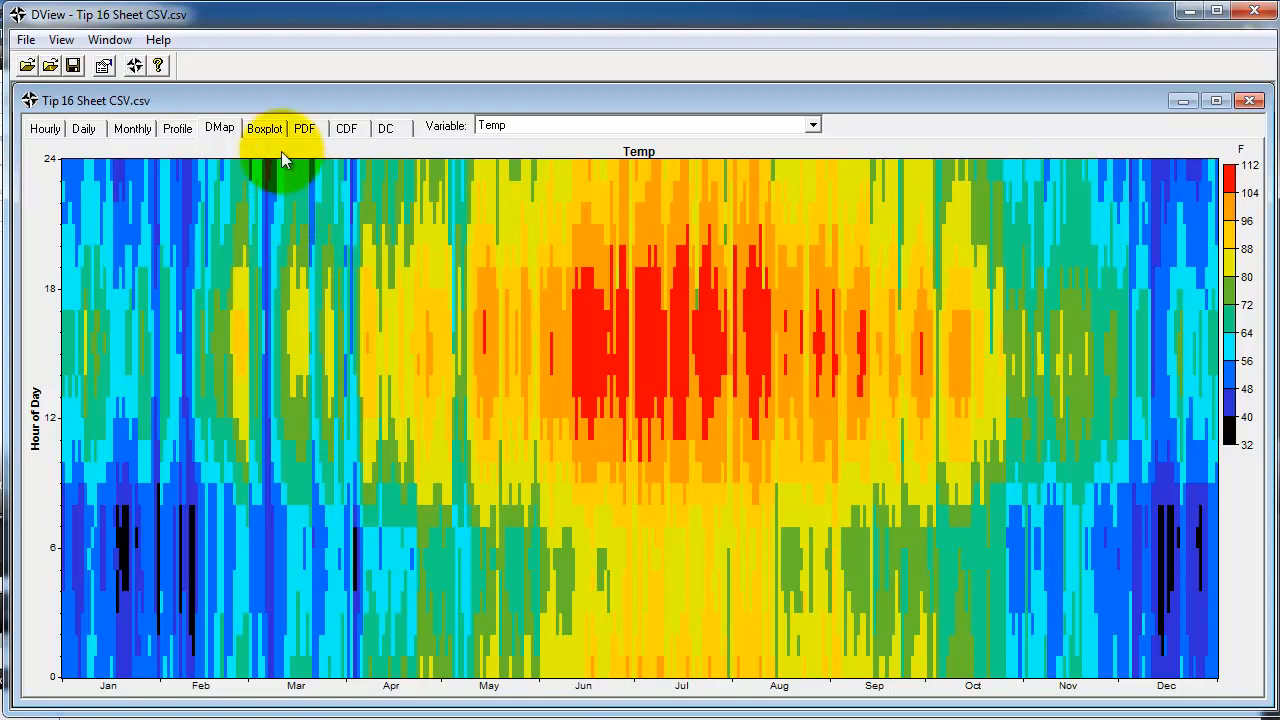
pyautogui.click(264, 128)
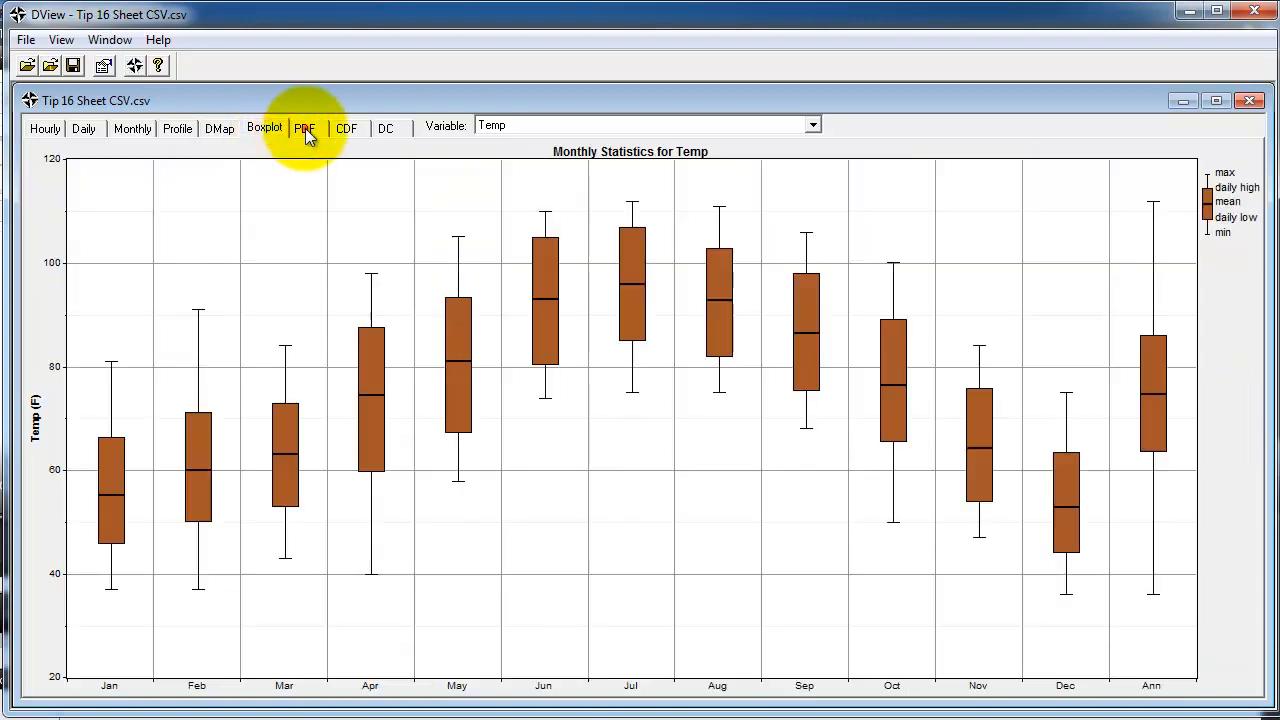
pyautogui.click(305, 128)
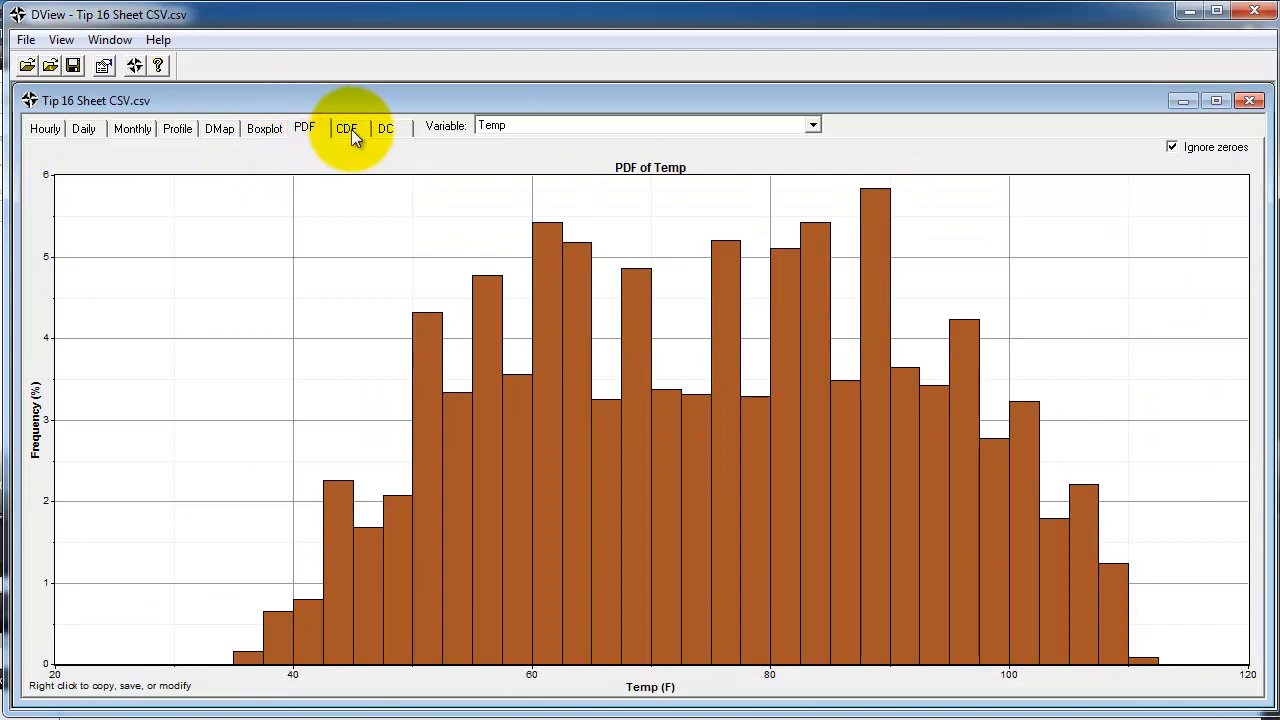
pyautogui.click(385, 128)
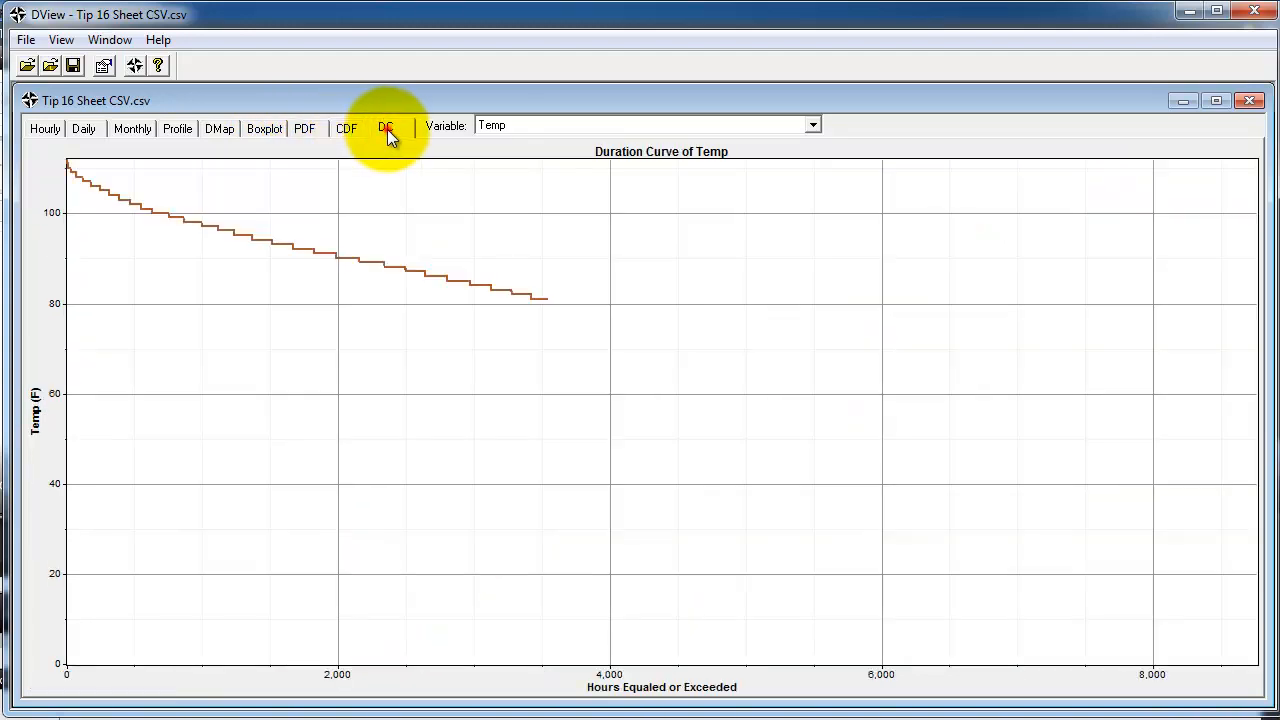
pyautogui.click(386, 128)
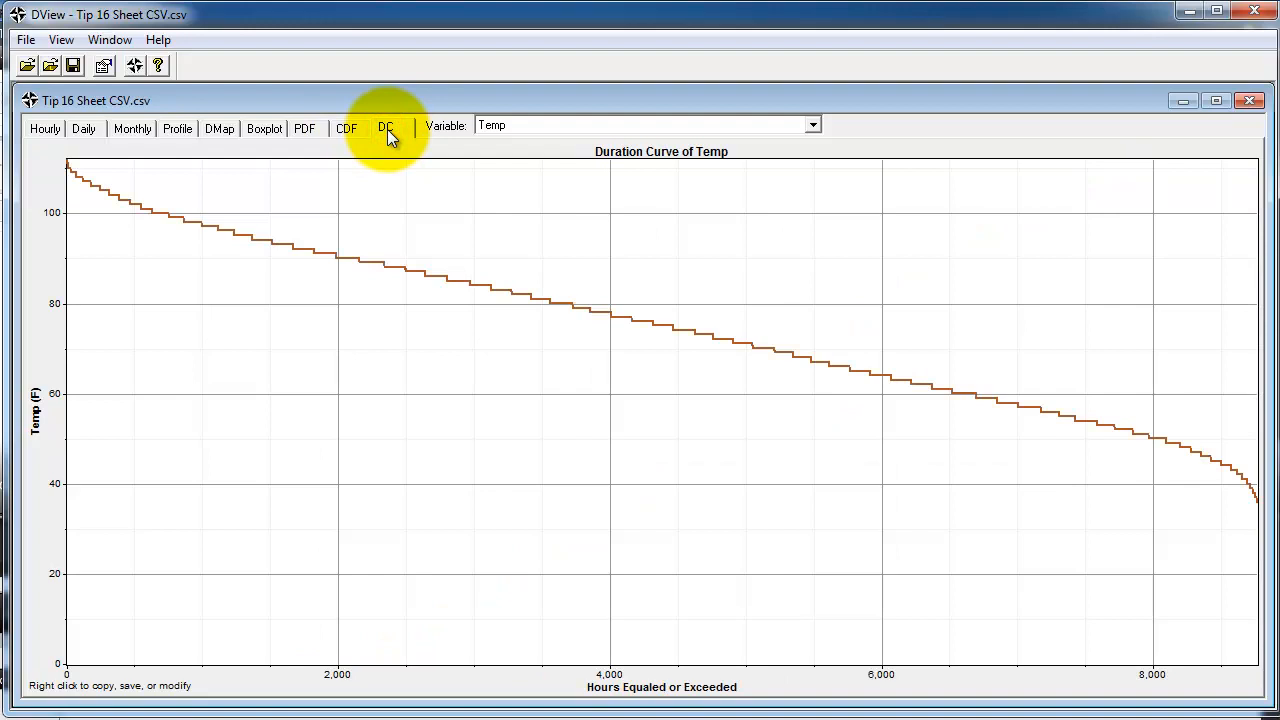
pyautogui.moveTo(345, 130)
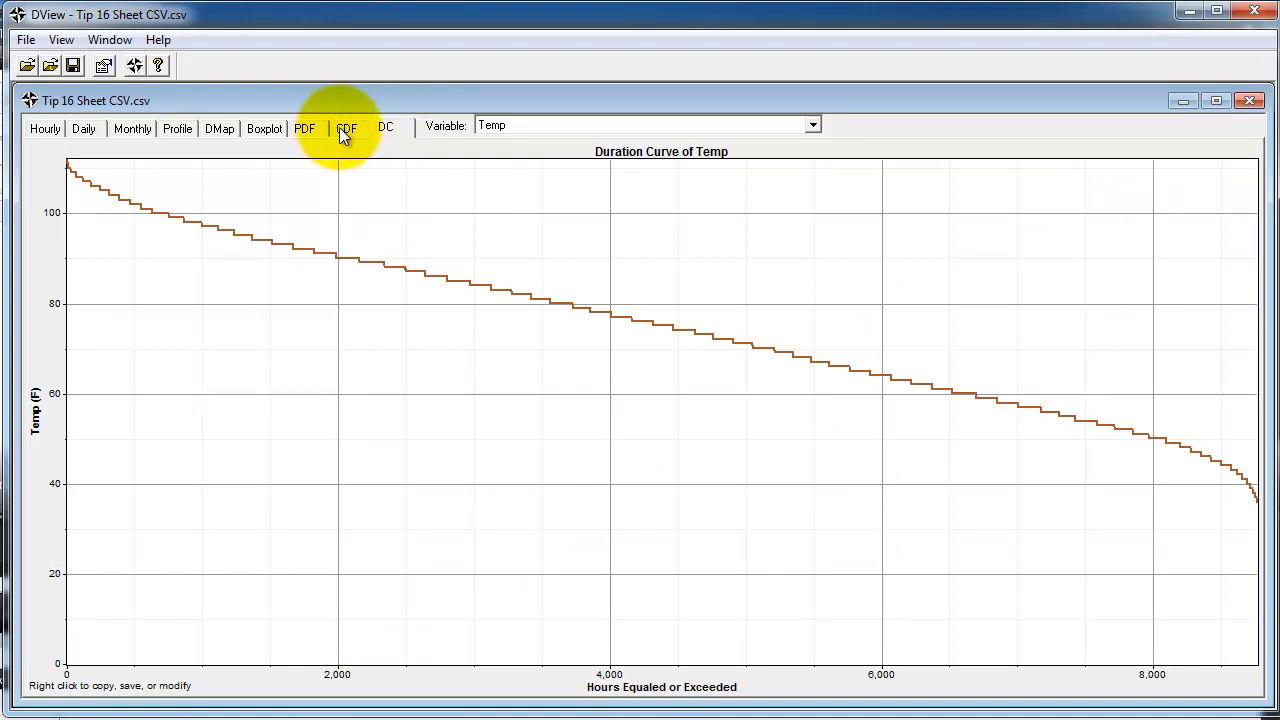
pyautogui.click(305, 128)
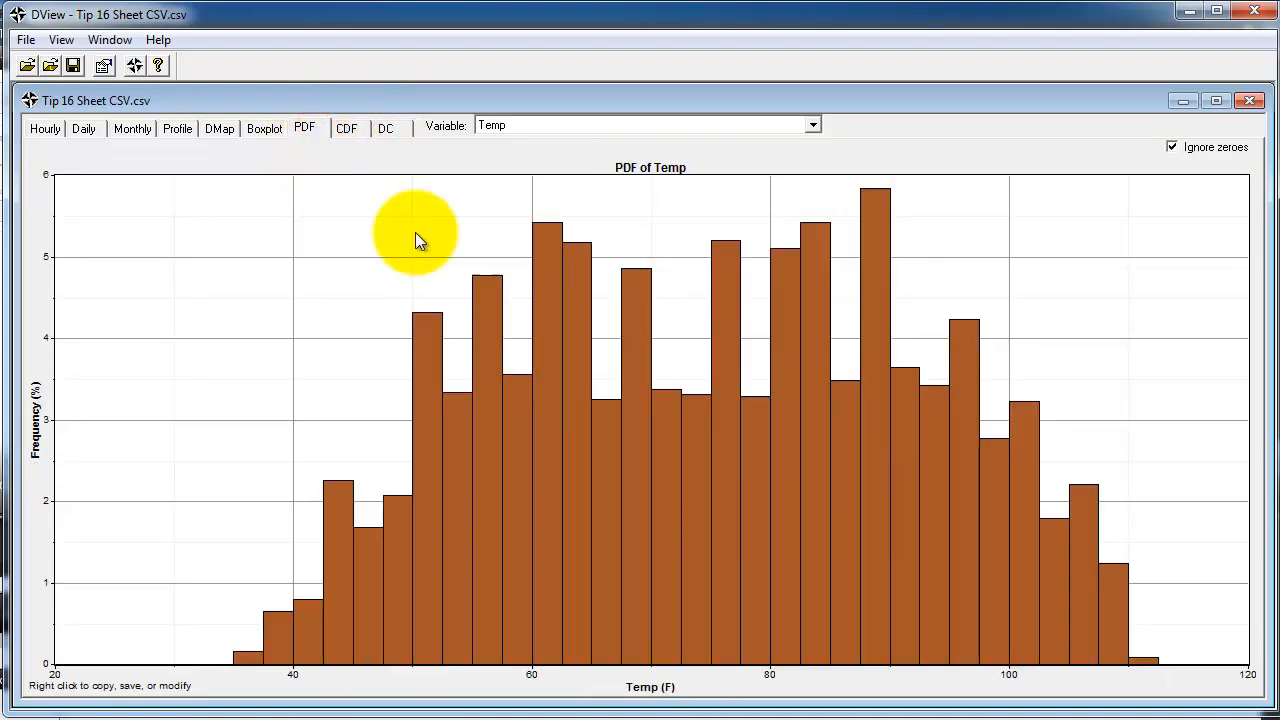
pyautogui.click(264, 128)
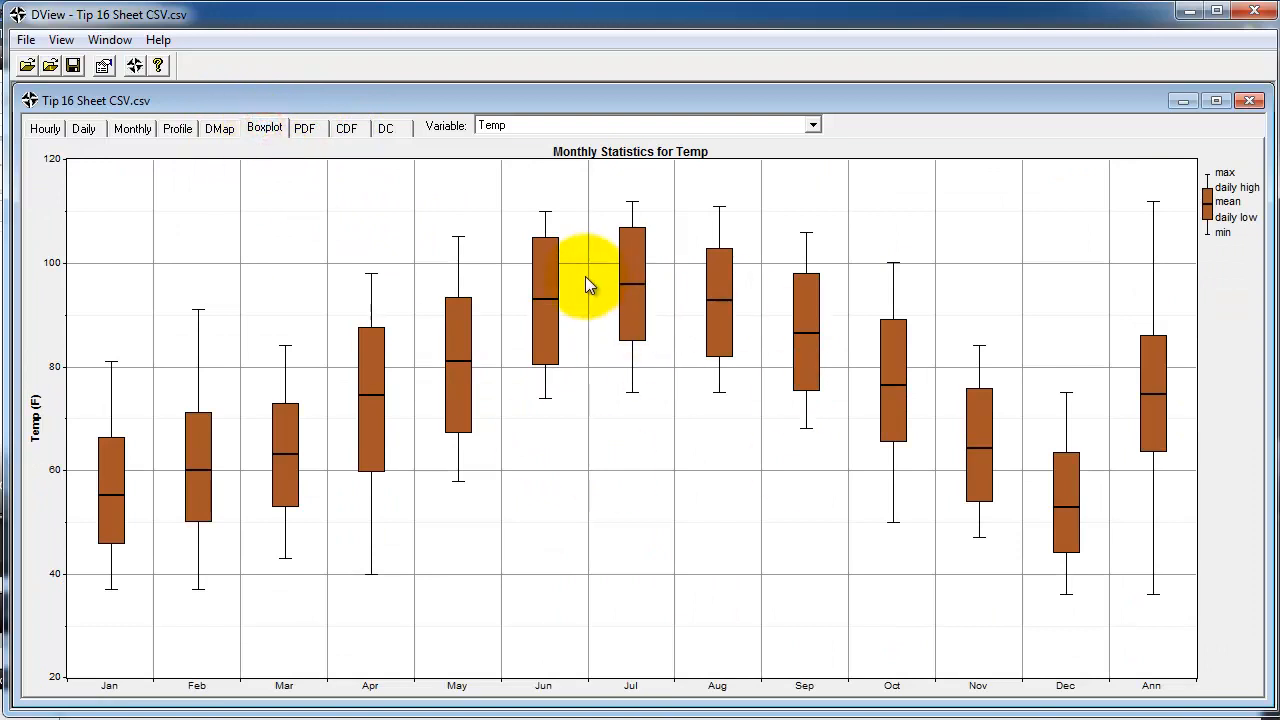
pyautogui.click(219, 128)
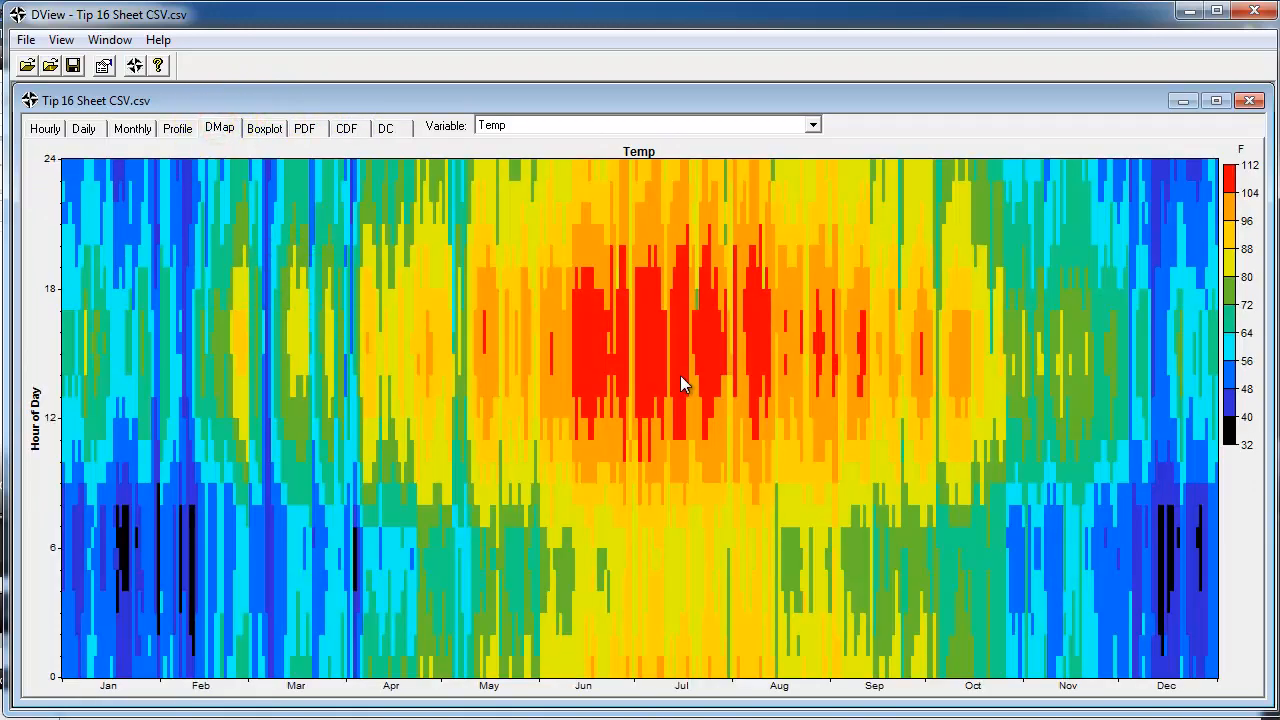
pyautogui.moveTo(575, 418)
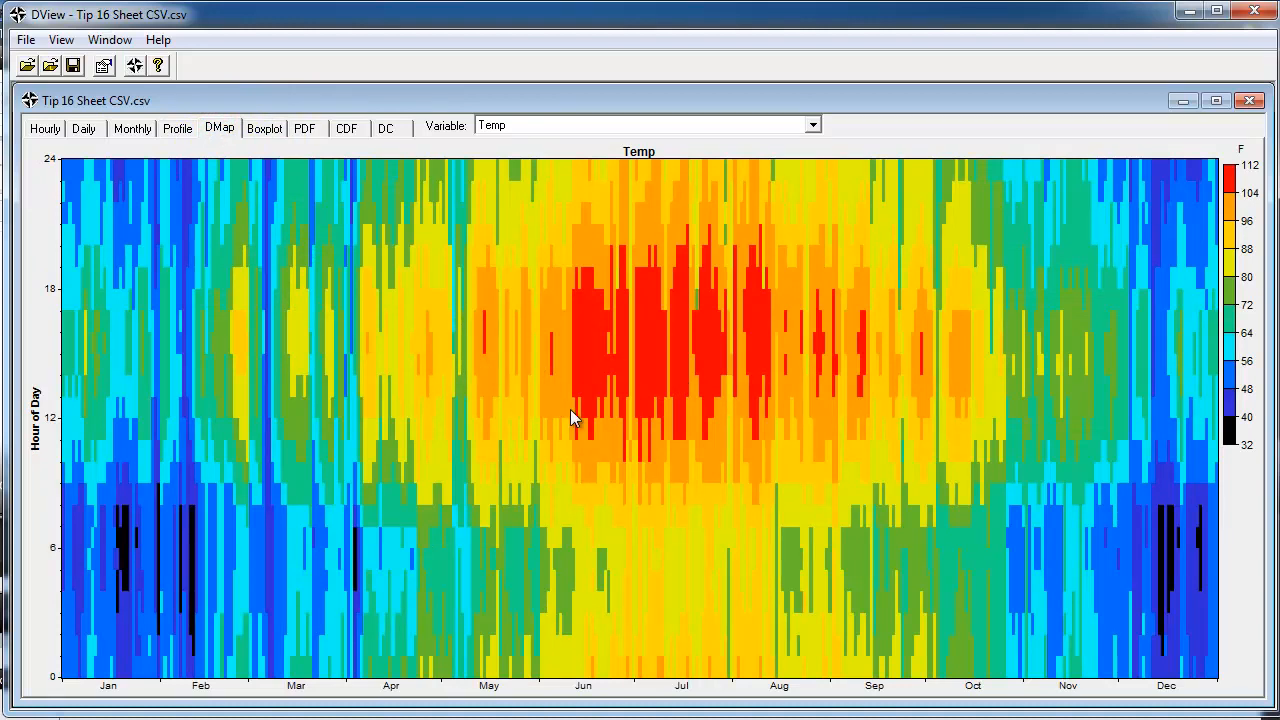